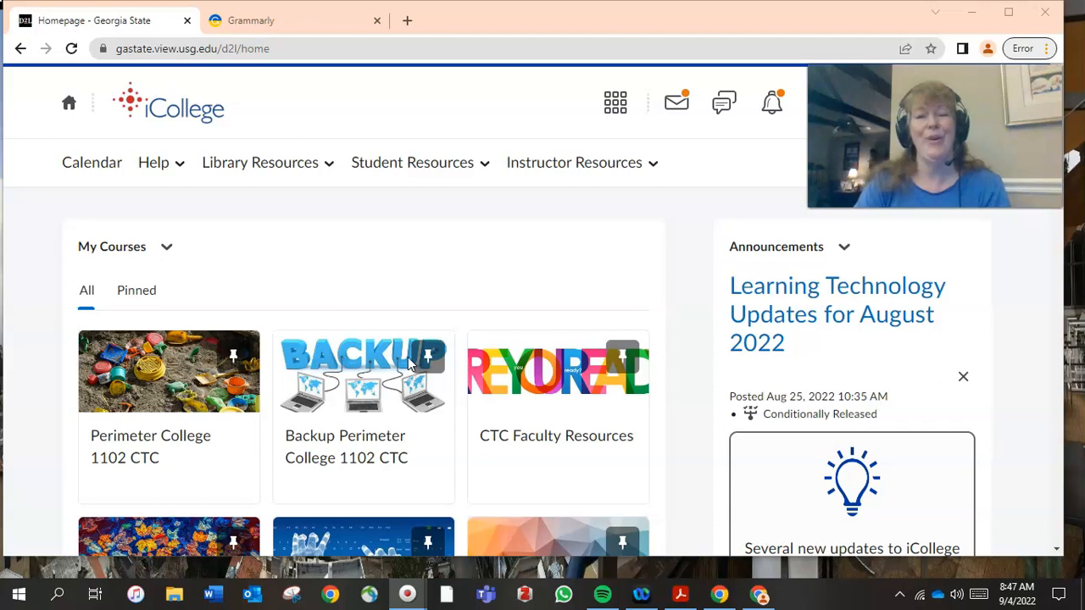
mouse_move(356, 217)
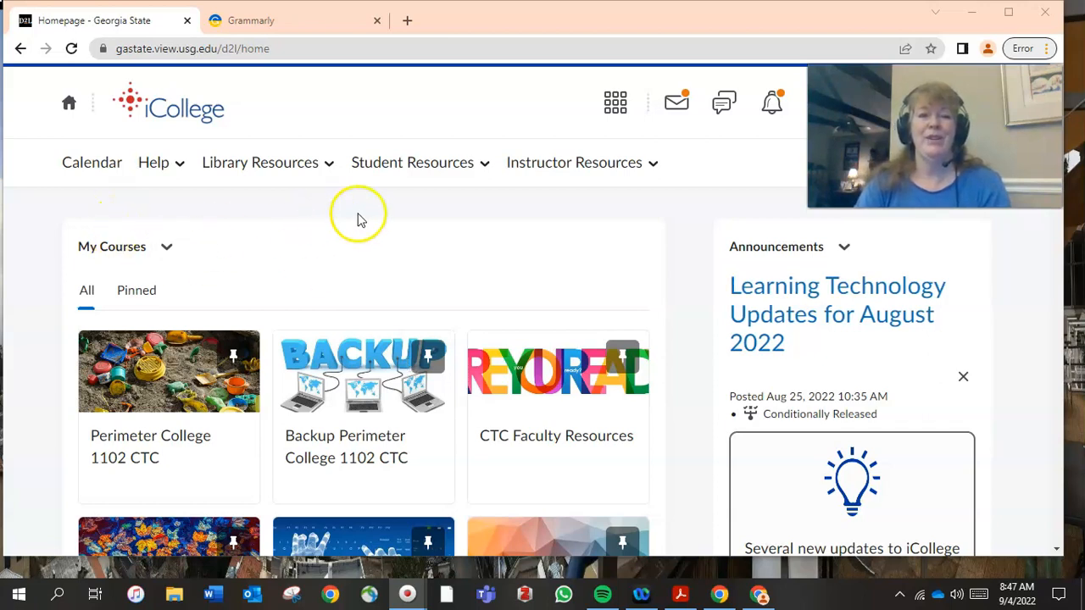
mouse_move(476, 118)
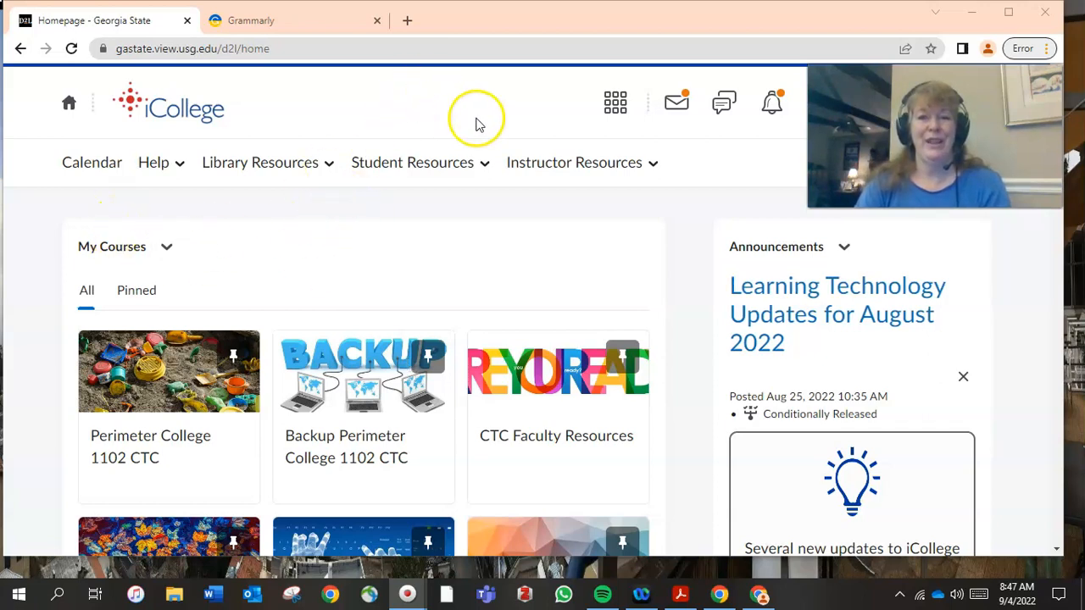
mouse_move(414, 163)
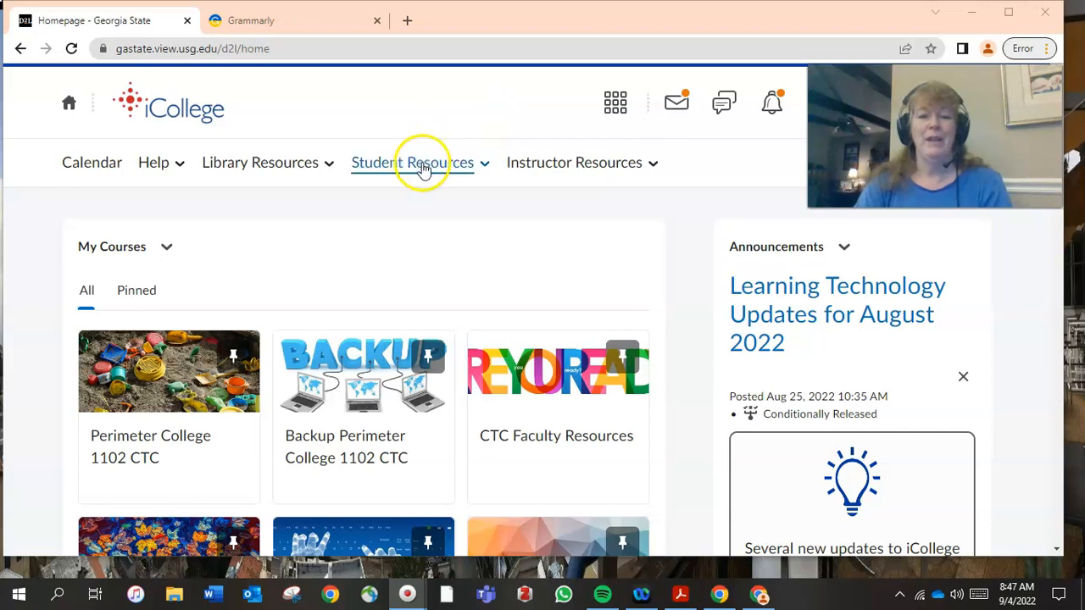
Expand the Student Resources menu in the iCollege navigation bar
click(414, 162)
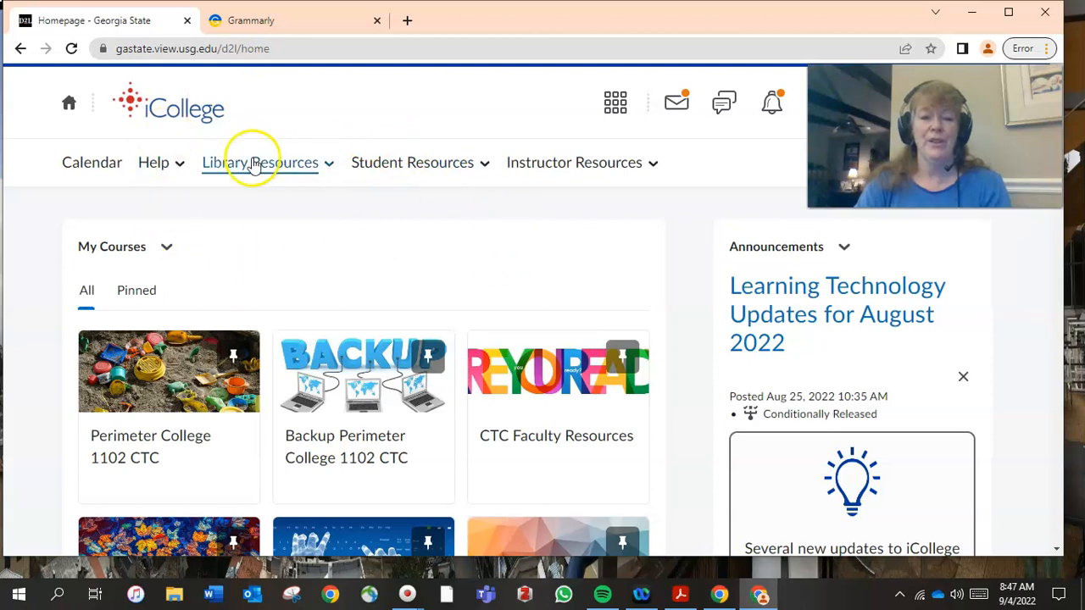
mouse_move(415, 203)
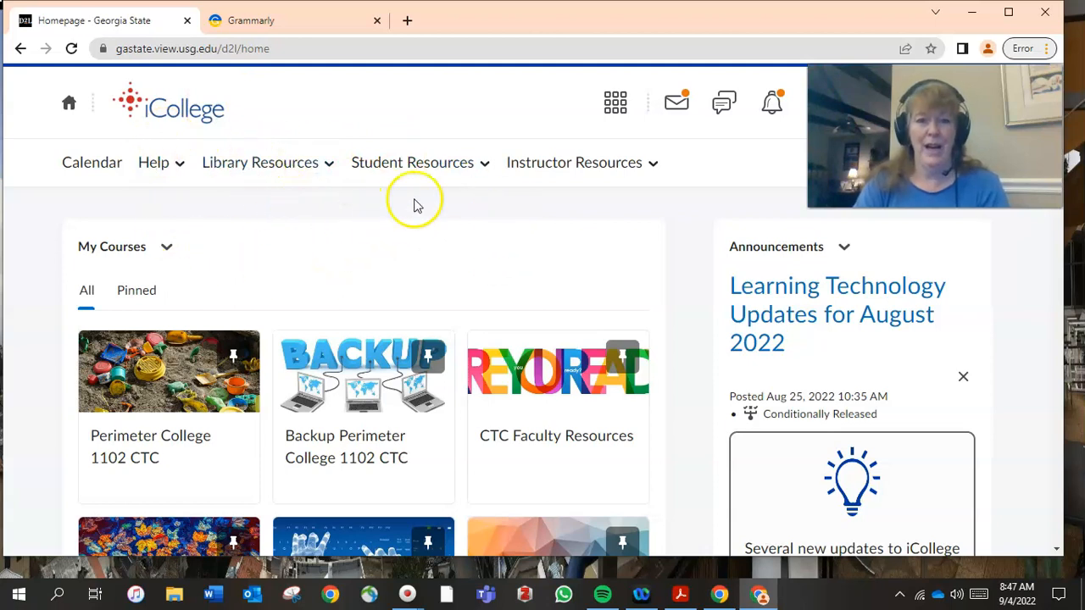
click(412, 163)
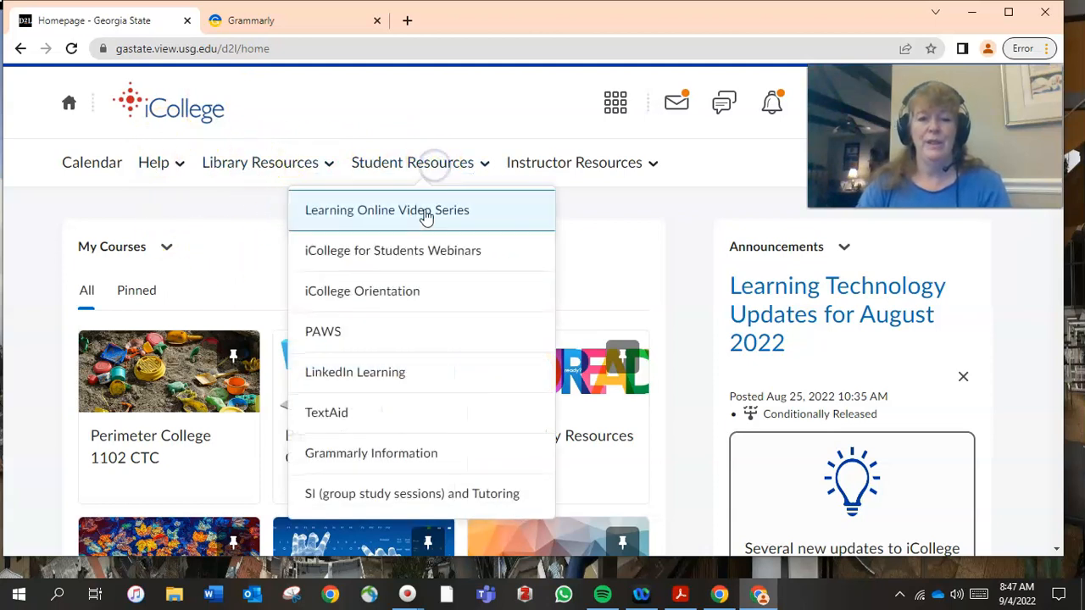
View the Grammarly Information page and copy the Grammarly access code
click(370, 452)
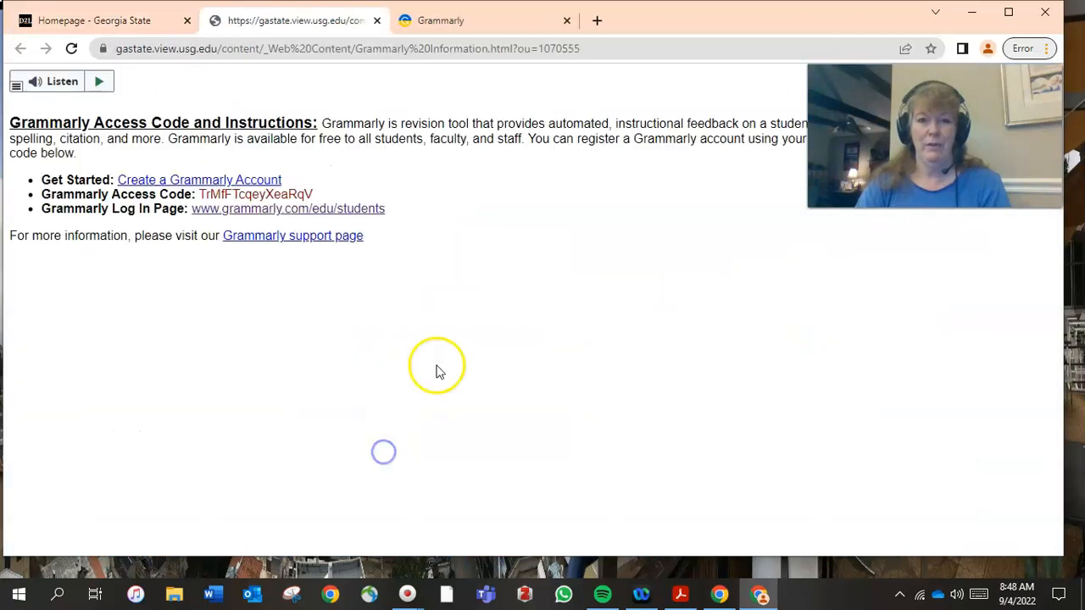
mouse_move(227, 137)
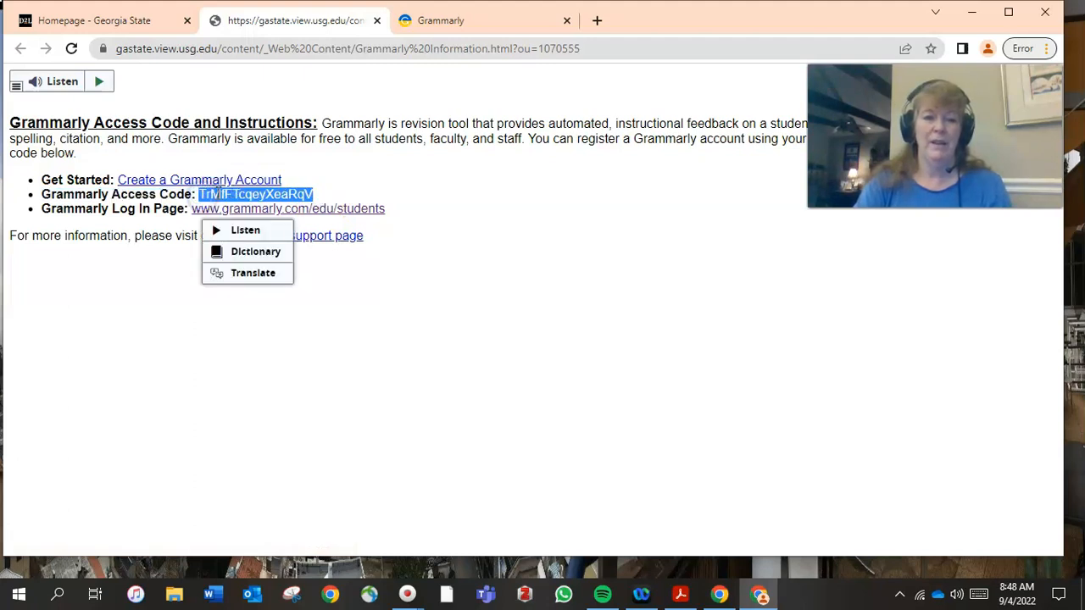
right_click(254, 193)
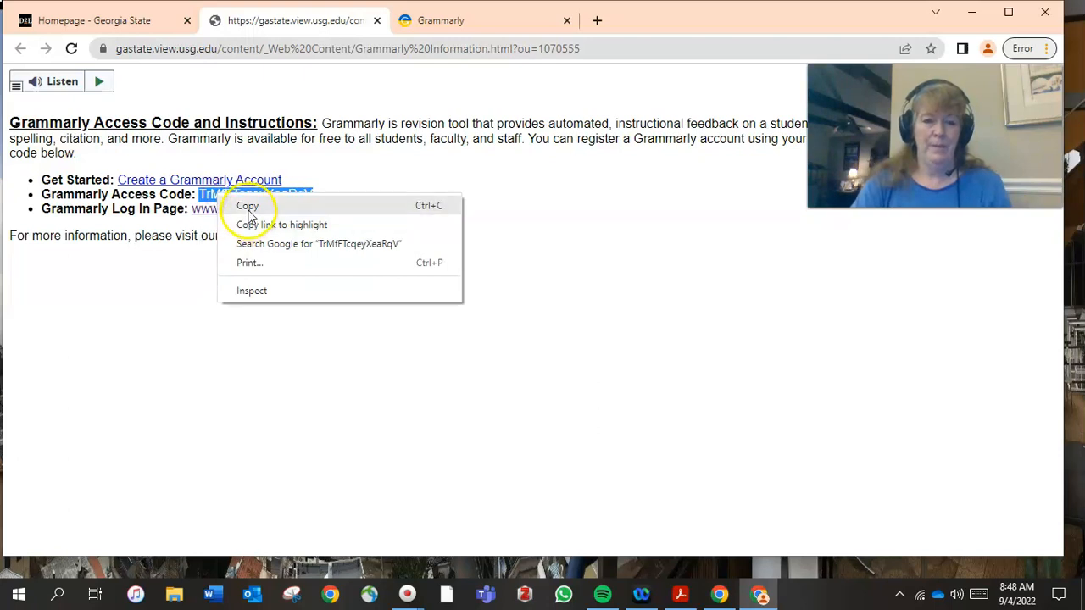
click(247, 205)
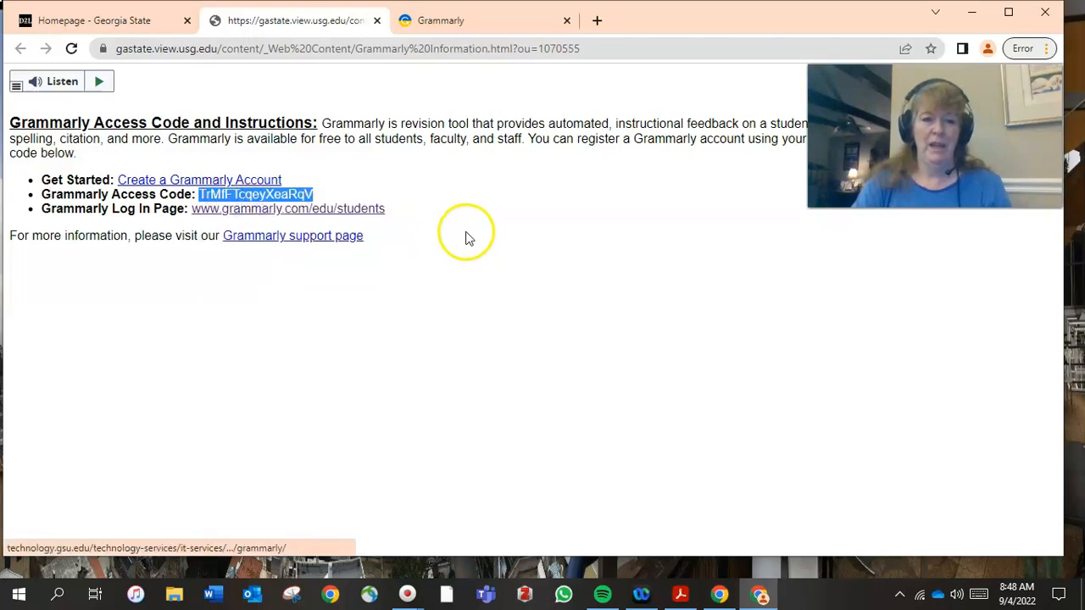
Follow the grammarly.com/edu/students link to the Grammarly Member Login page
click(288, 208)
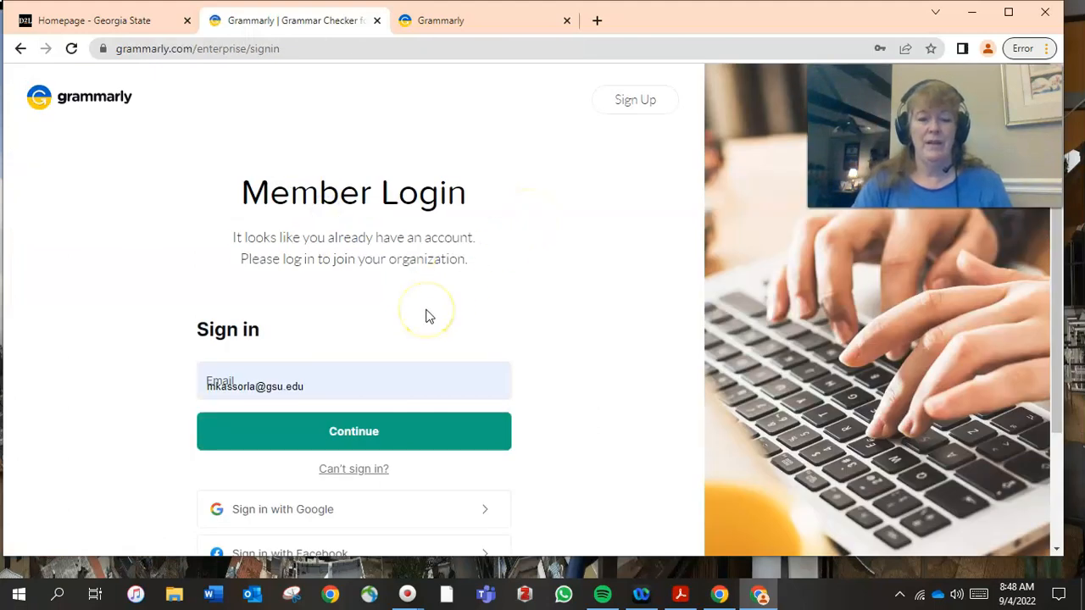
mouse_move(617, 247)
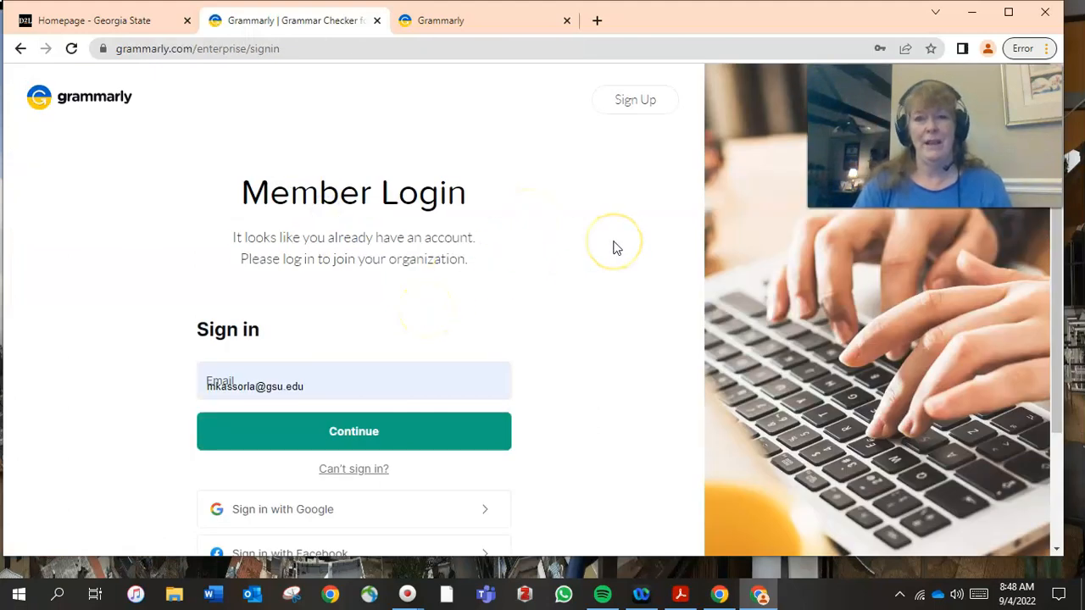
mouse_move(610, 115)
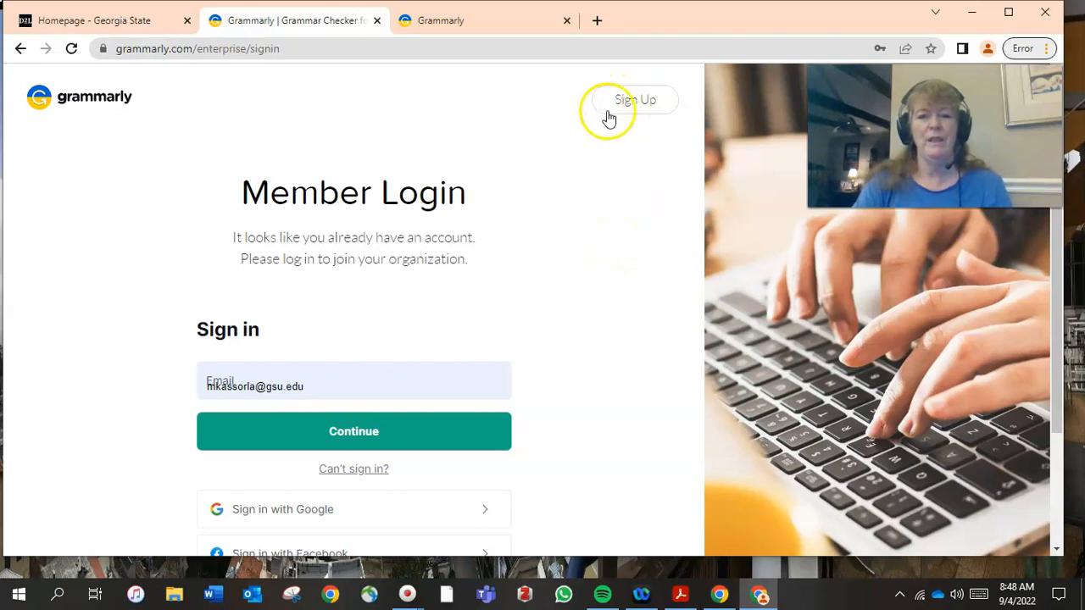
mouse_move(634, 102)
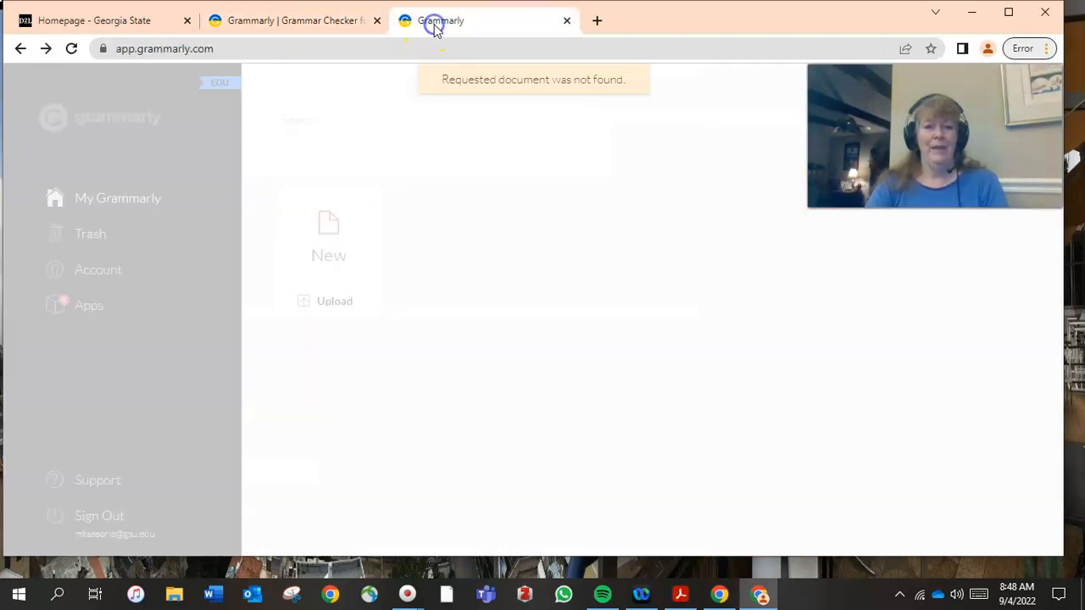
mouse_move(441, 197)
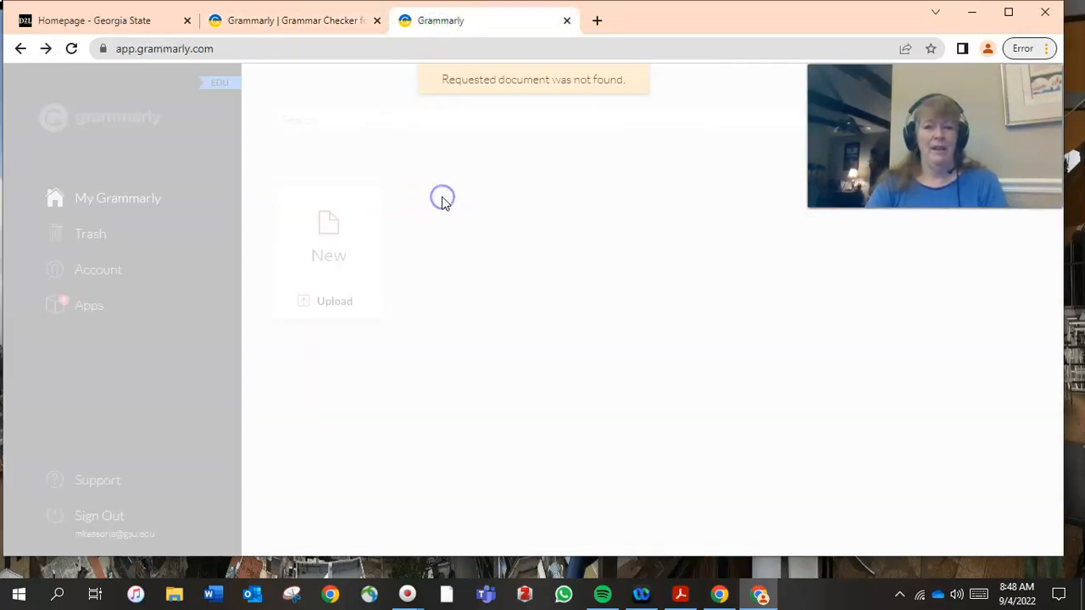
Reload the app.grammarly.com tab until the My Grammarly dashboard loads
click(71, 48)
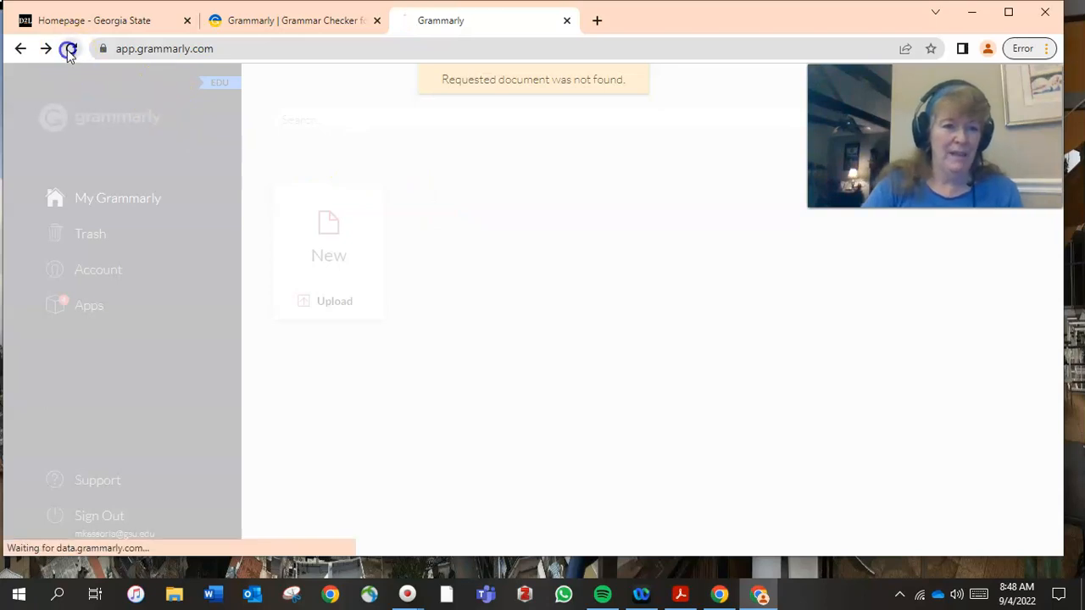
click(71, 47)
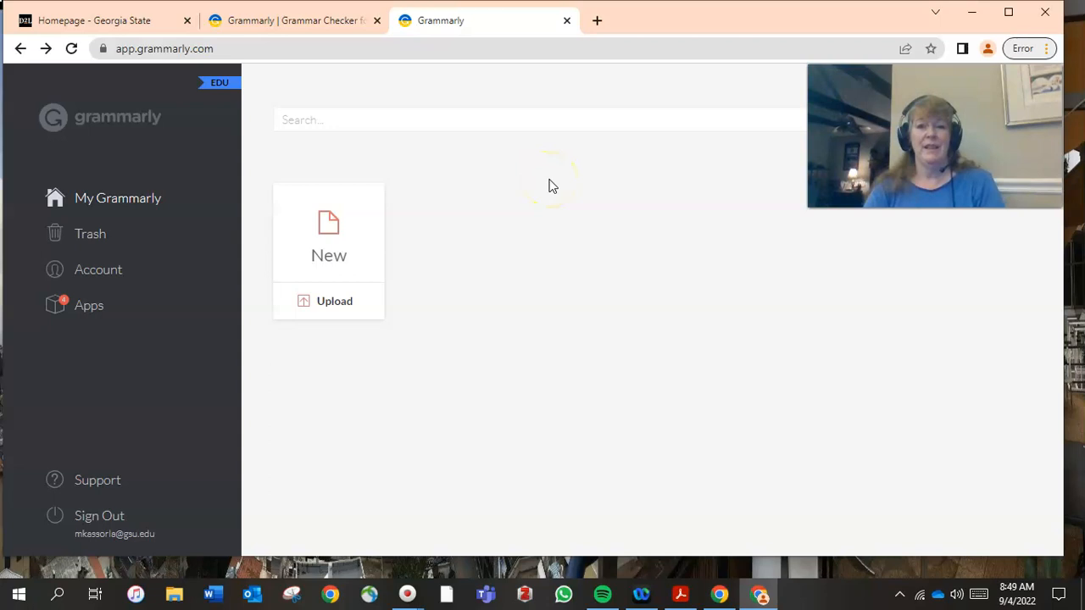
mouse_move(334, 302)
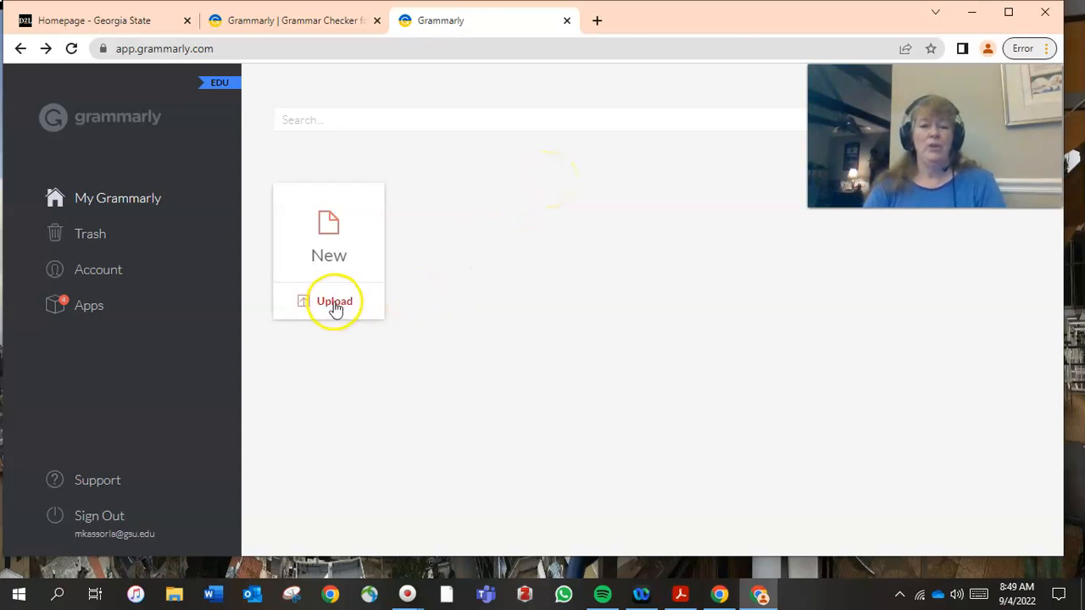
mouse_move(339, 237)
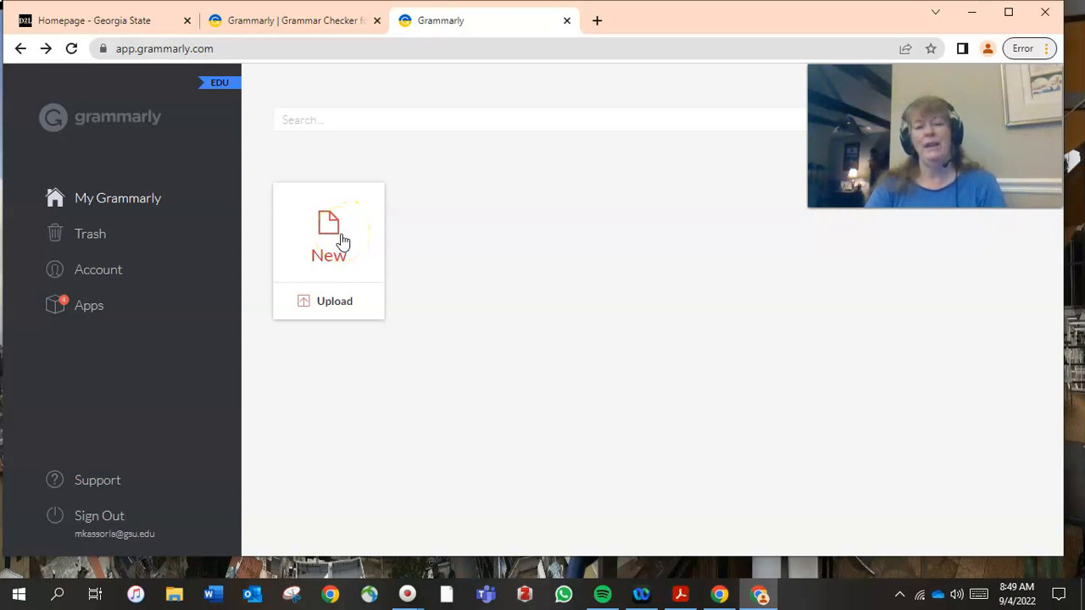
mouse_move(343, 240)
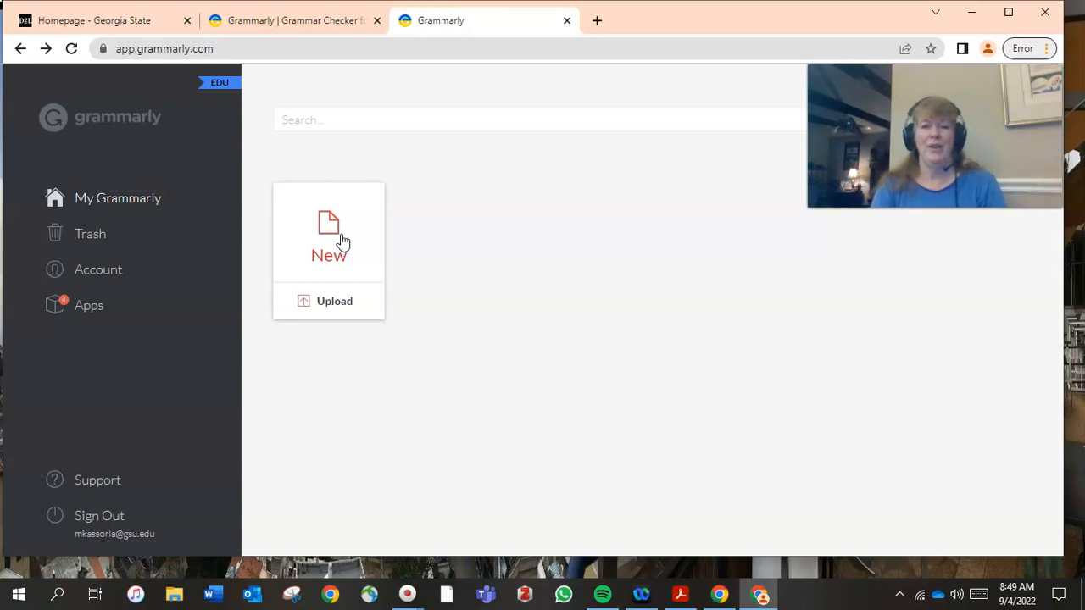
mouse_move(517, 56)
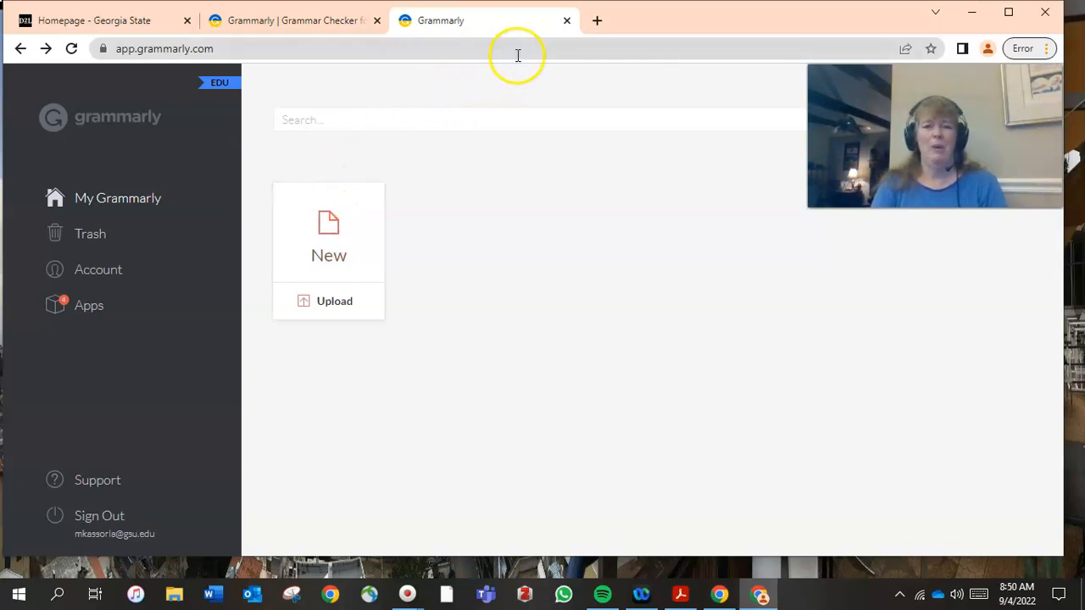
mouse_move(566, 20)
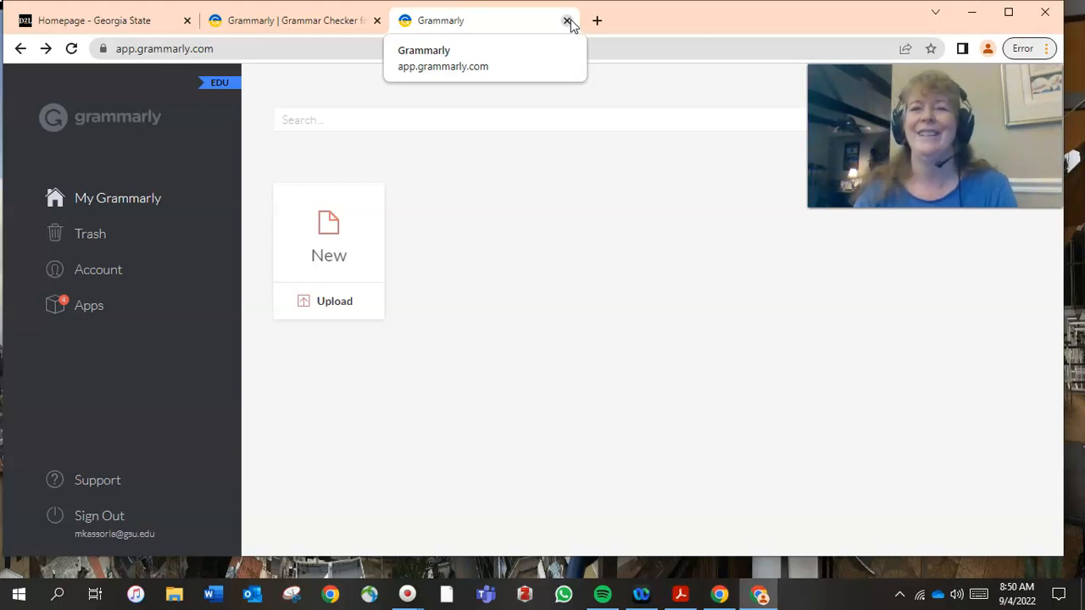
Close both Grammarly tabs, returning to the iCollege homepage
click(566, 20)
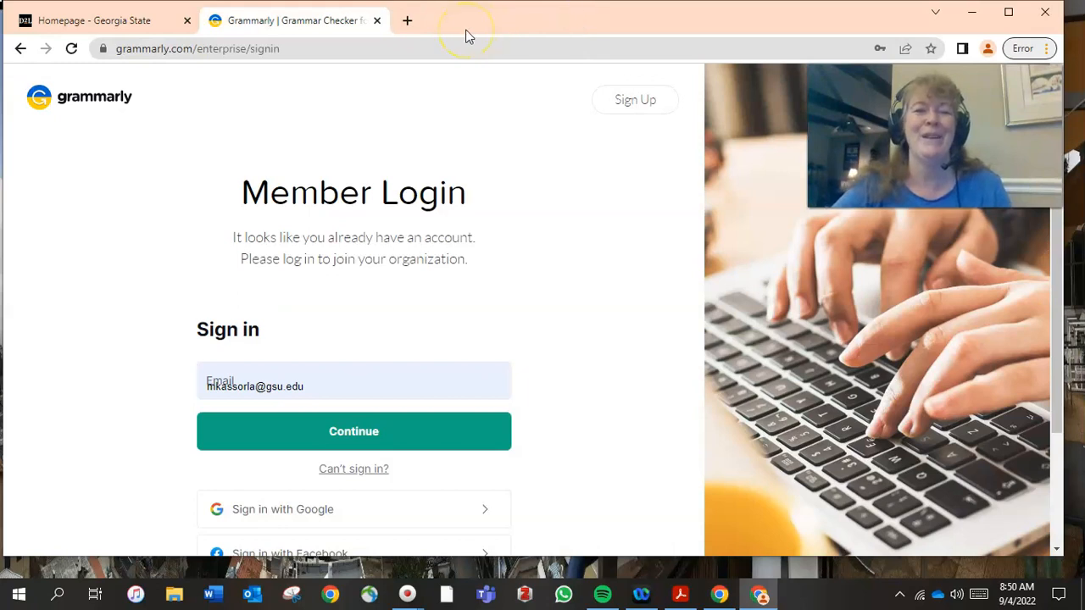
mouse_move(468, 36)
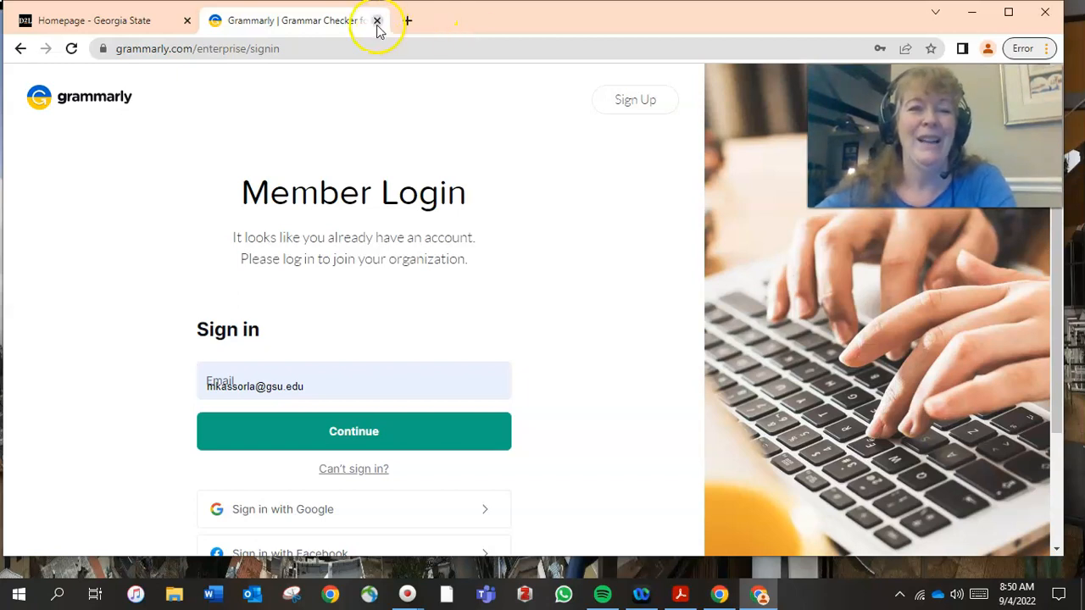
click(377, 20)
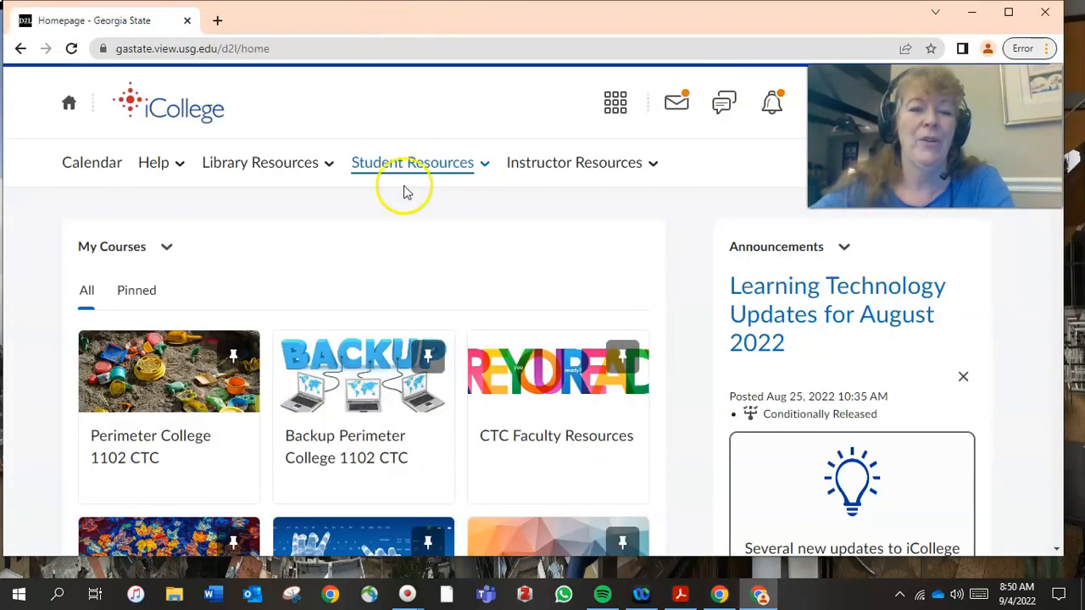
mouse_move(394, 163)
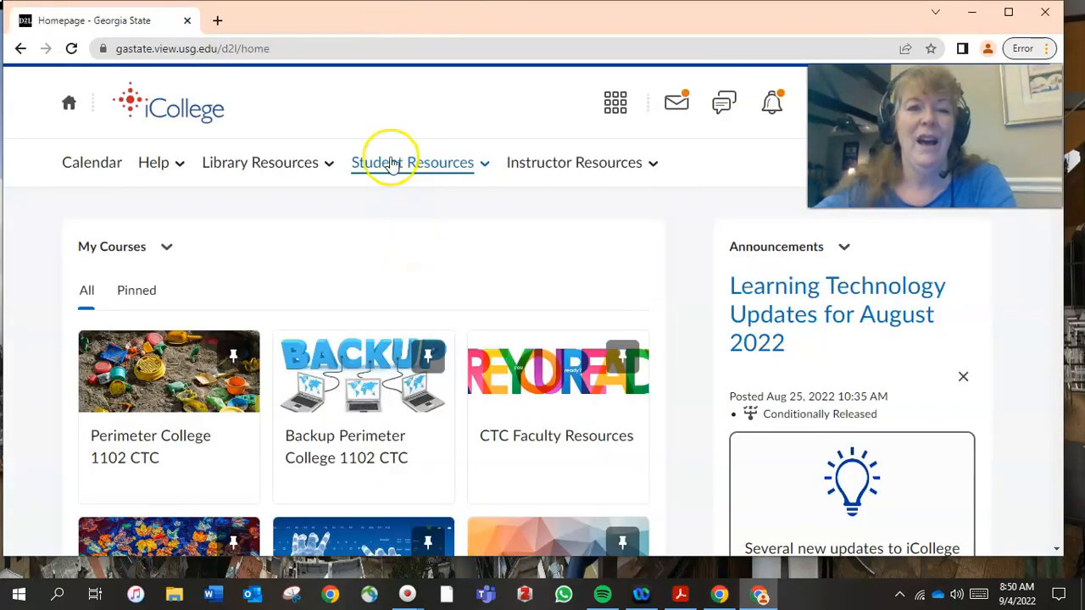
mouse_move(216, 20)
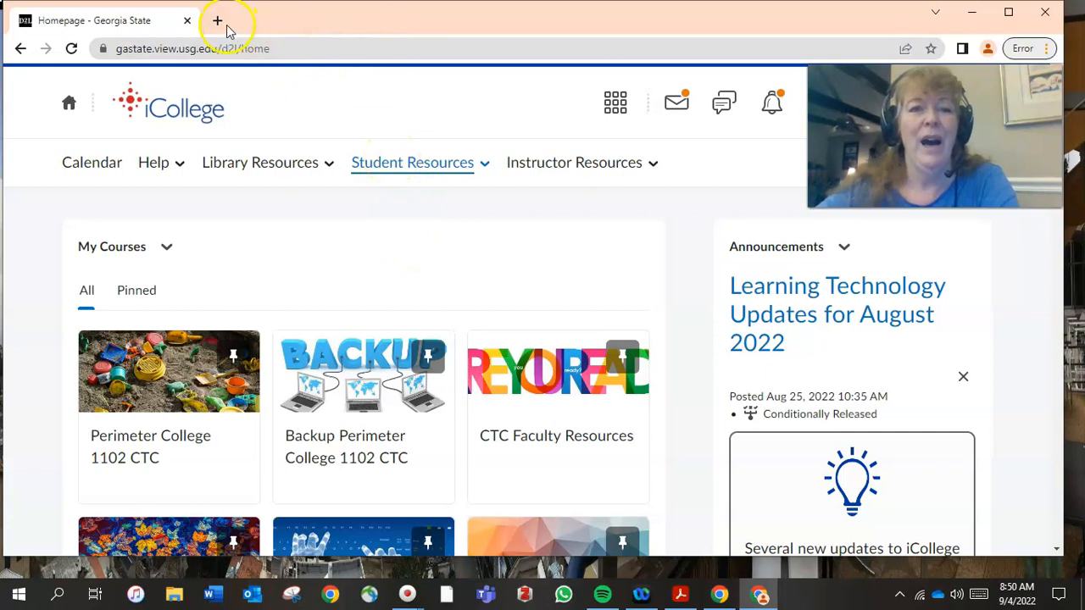
Search Google for 'gsu student software' in a new tab
click(217, 20)
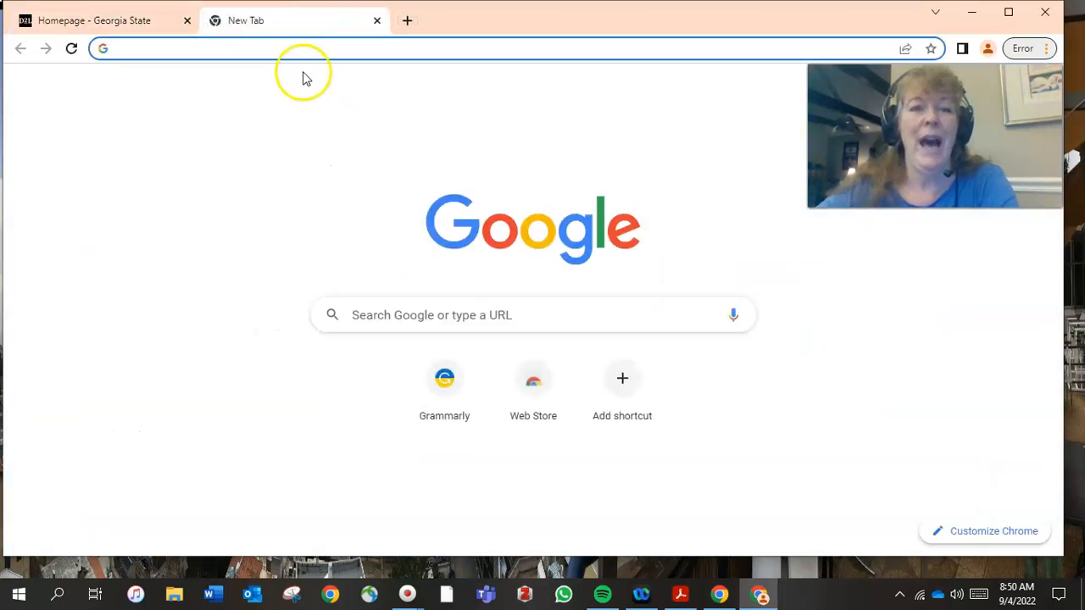
text(gsu studen)
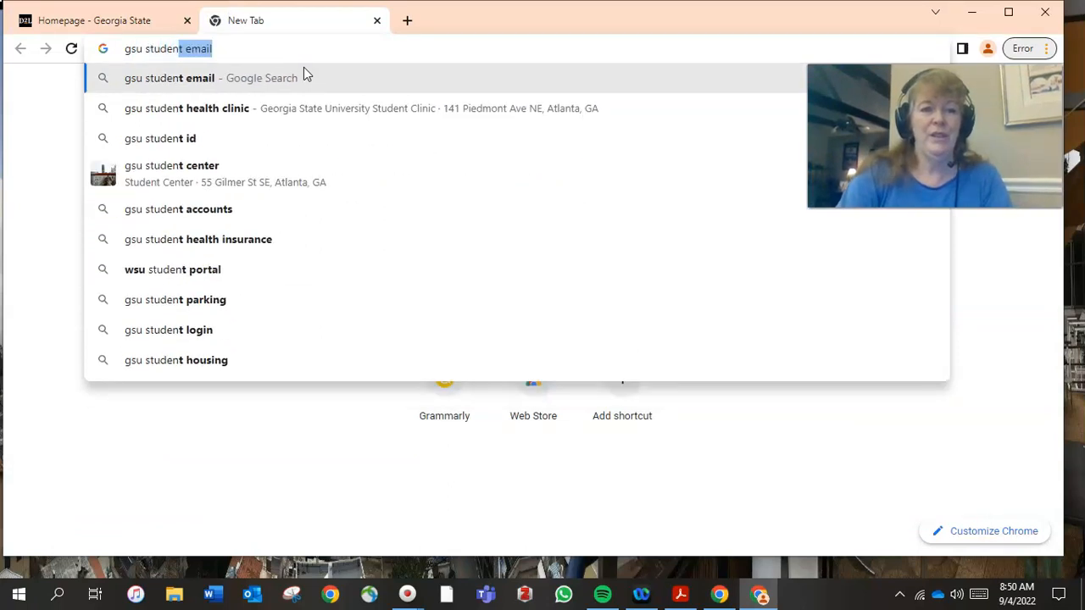
text(software)
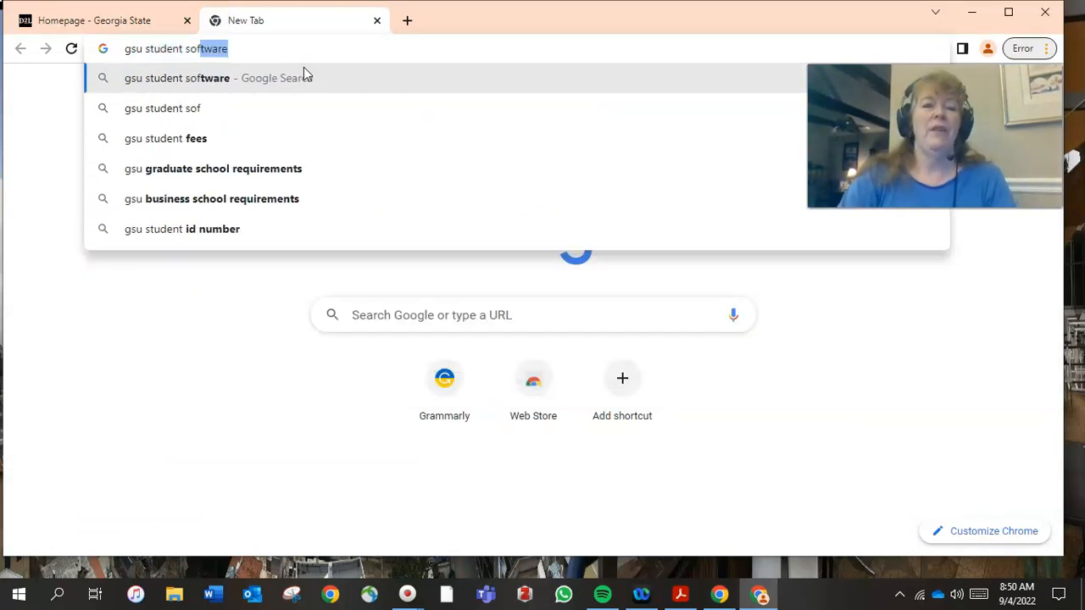
key(Return)
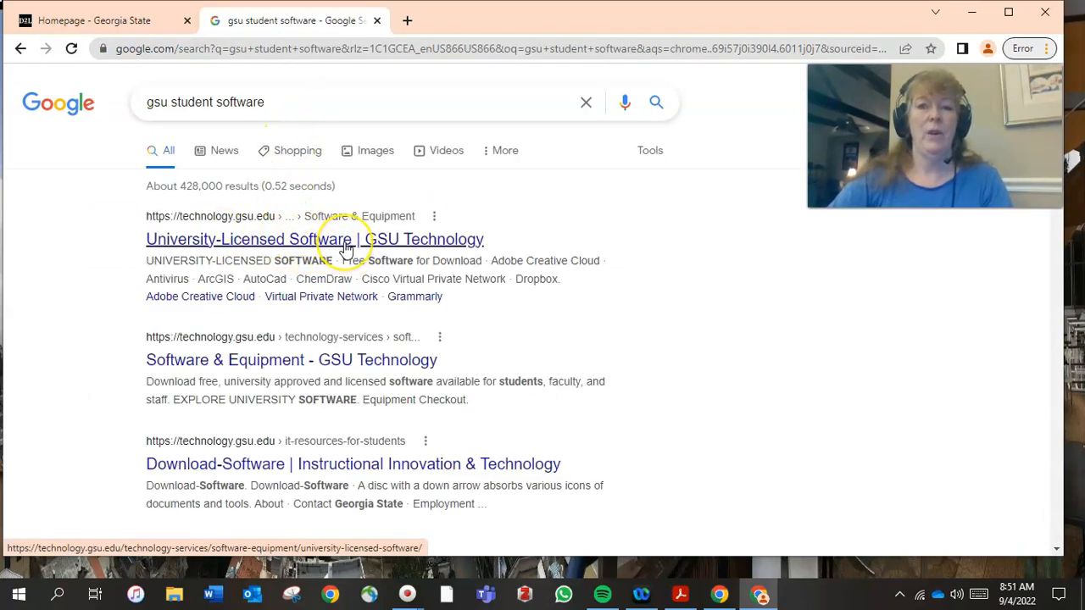
Browse the GSU Technology University-Licensed Software page's list of free student software
click(315, 239)
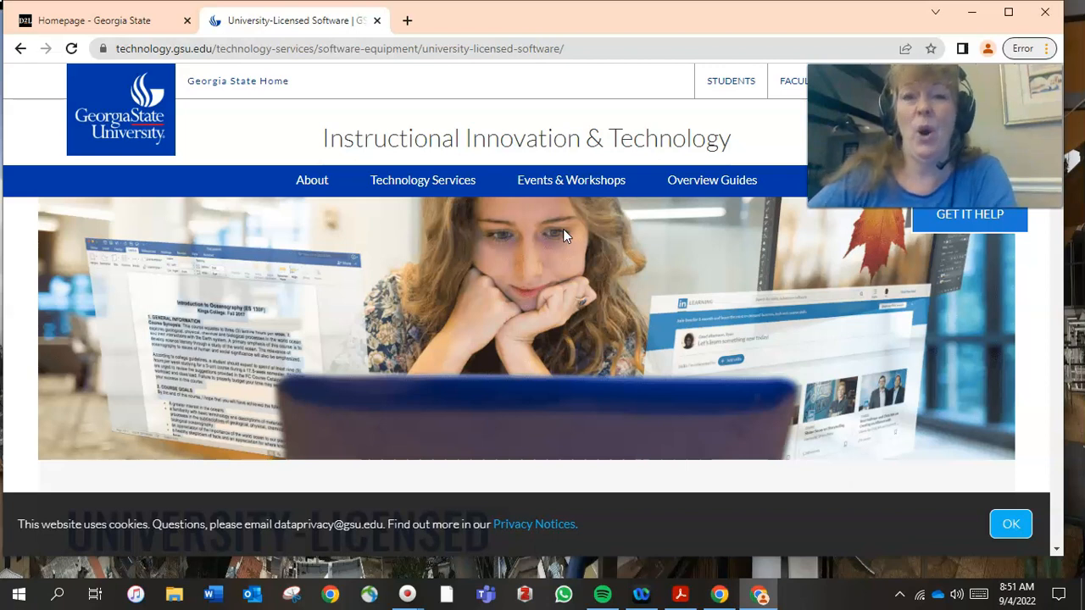
scroll(down, 3)
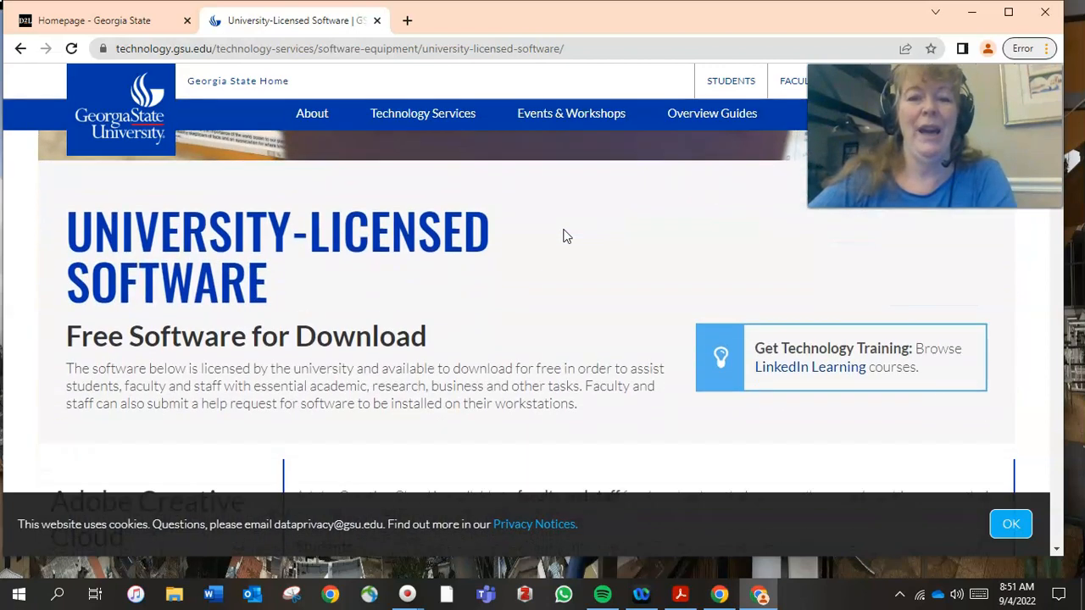
scroll(down, 3)
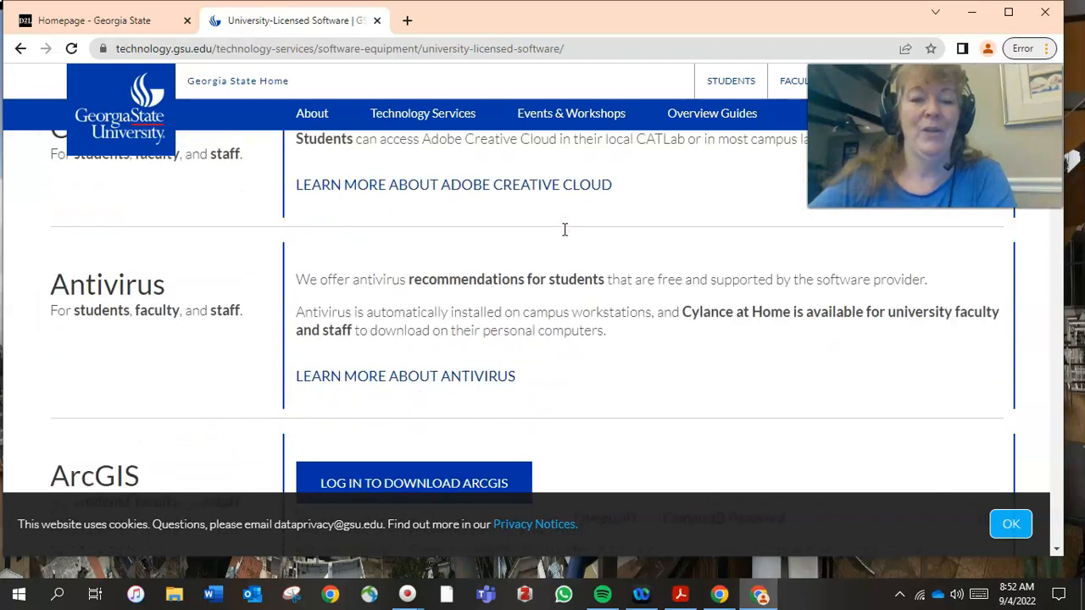
scroll(down, 3)
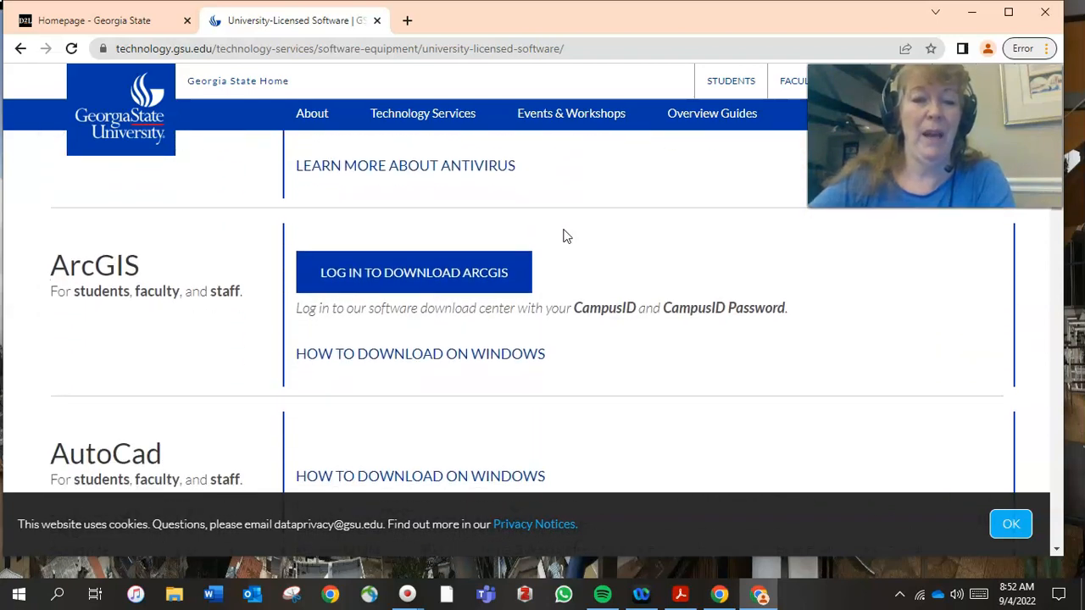
scroll(up, 3)
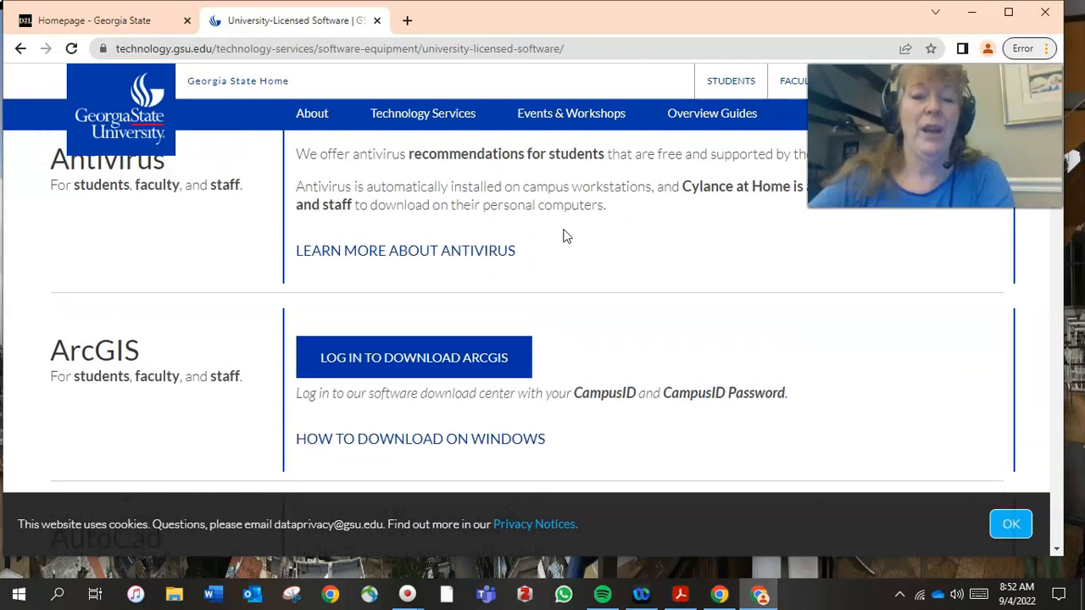
scroll(down, 3)
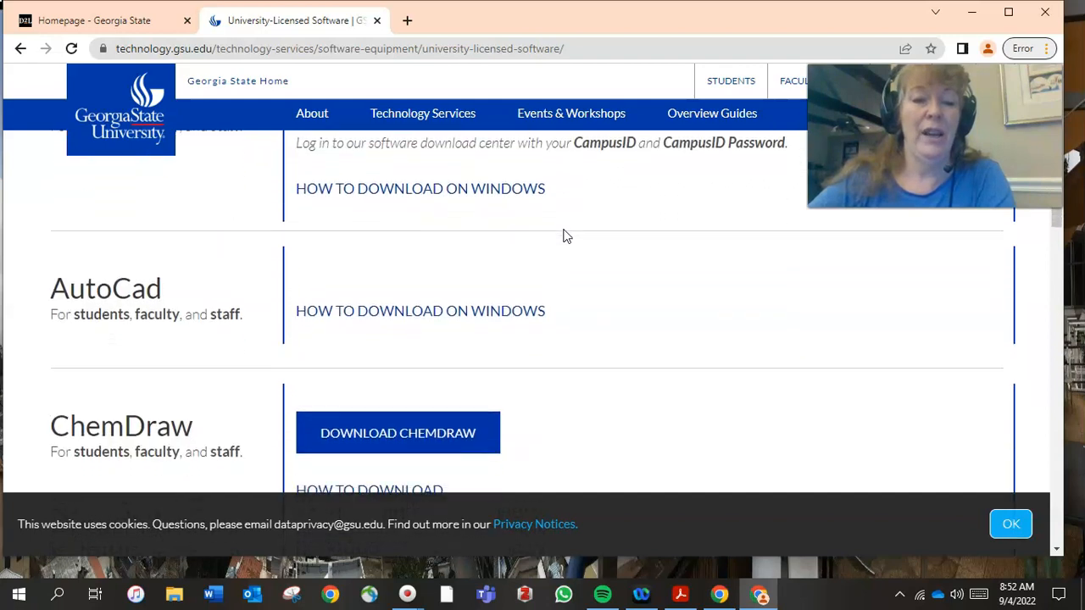
scroll(down, 3)
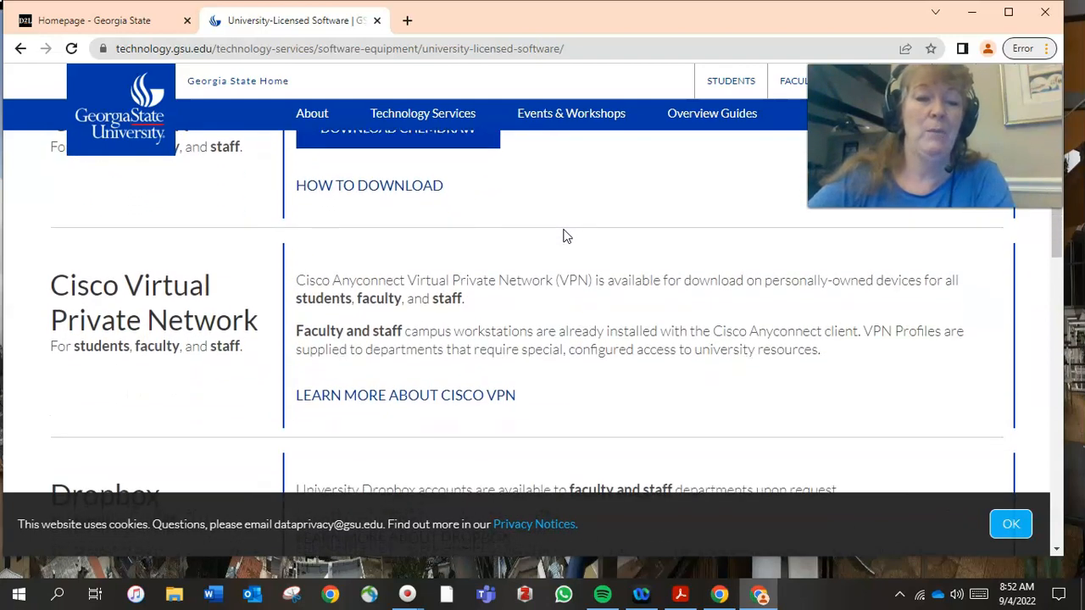
scroll(down, 3)
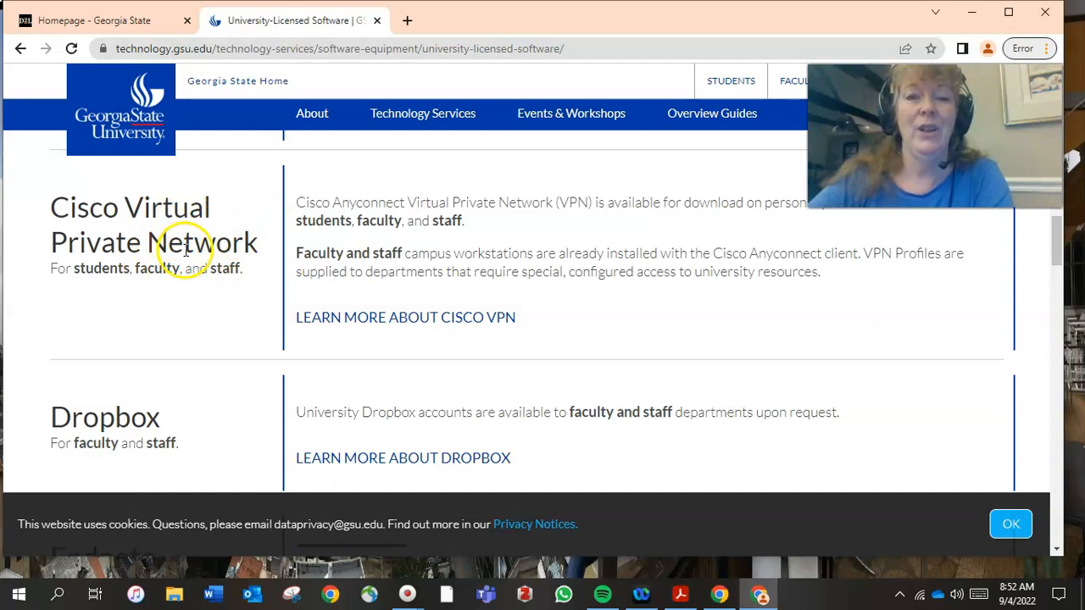
mouse_move(405, 317)
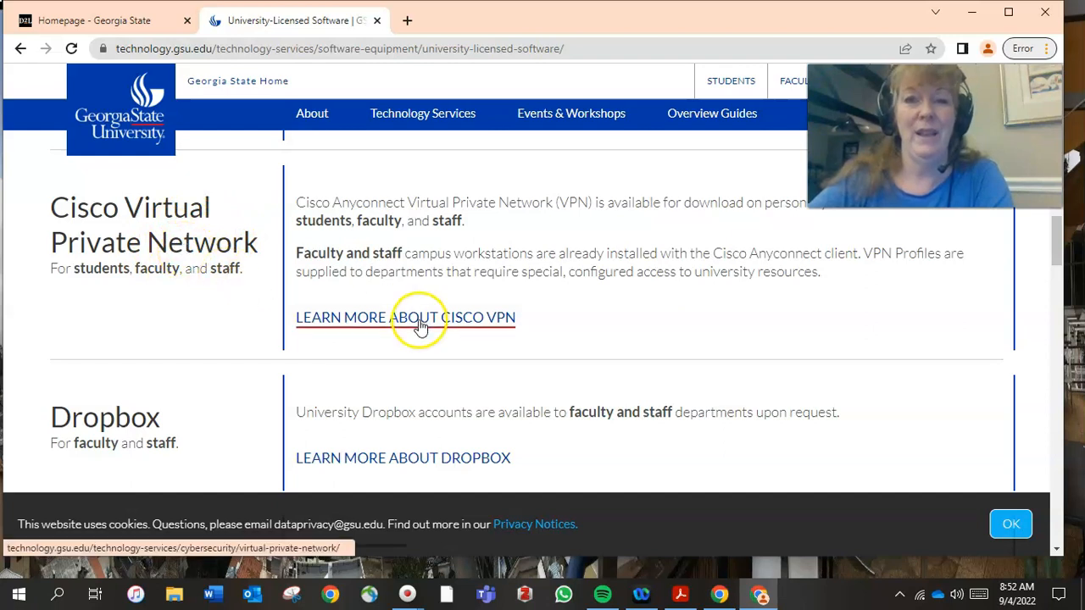
scroll(down, 3)
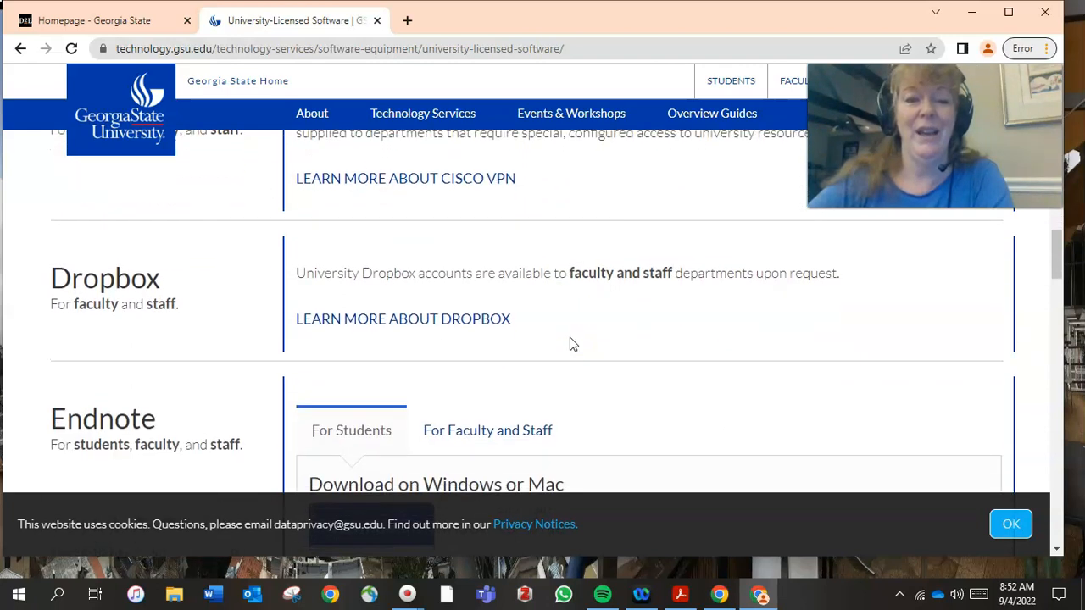
scroll(down, 3)
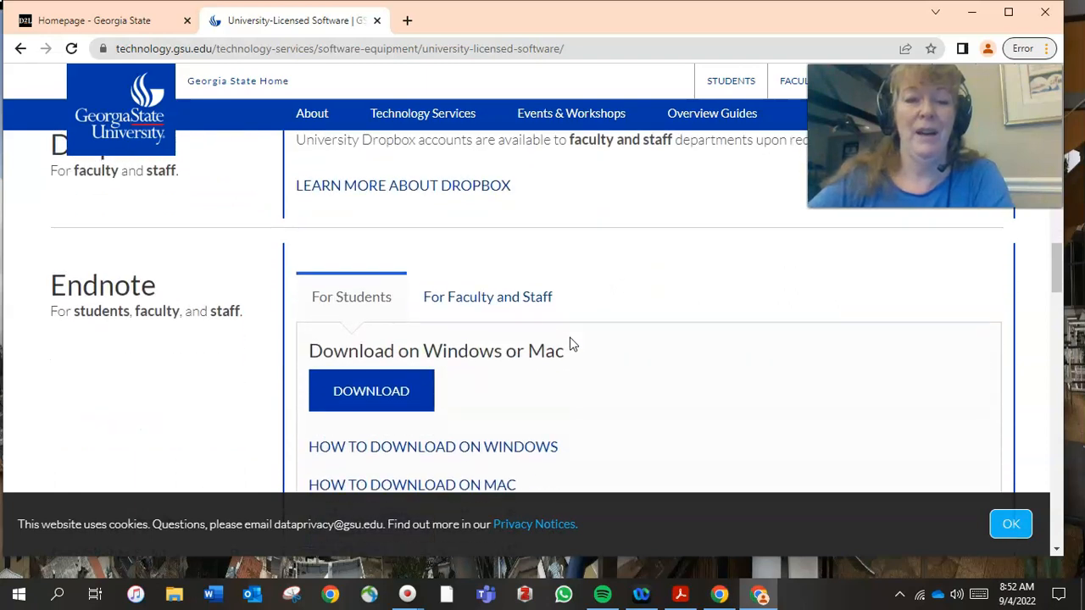
scroll(down, 3)
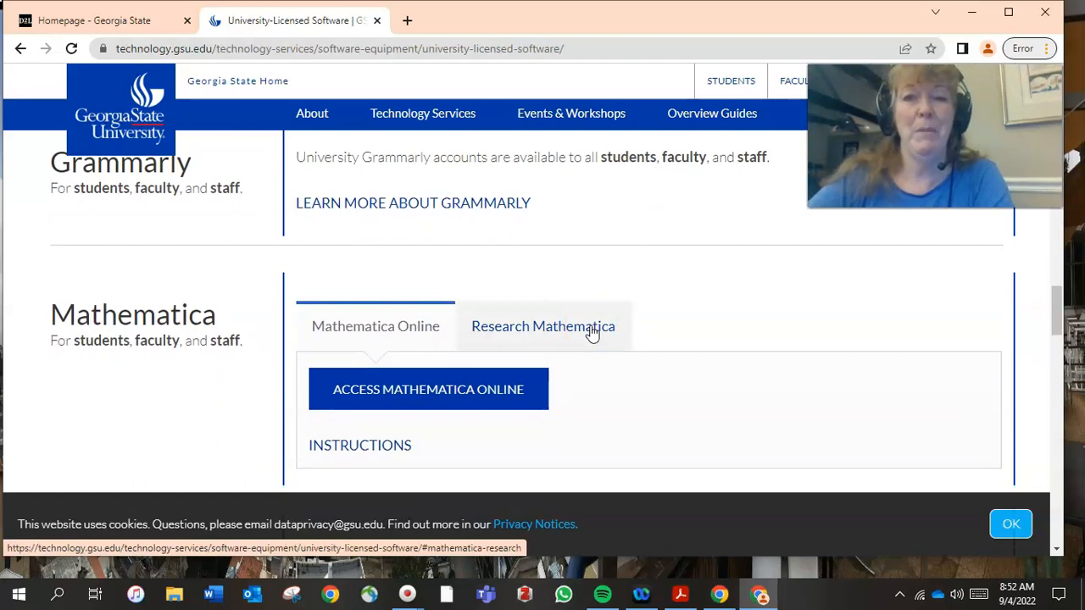
Continue through the remaining software entries, then return to the top of the page
scroll(down, 3)
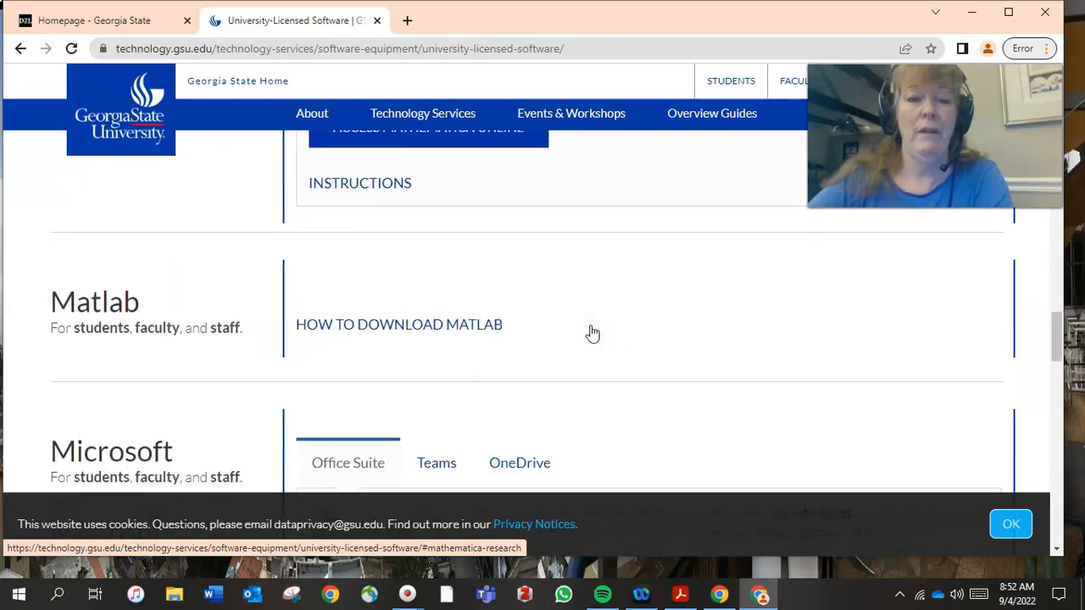
scroll(down, 3)
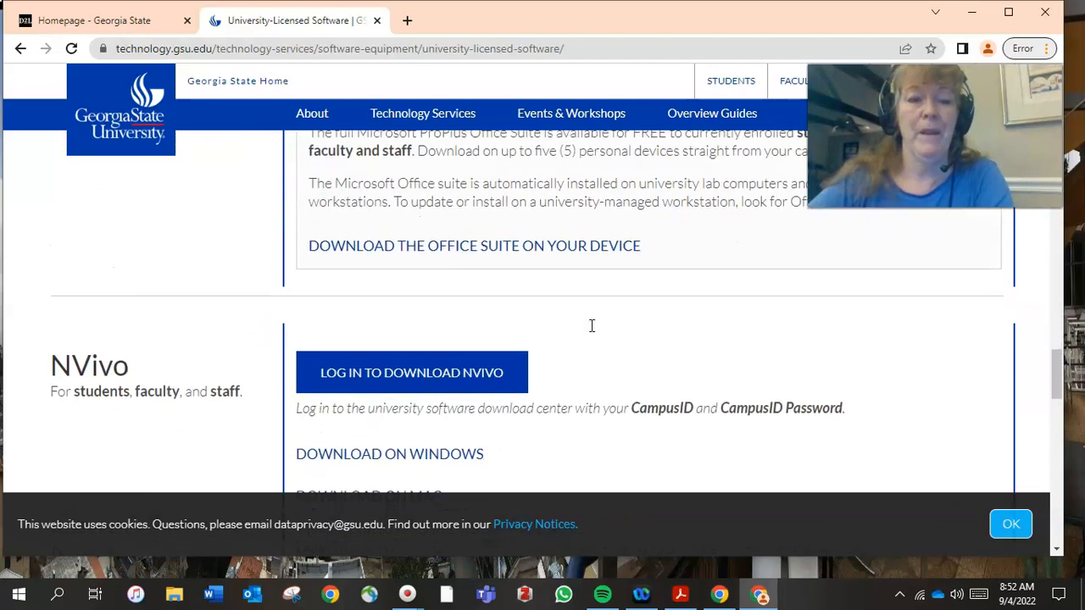
scroll(up, 3)
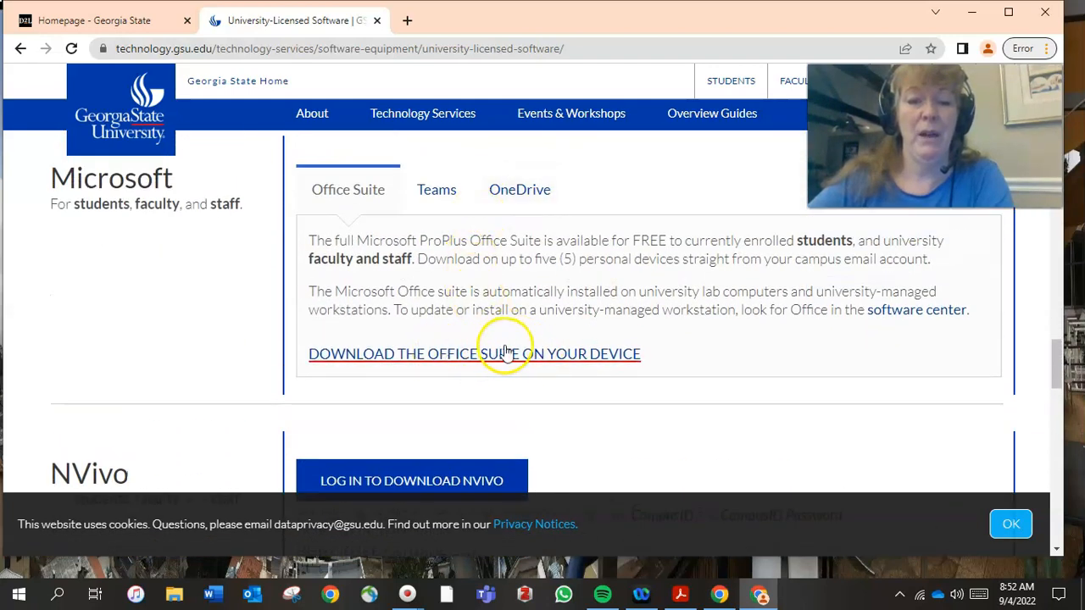
mouse_move(607, 377)
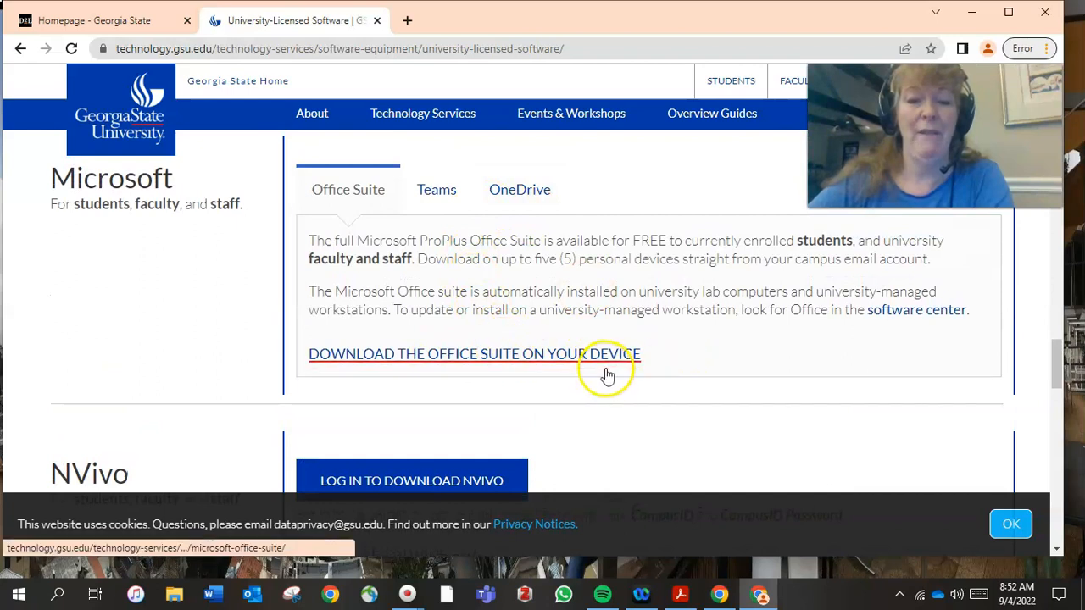
mouse_move(699, 369)
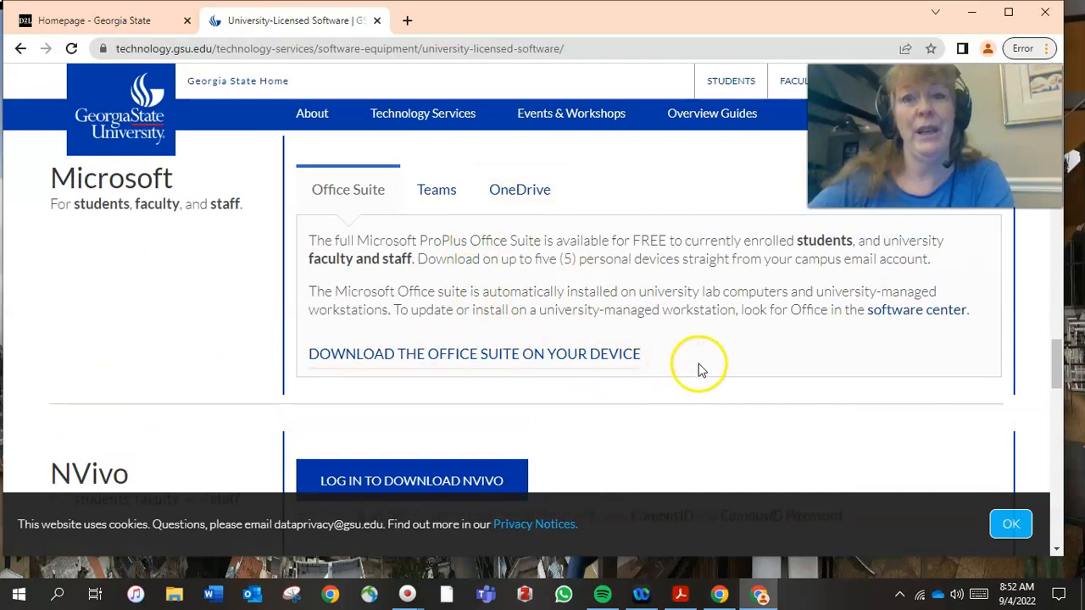
scroll(down, 3)
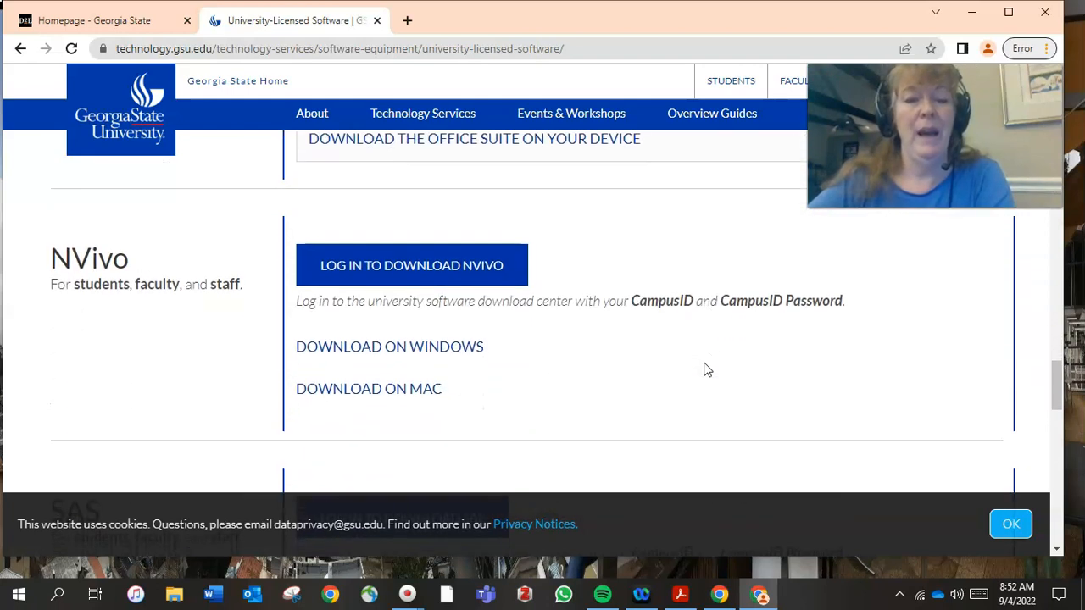
scroll(down, 3)
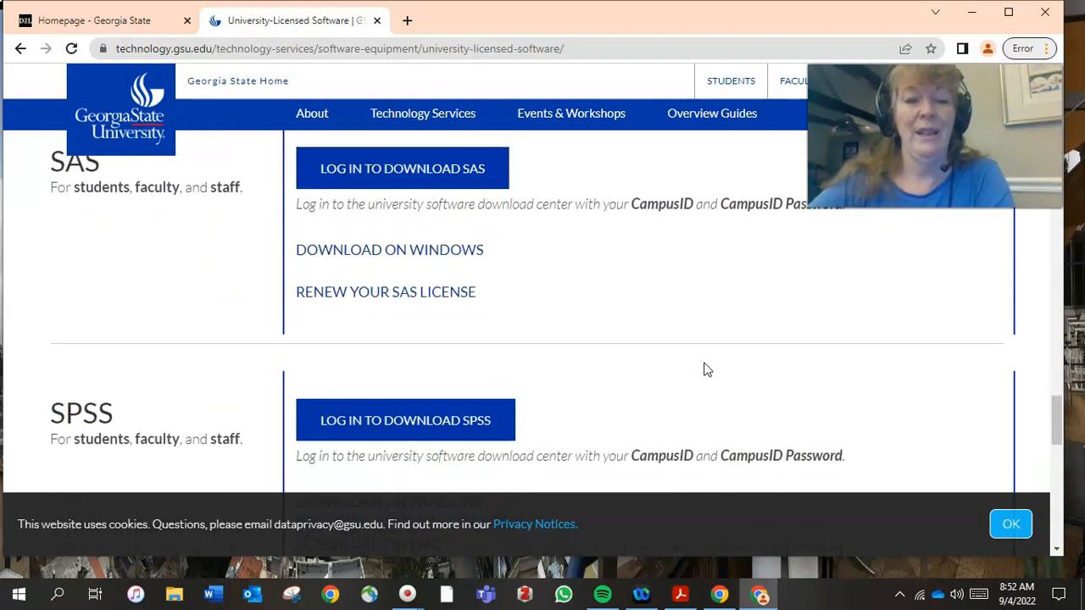
scroll(down, 3)
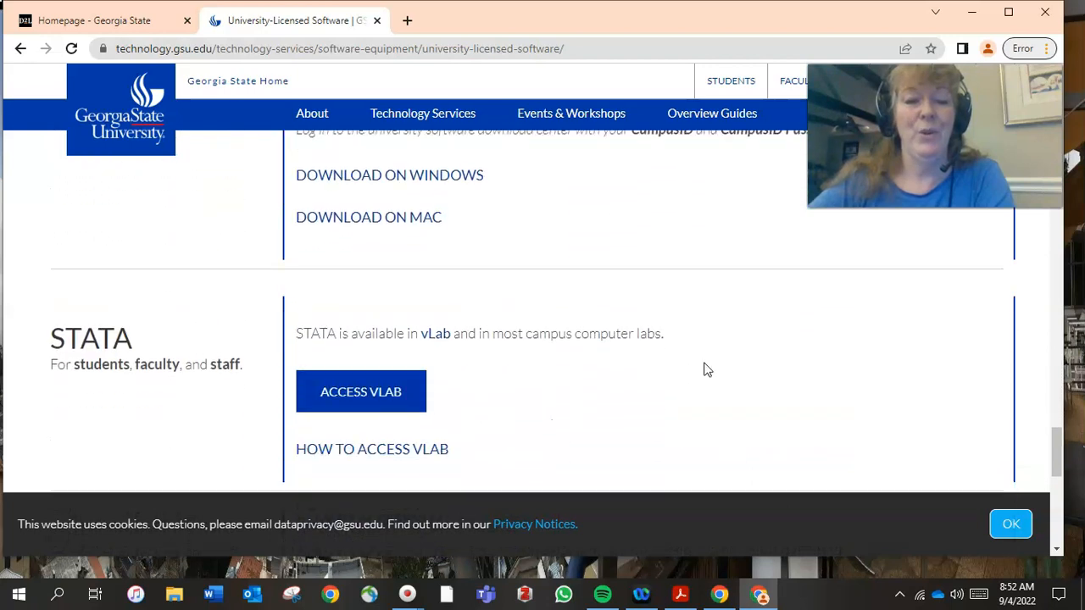
scroll(down, 3)
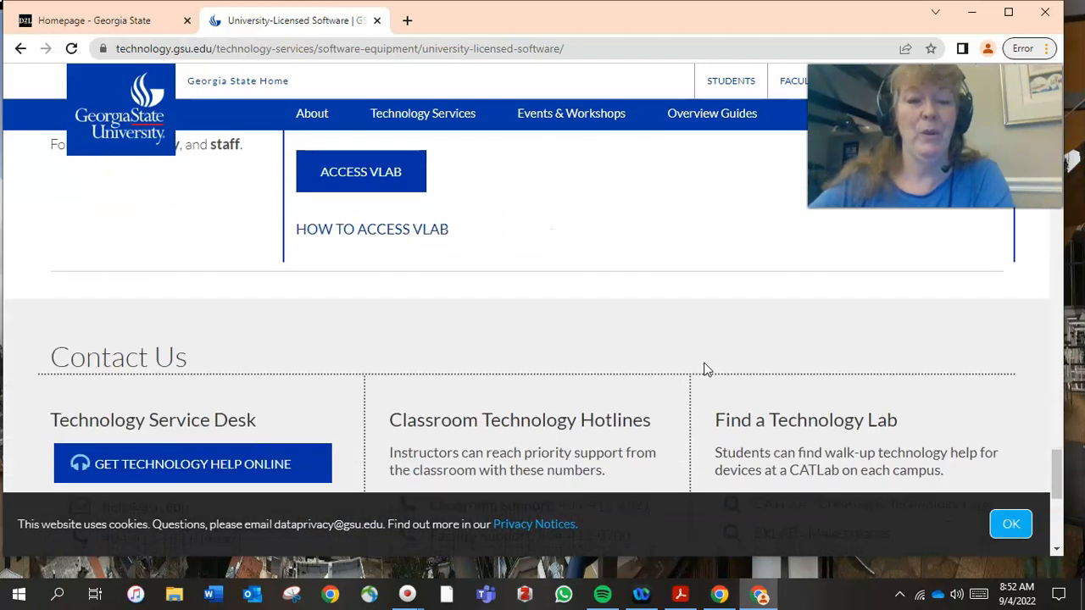
scroll(up, 3)
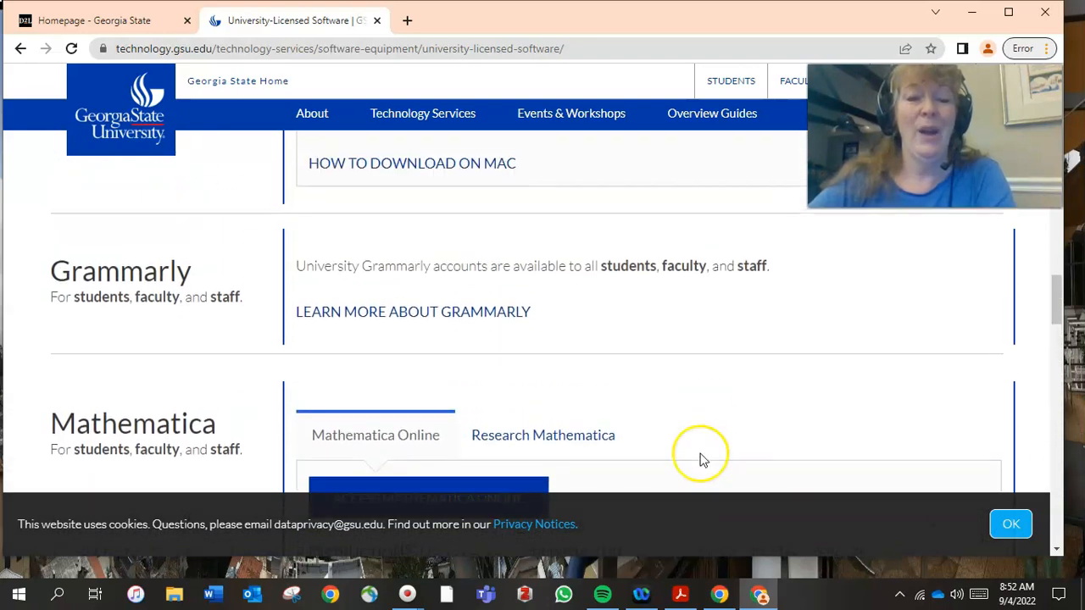
scroll(up, 3)
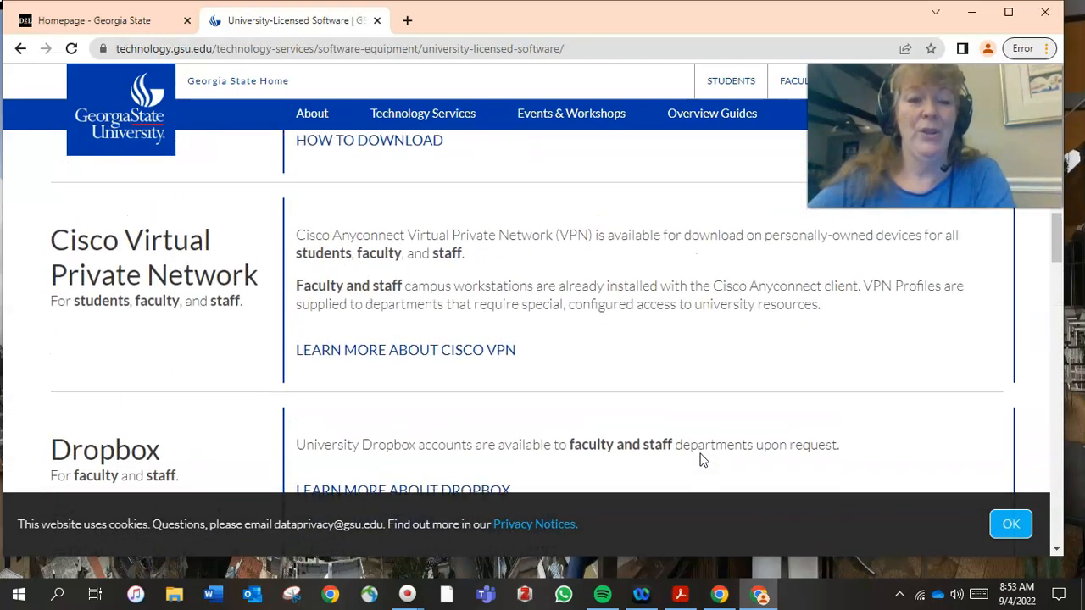
scroll(up, 3)
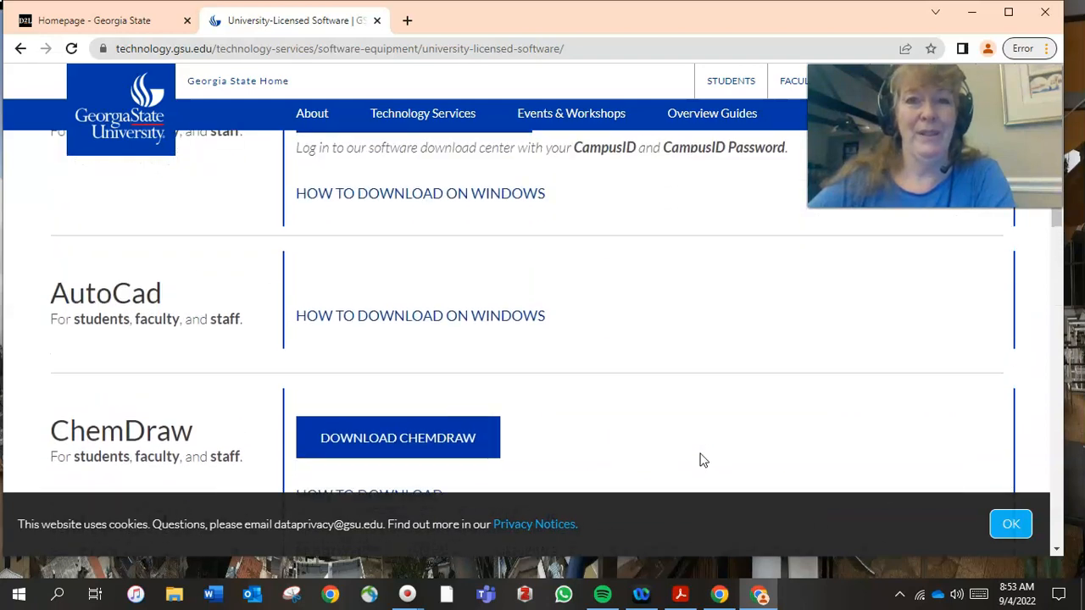
scroll(up, 3)
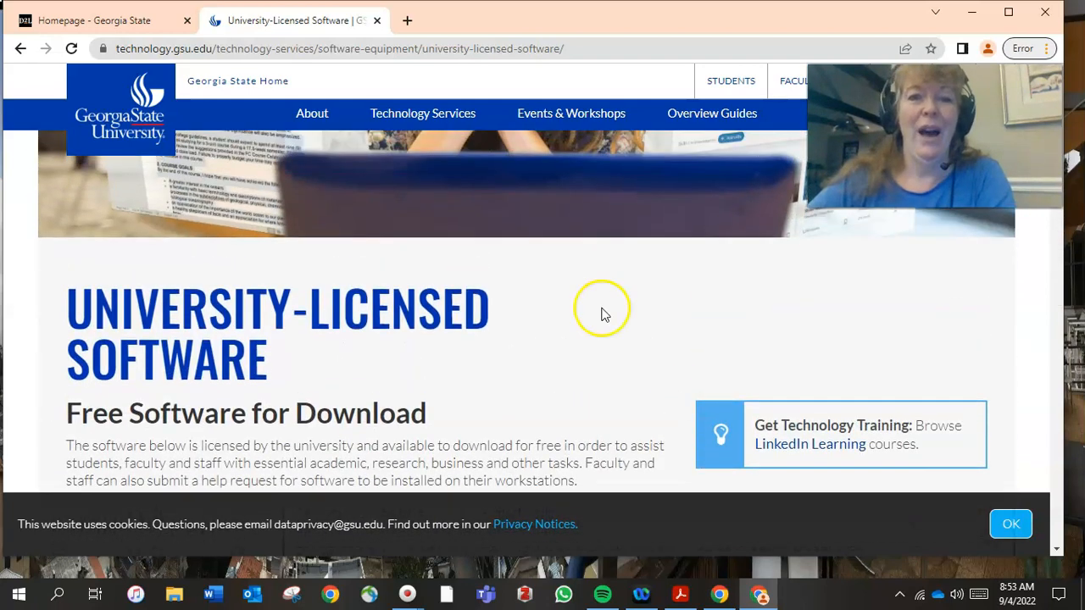
mouse_move(483, 295)
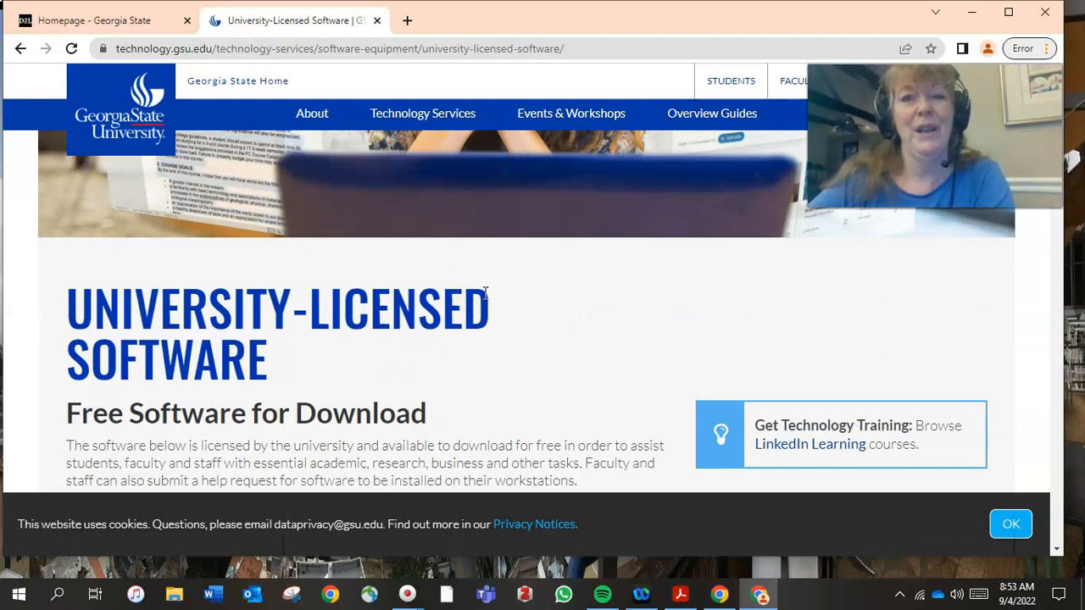
mouse_move(407, 20)
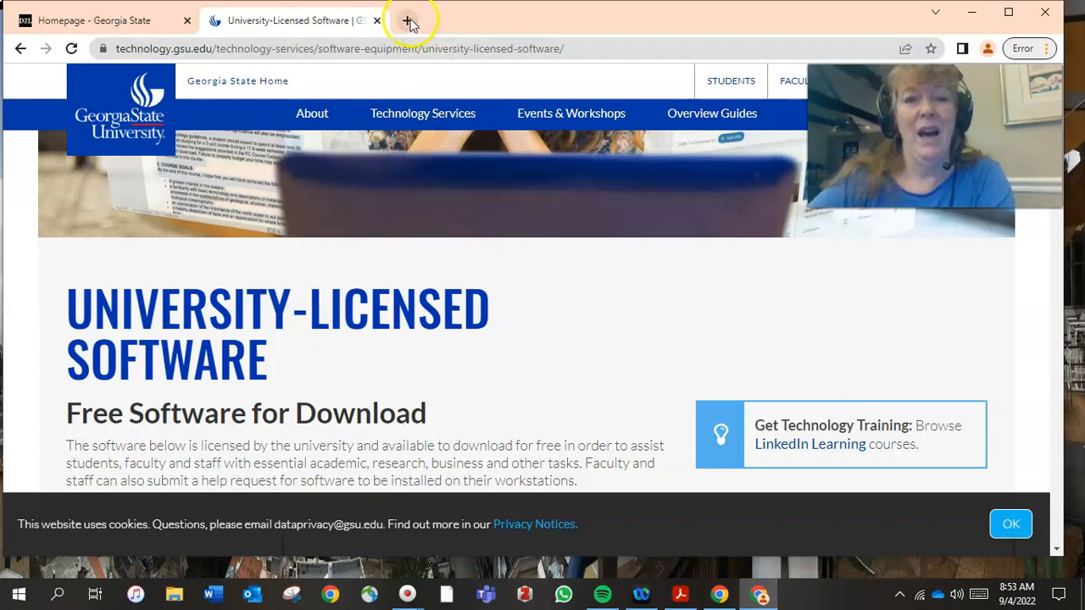
Search 'prime student' in a new tab and view Amazon's Prime Student membership offer
click(411, 20)
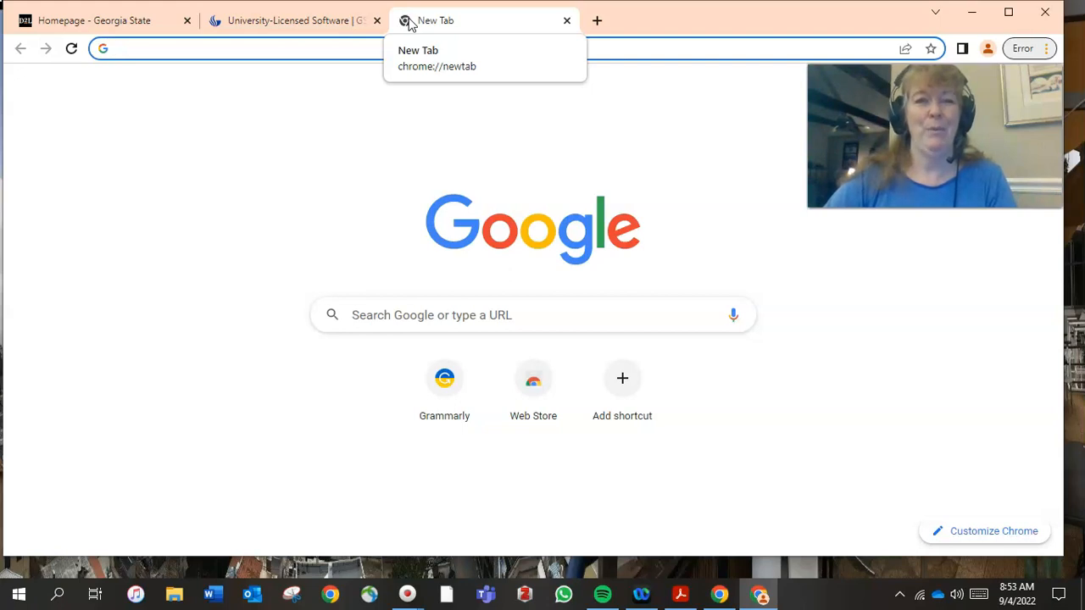
text(prime)
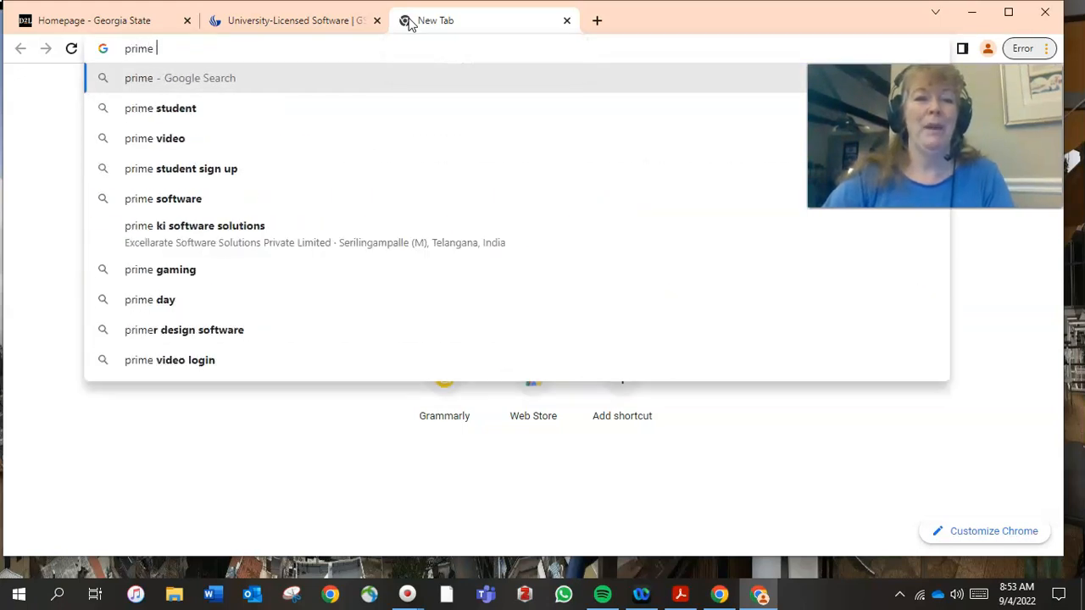
click(160, 109)
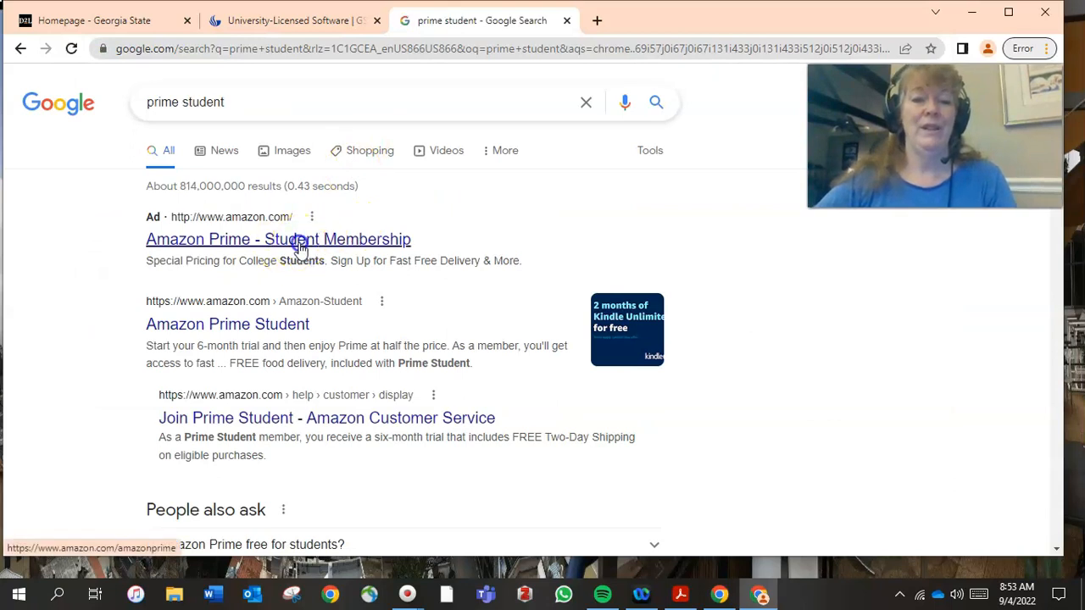
click(278, 239)
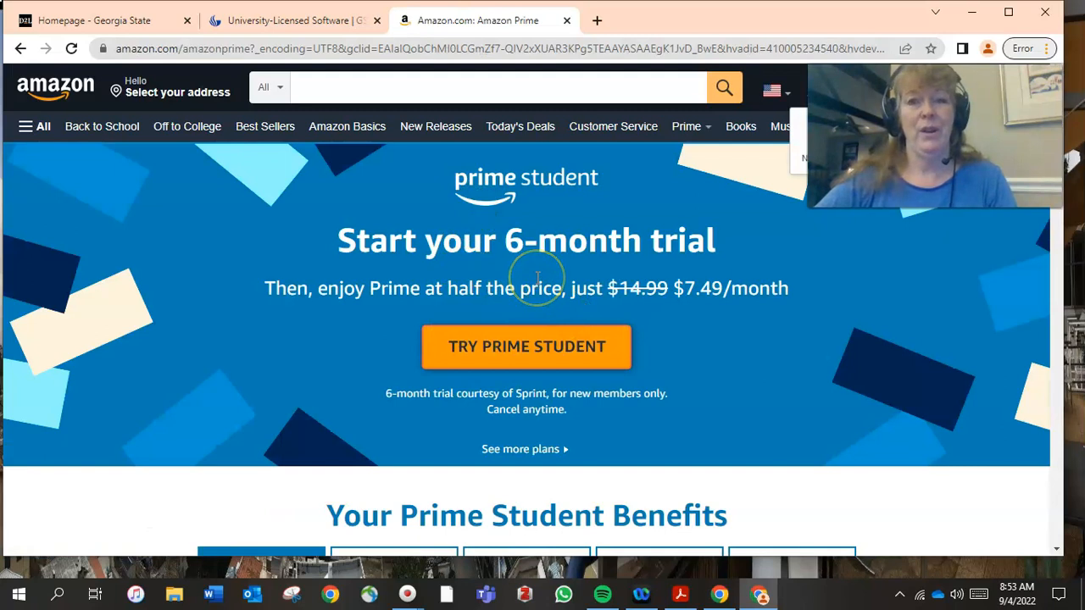
mouse_move(535, 278)
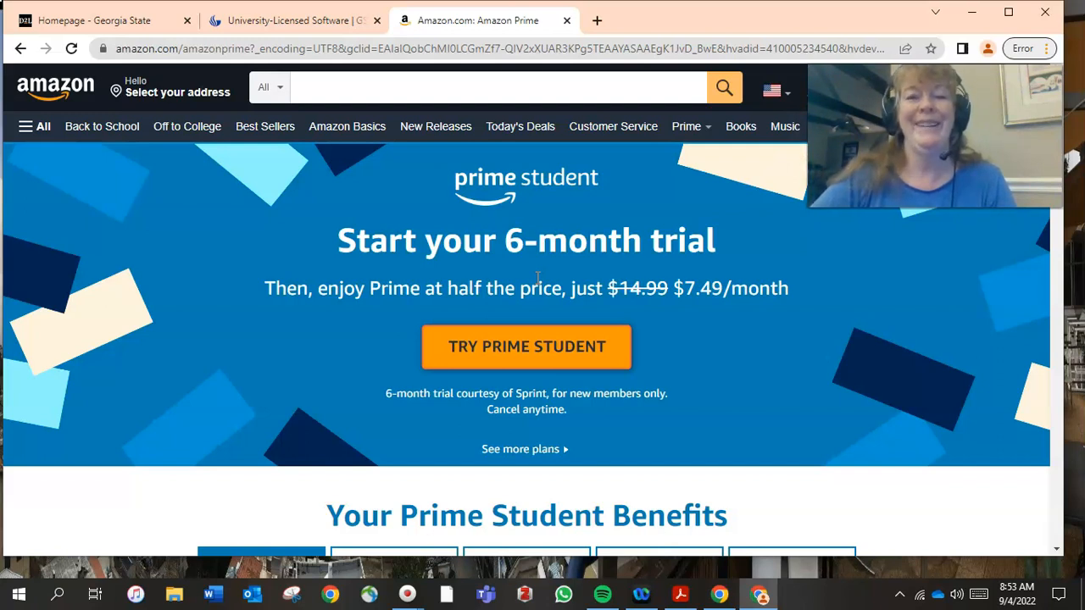
mouse_move(472, 228)
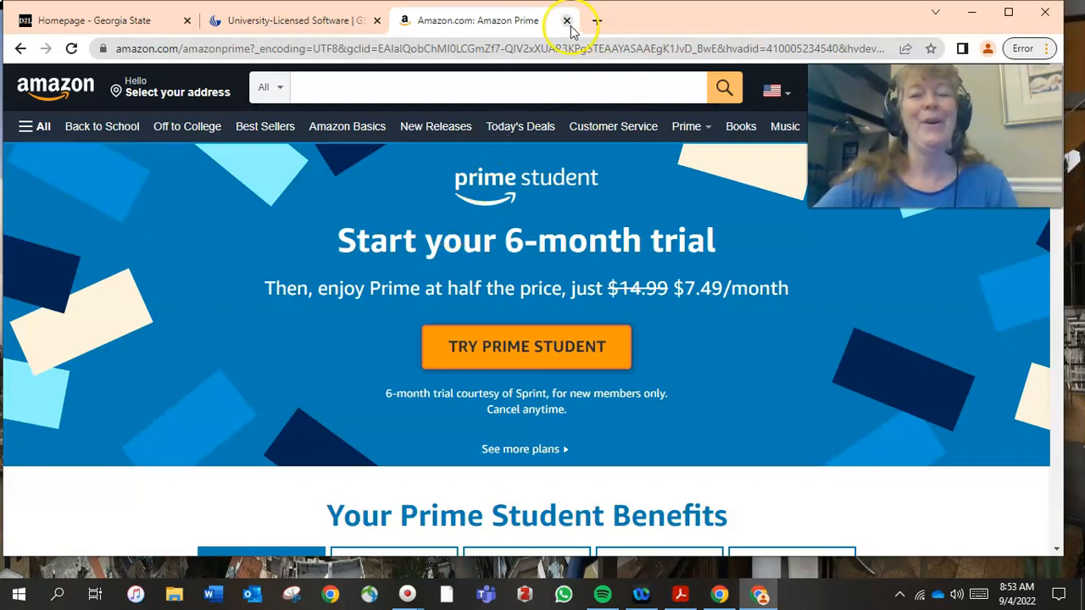
Close the Amazon and University-Licensed Software tabs and start a blank new tab
click(566, 20)
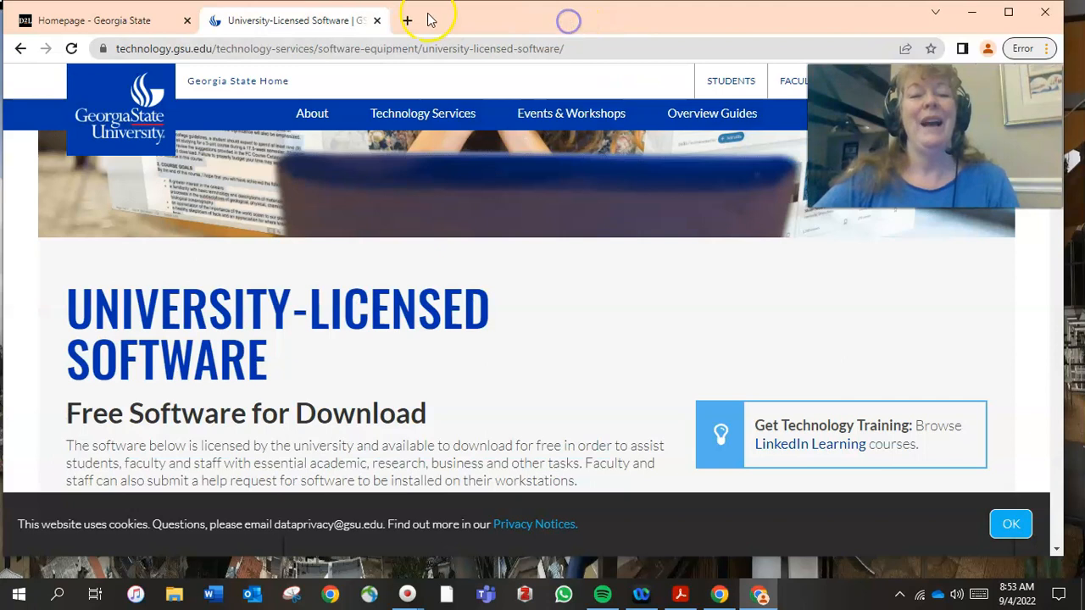
click(377, 20)
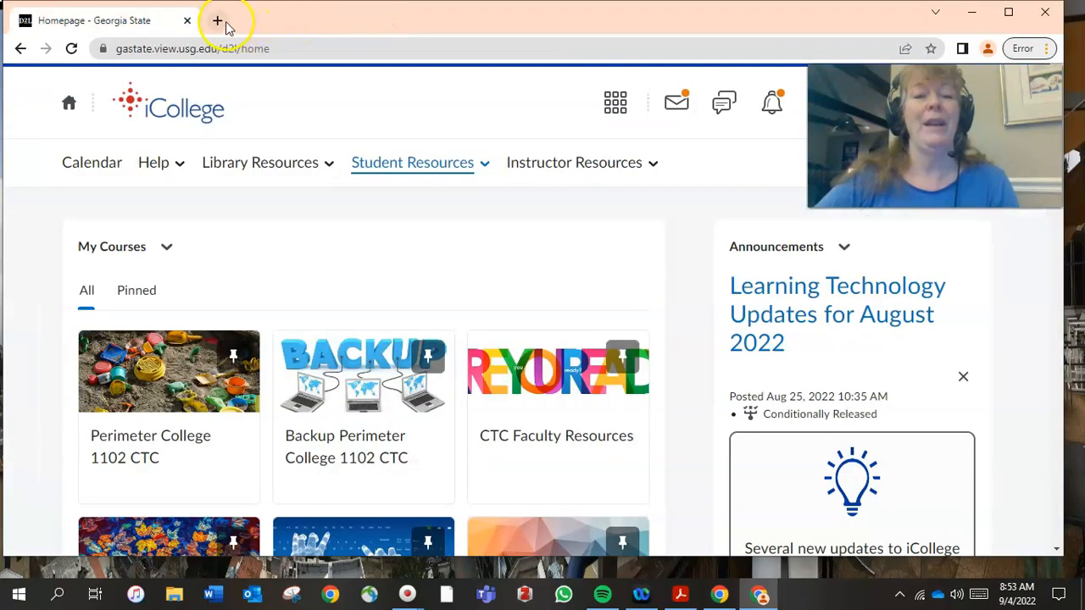
click(217, 21)
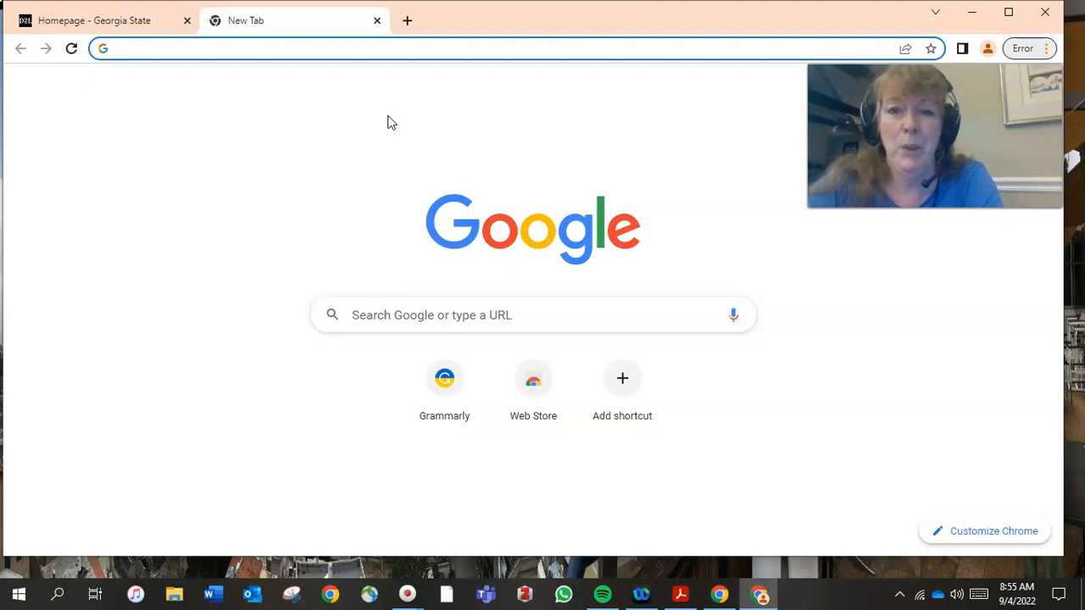
click(254, 48)
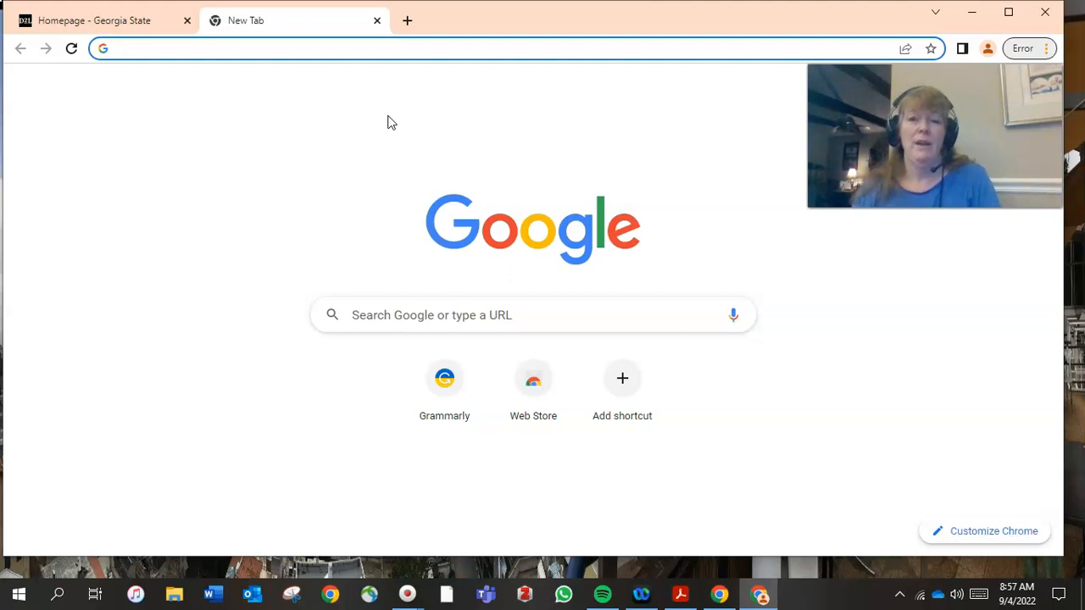
click(339, 47)
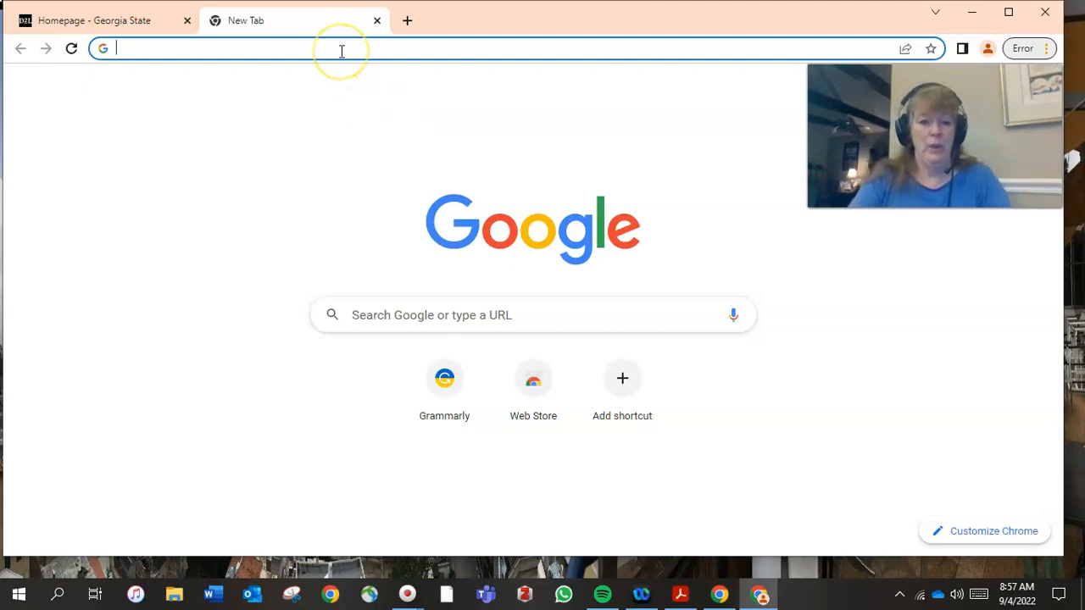
Search Google for Quizlet and go to the Quizlet homepage result
text(Quizlet&aqs=chrome.0.0i67i131i355i433j46i67i131i199i433i465j0i512j0i131i433i512l3j0i...)
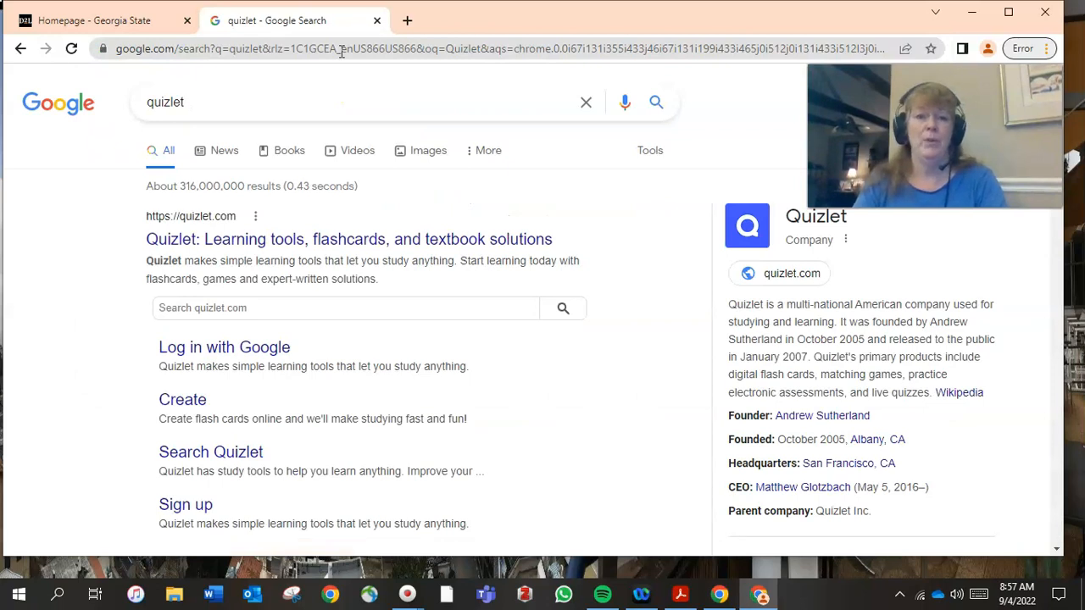
mouse_move(217, 149)
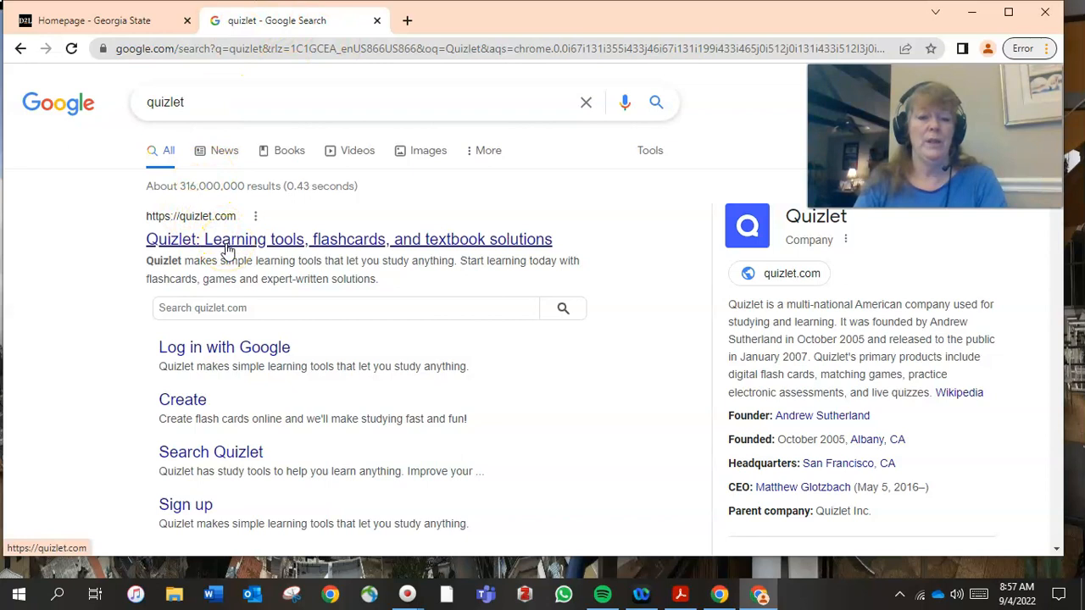
click(349, 239)
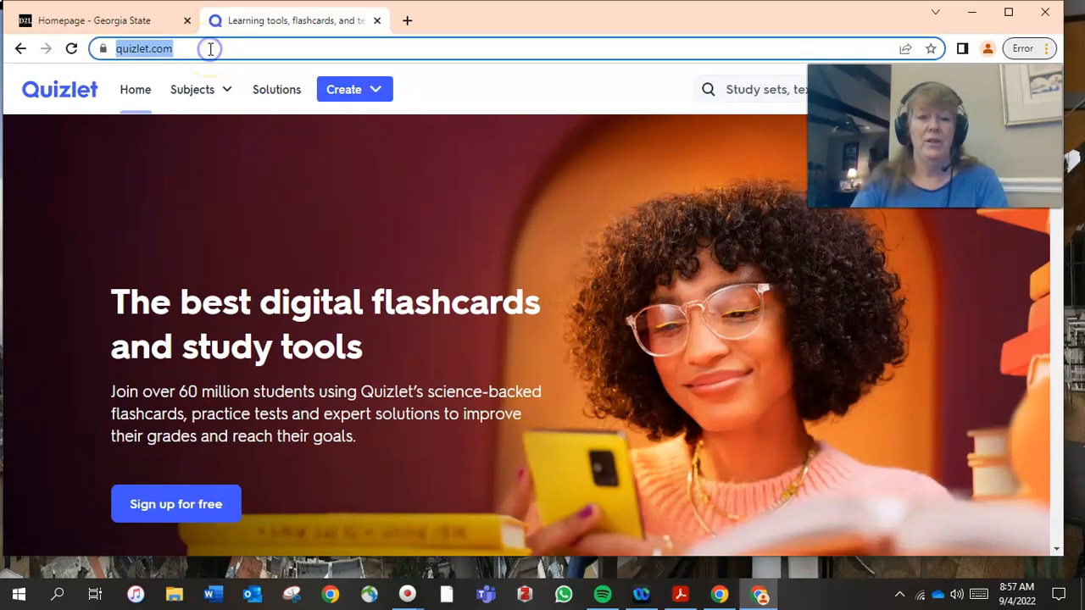
Search Google for 'Biology 101 chapter 4' to surface Quizlet flashcard sets
text(Biology)
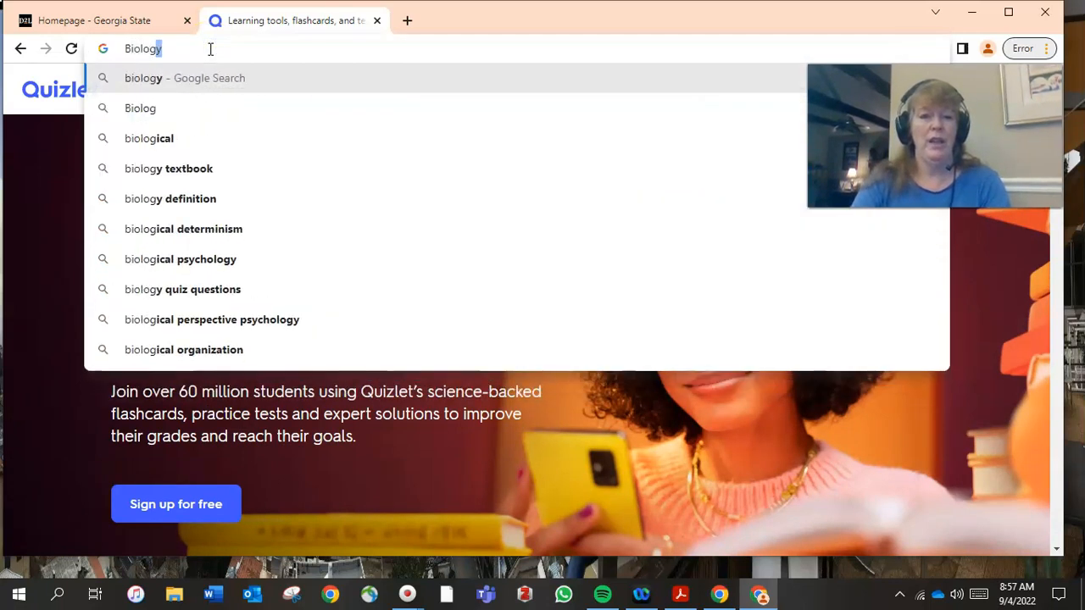
text(10)
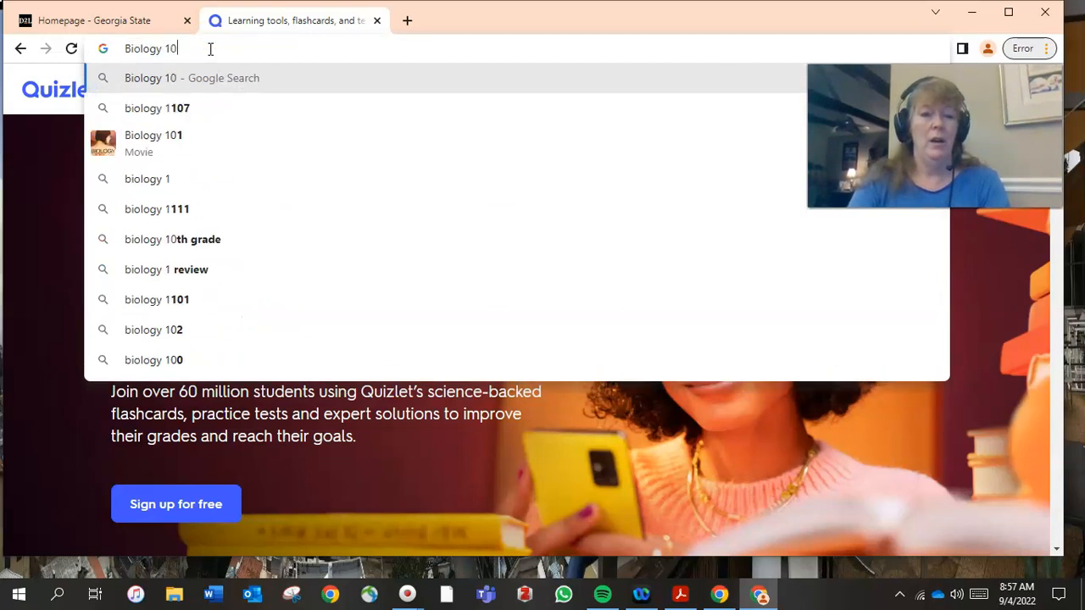
text(1)
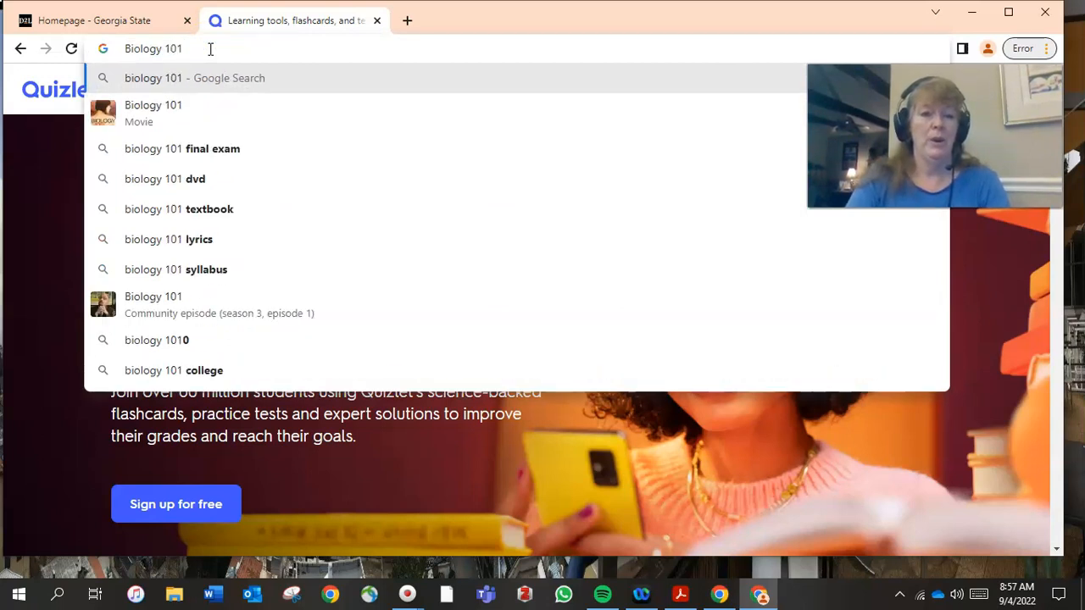
text(ch?q=)
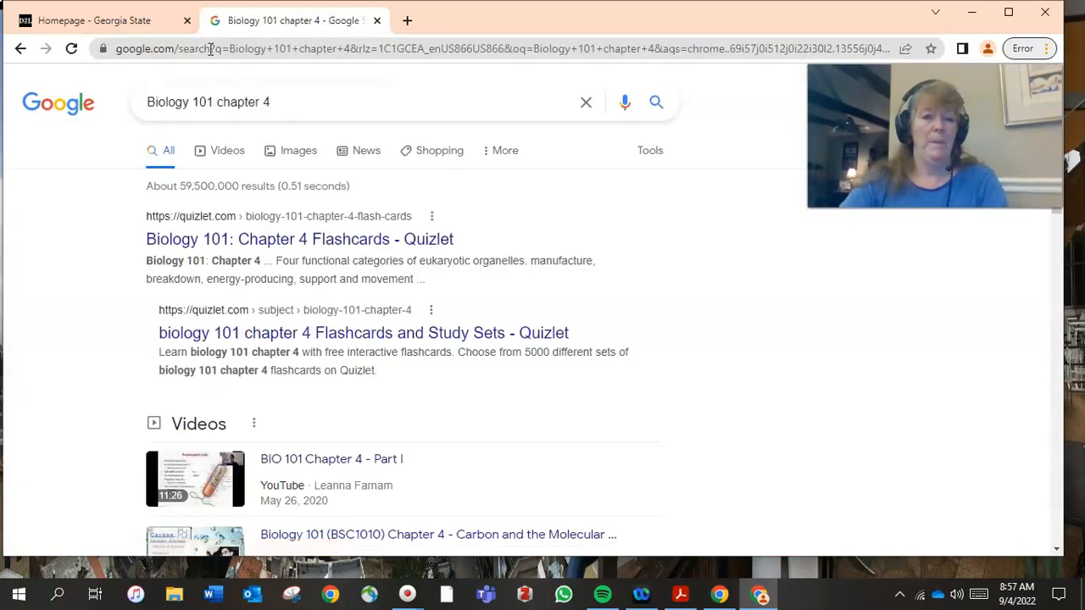
mouse_move(265, 169)
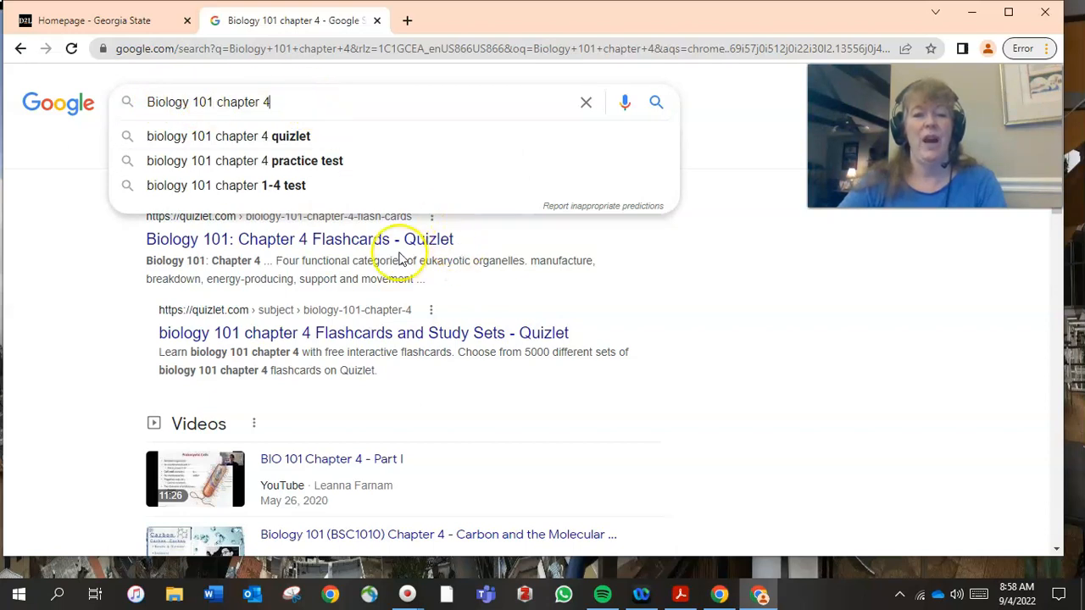
View the Biology 101: Chapter 4 flashcard set, then return to the Quizlet homepage
click(299, 239)
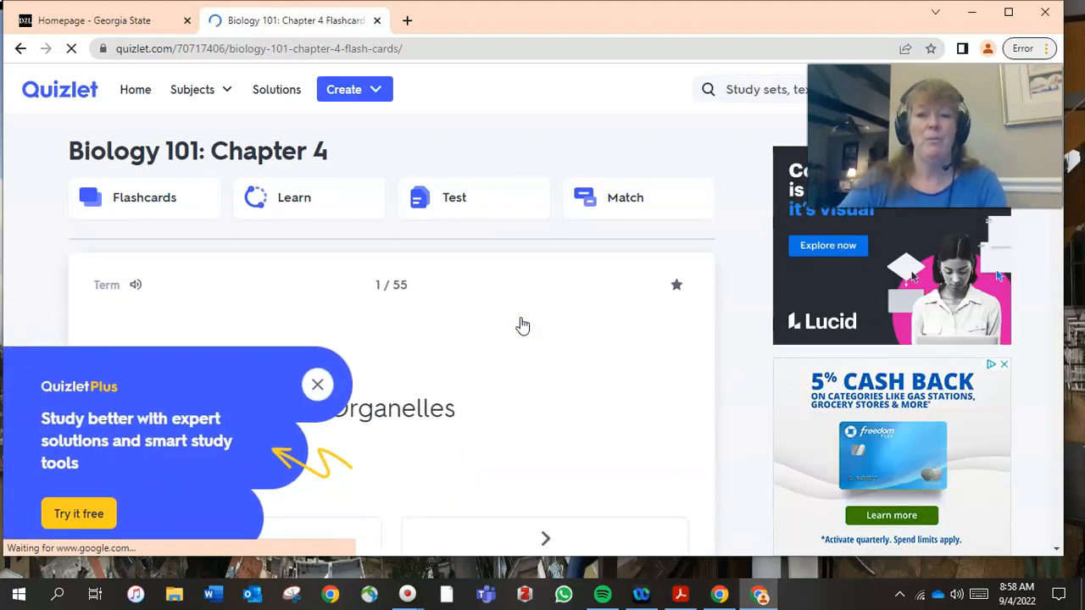
mouse_move(495, 115)
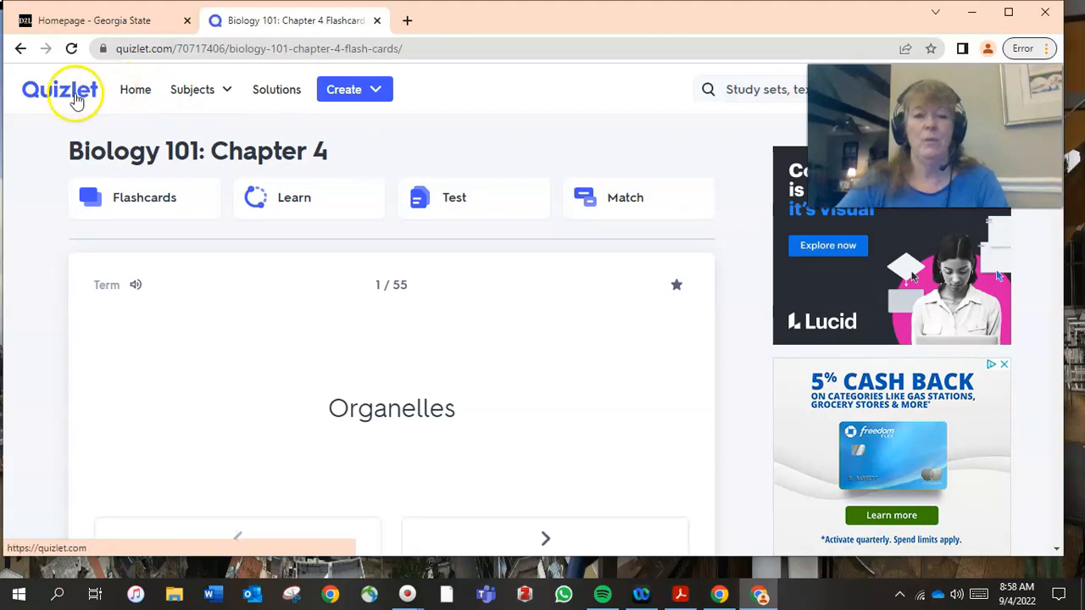
click(59, 88)
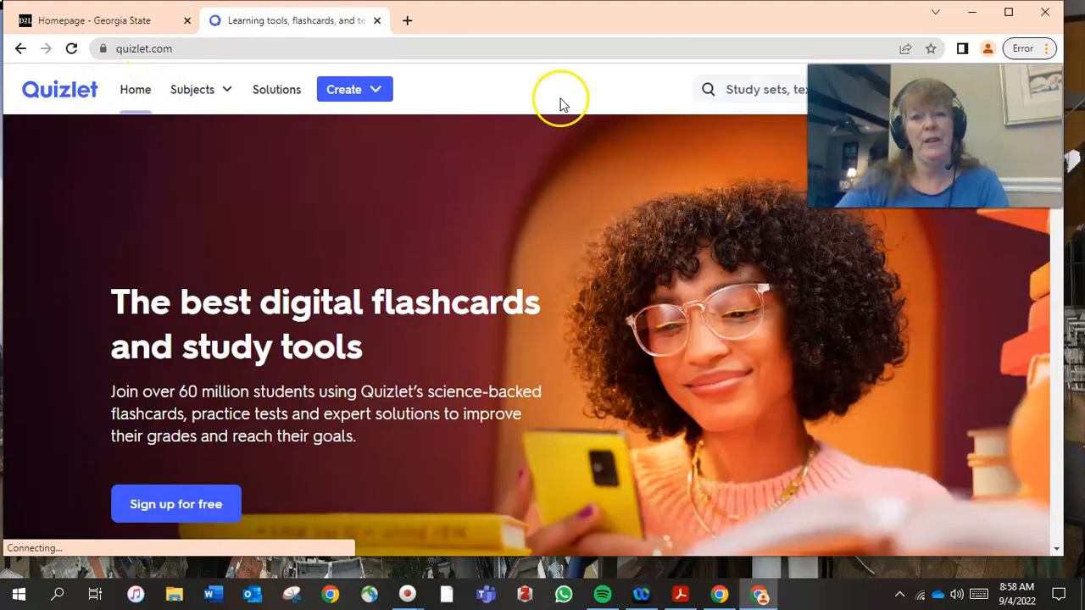
mouse_move(441, 139)
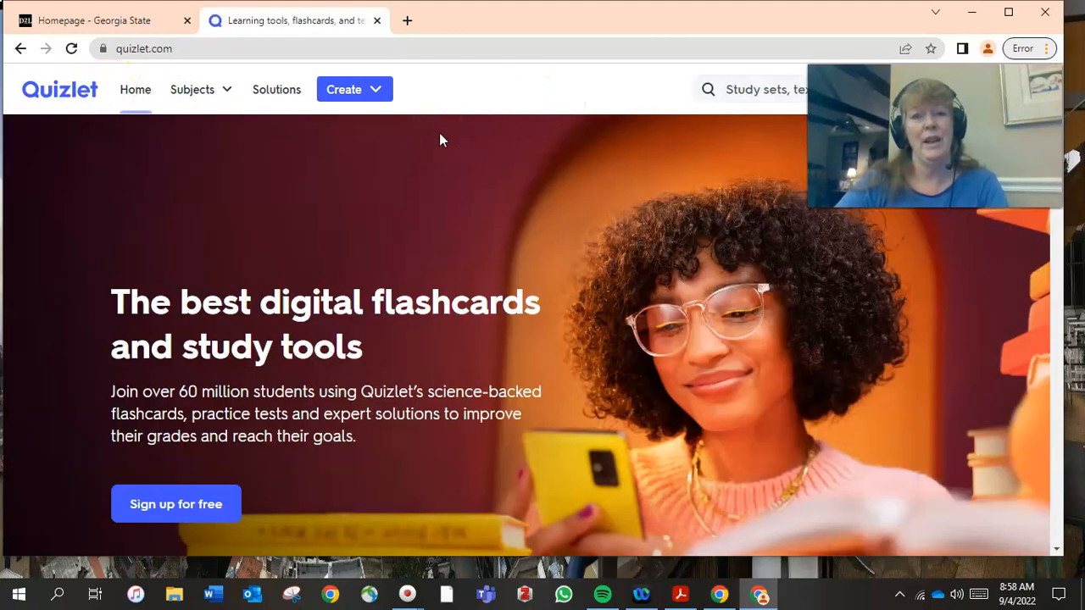
mouse_move(413, 136)
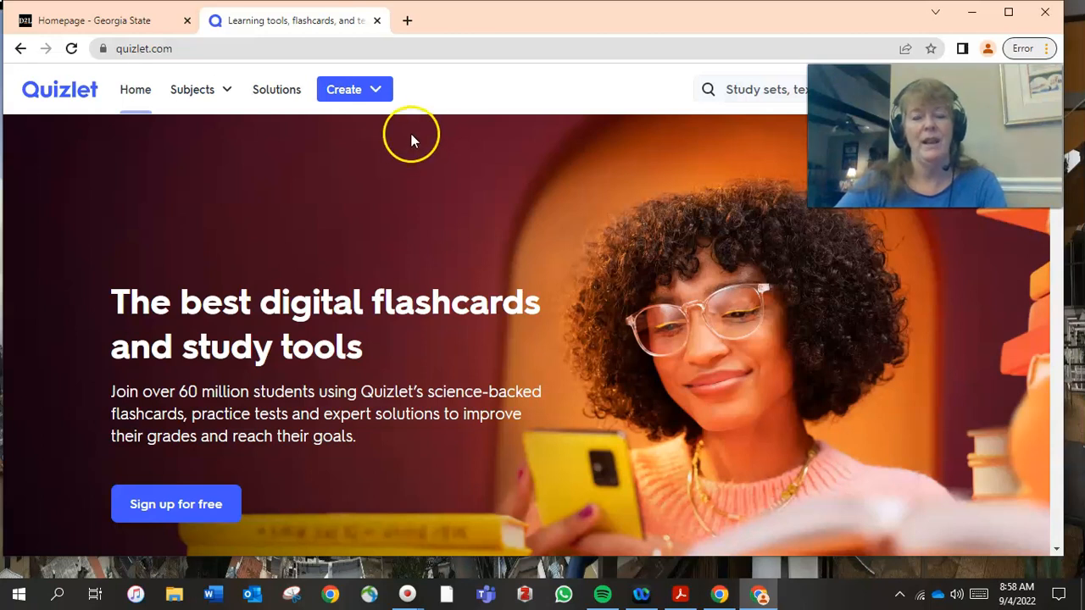
mouse_move(727, 136)
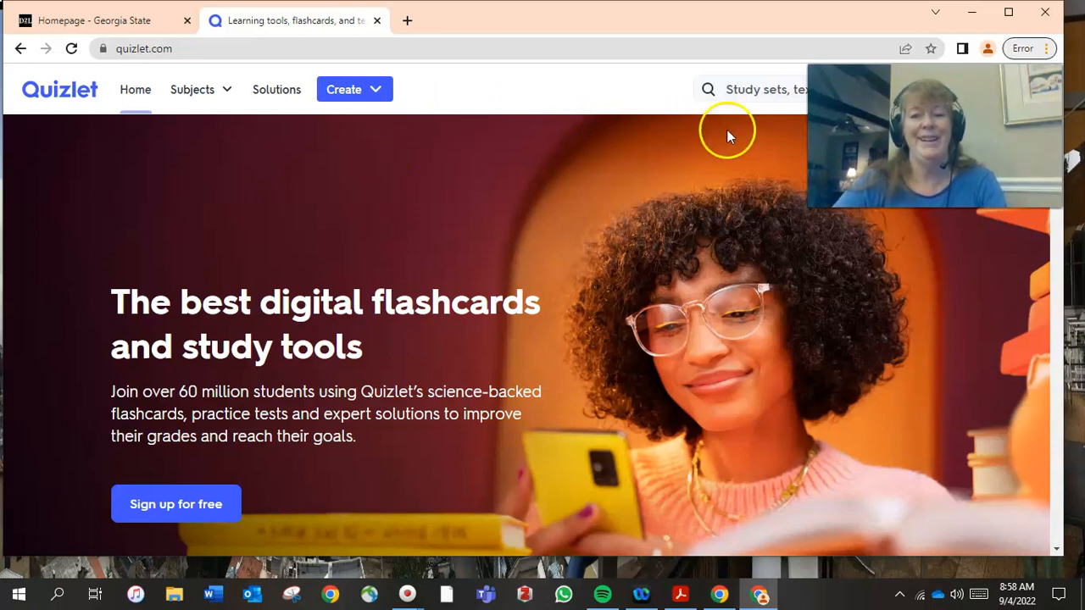
mouse_move(415, 139)
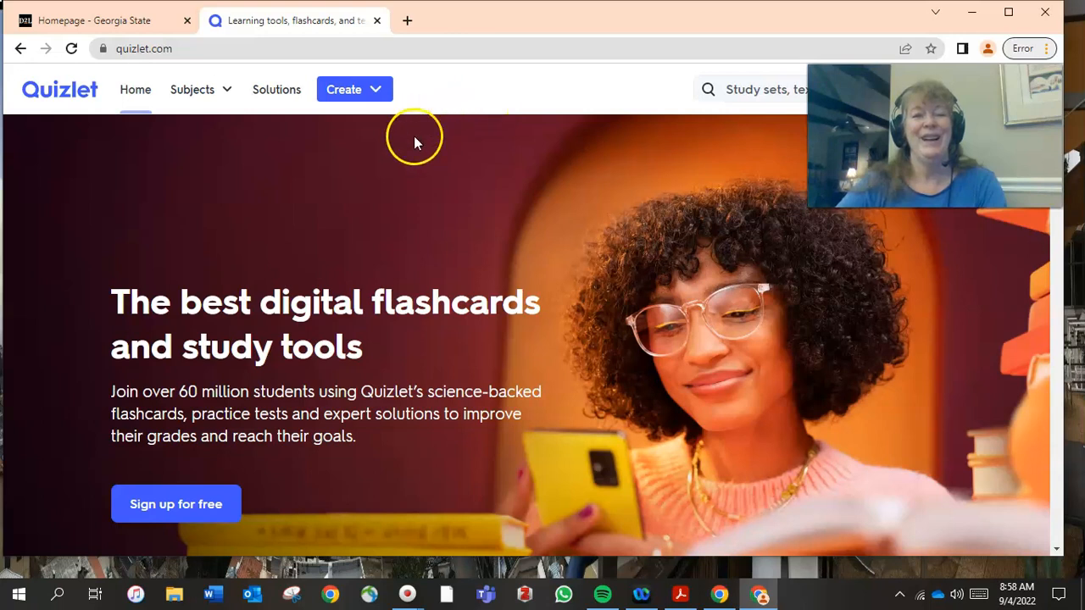
mouse_move(473, 210)
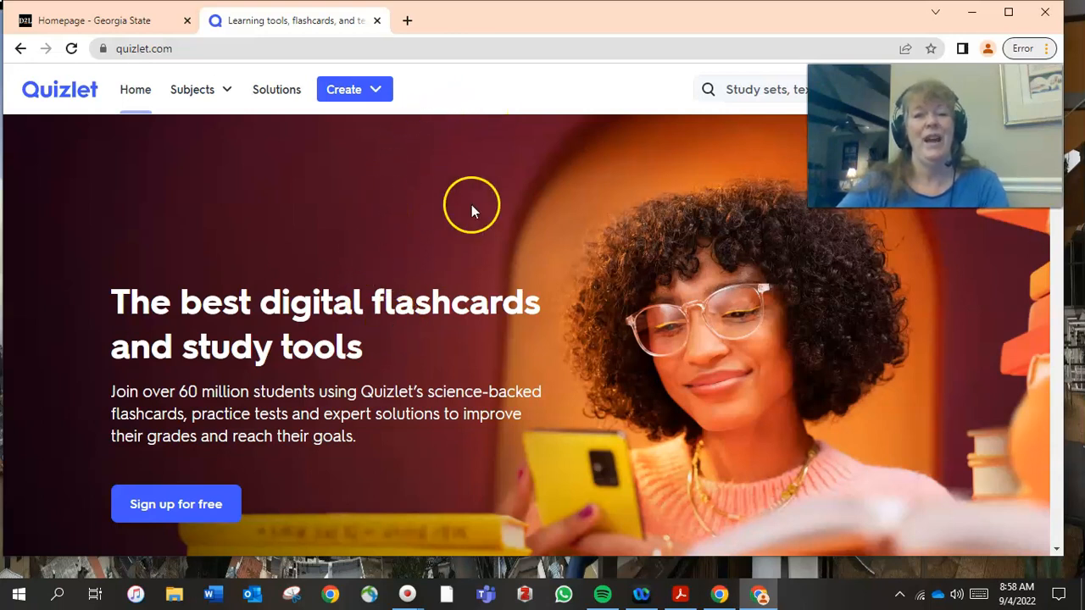
mouse_move(464, 103)
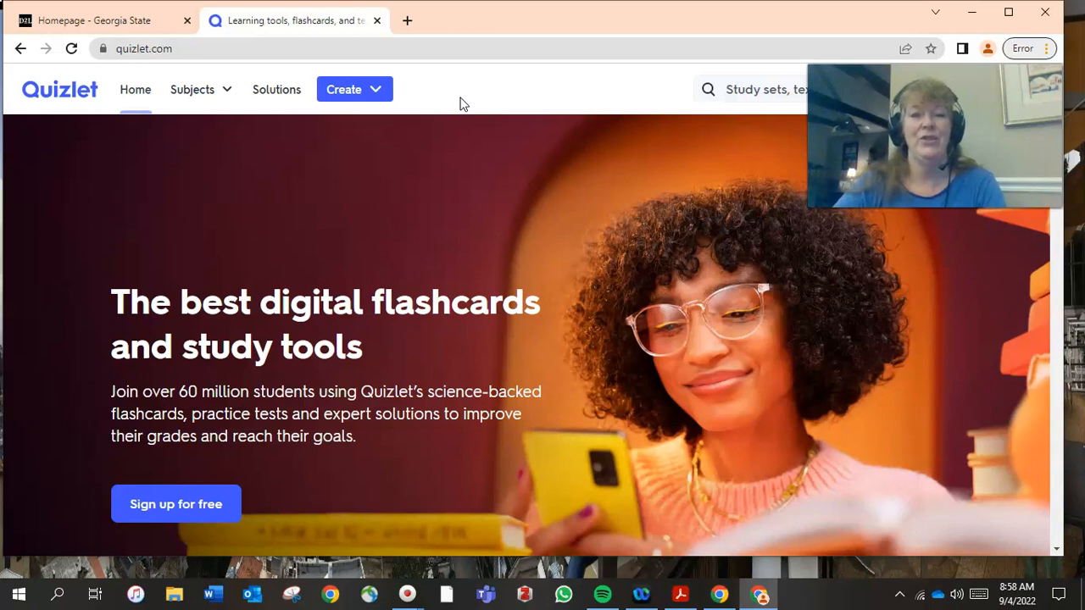
mouse_move(444, 105)
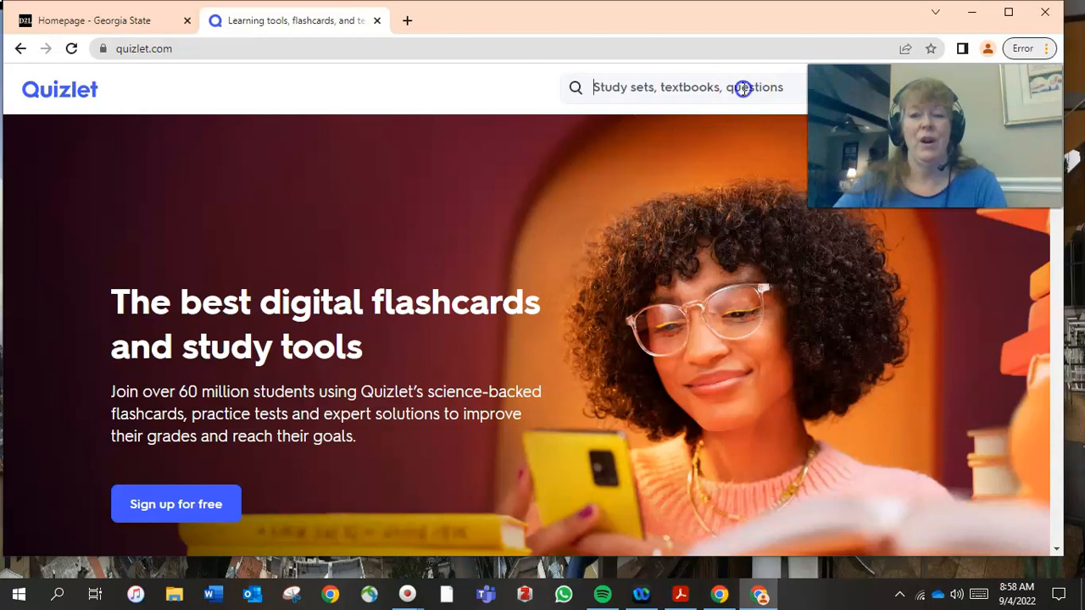
text(Kassorla)
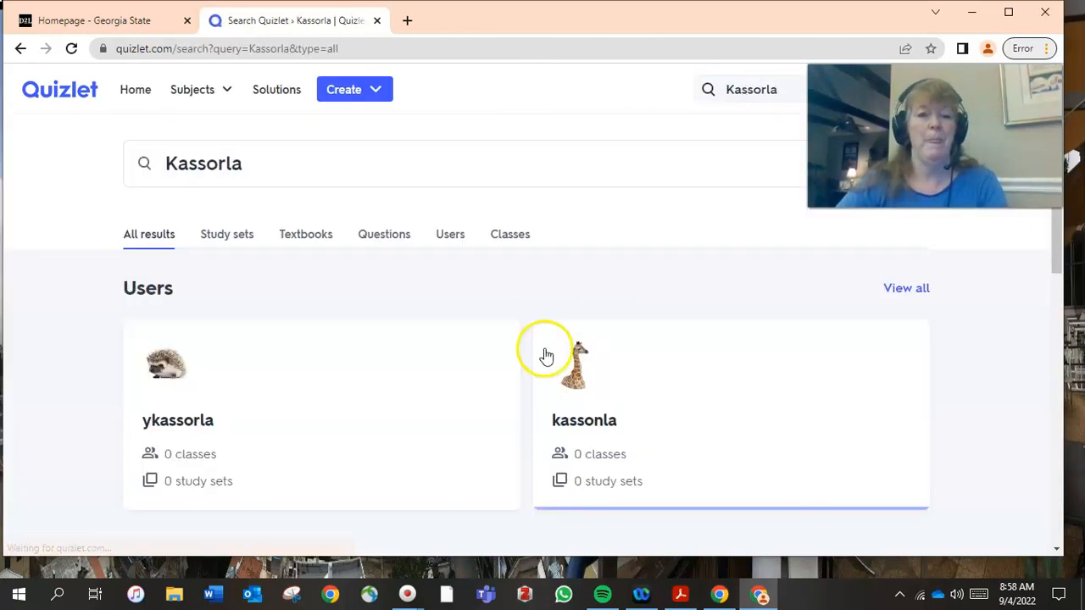
scroll(down, 3)
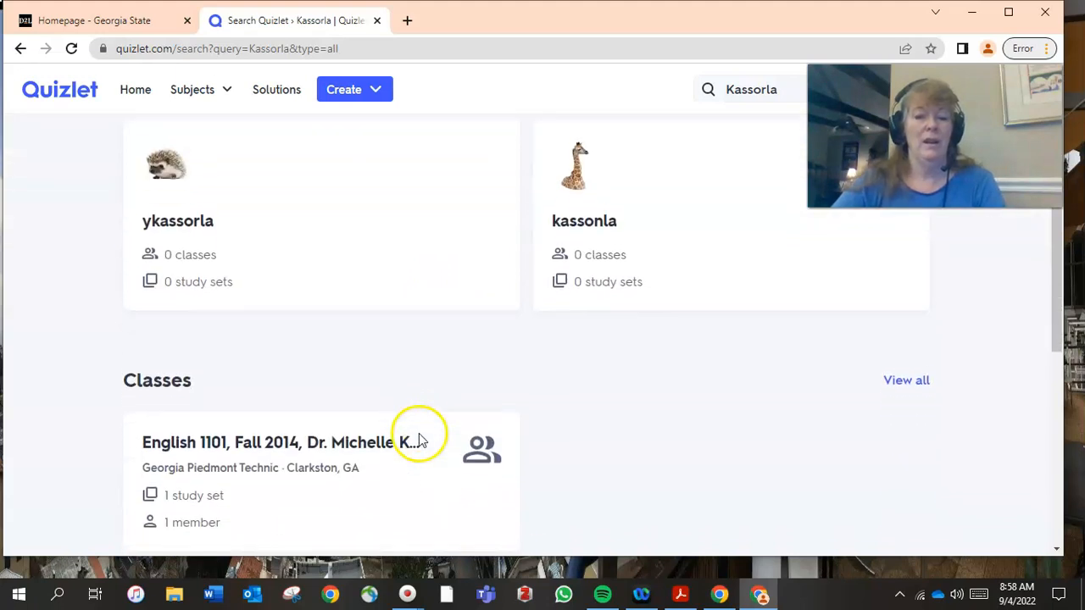
scroll(down, 3)
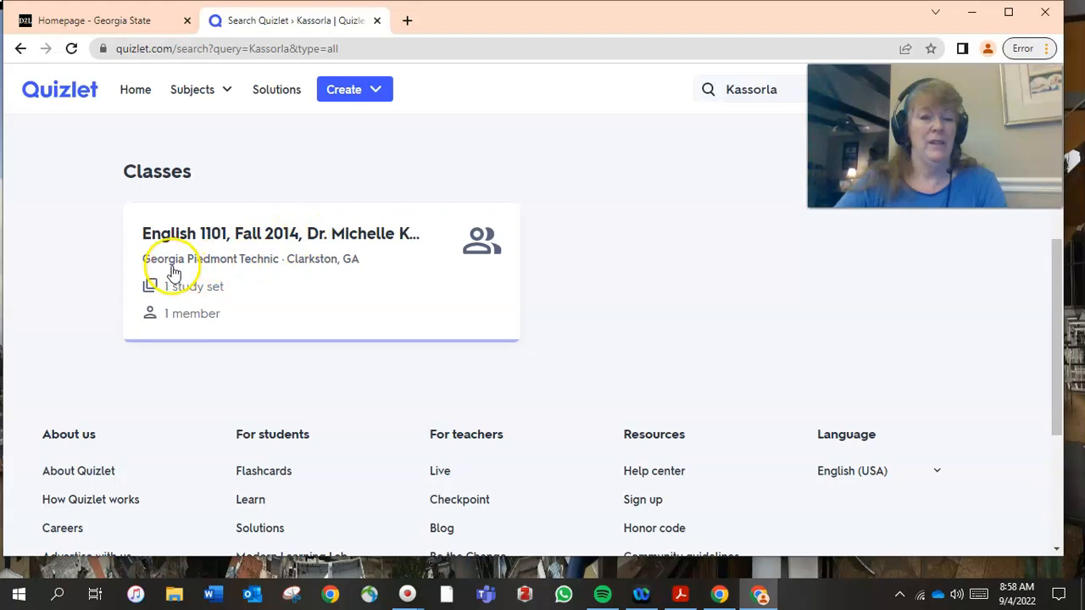
mouse_move(263, 281)
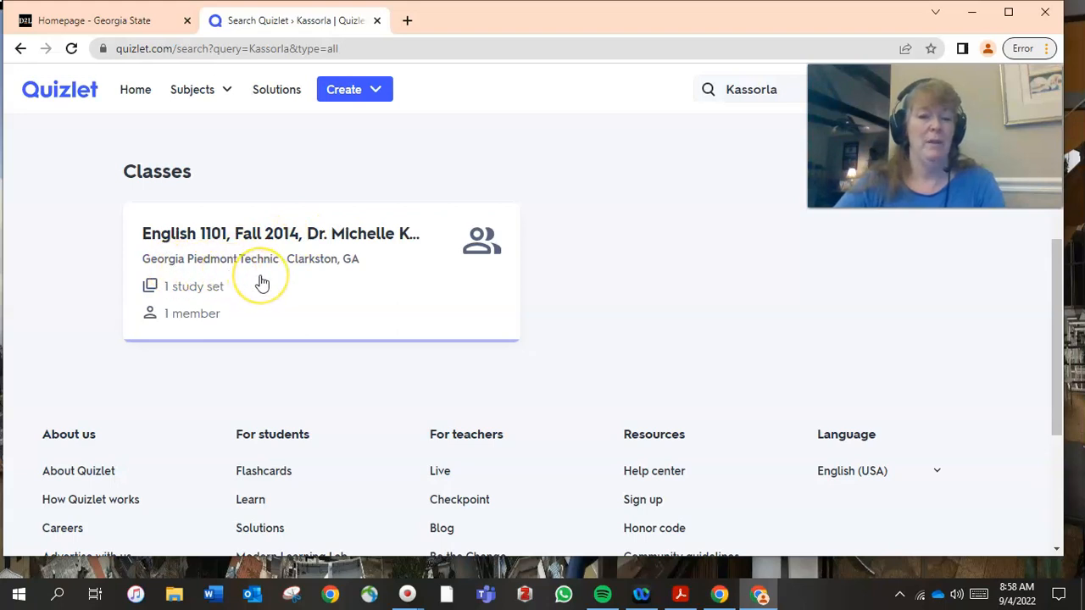
mouse_move(297, 240)
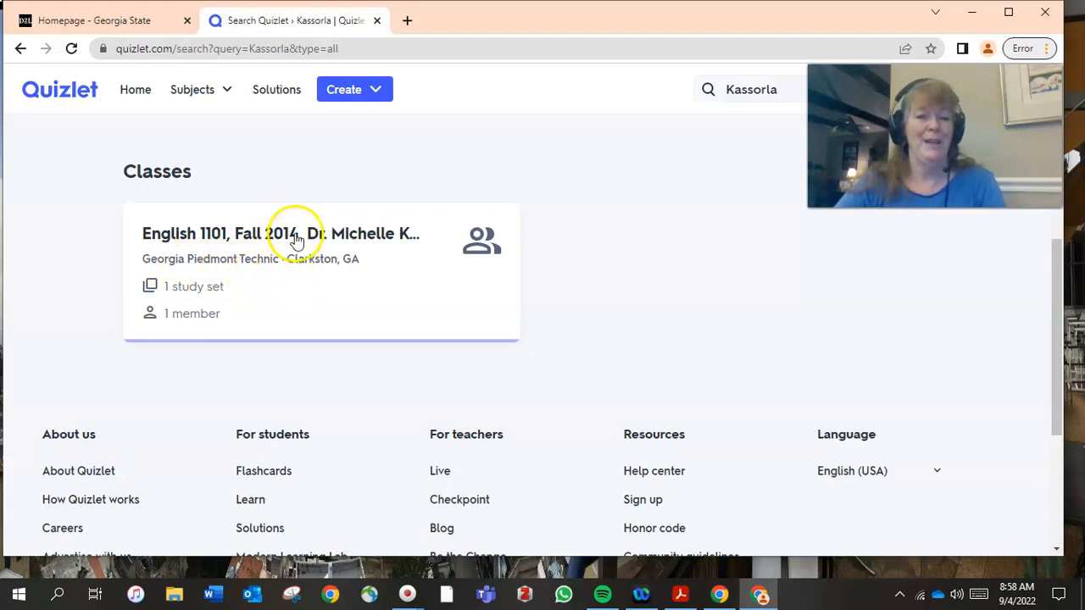
click(282, 233)
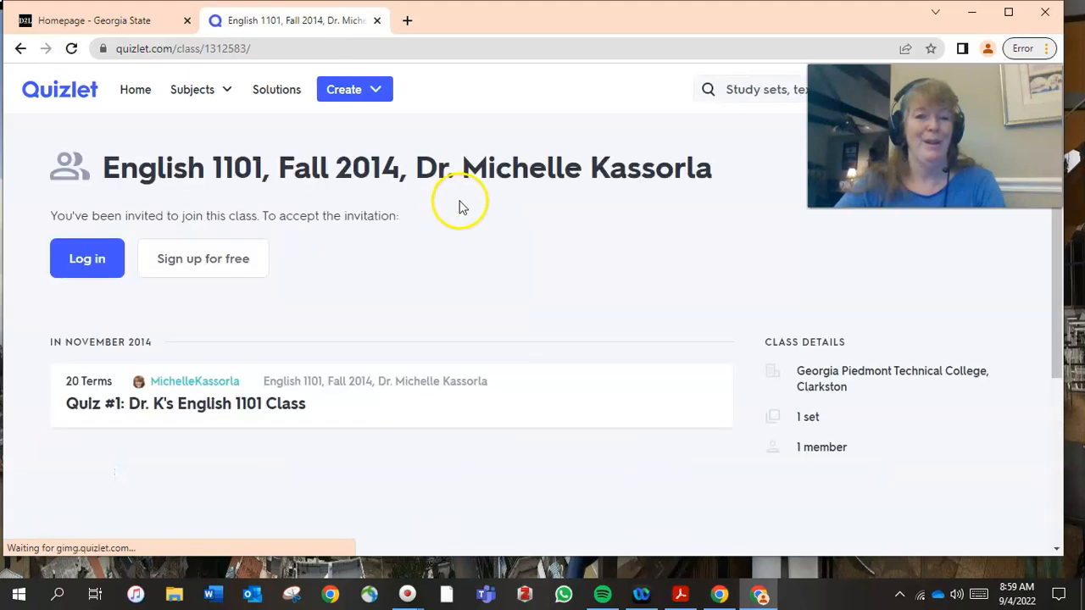
mouse_move(488, 281)
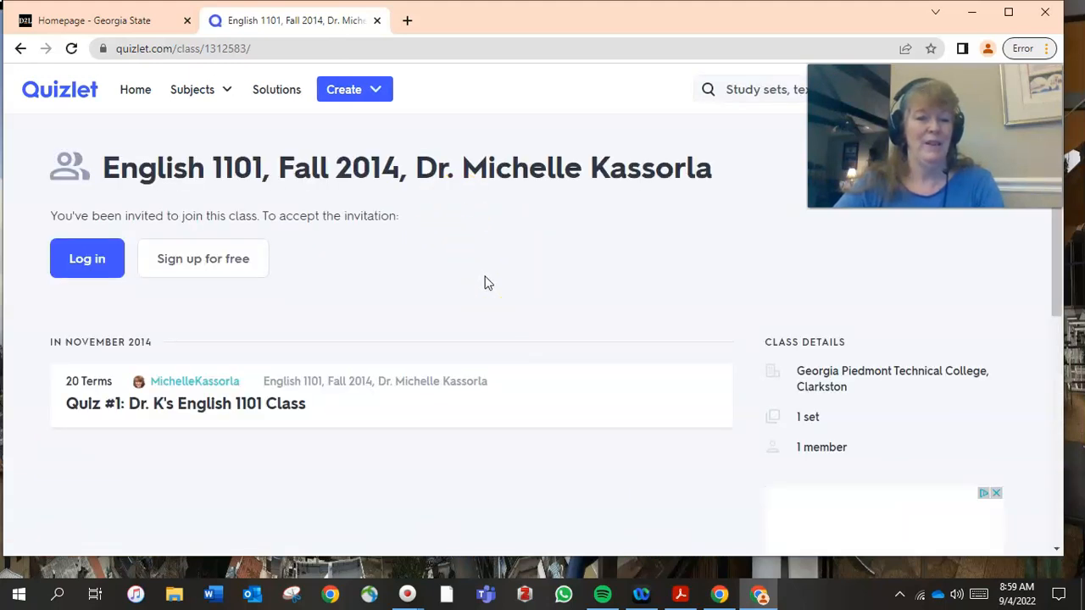
Browse the class page and select its Quiz #1 flashcard set
scroll(down, 3)
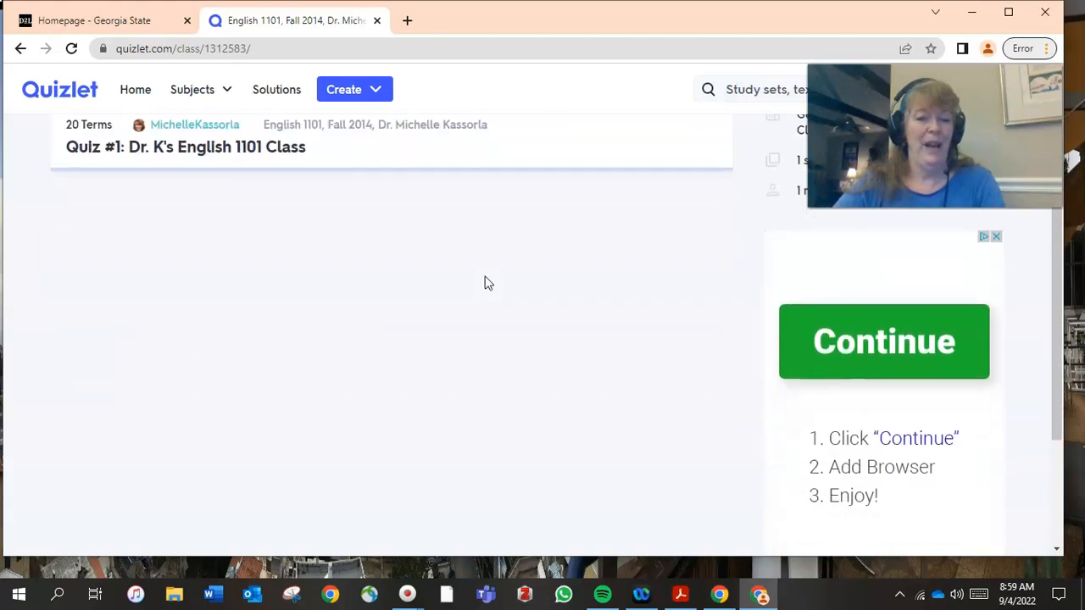
scroll(up, 3)
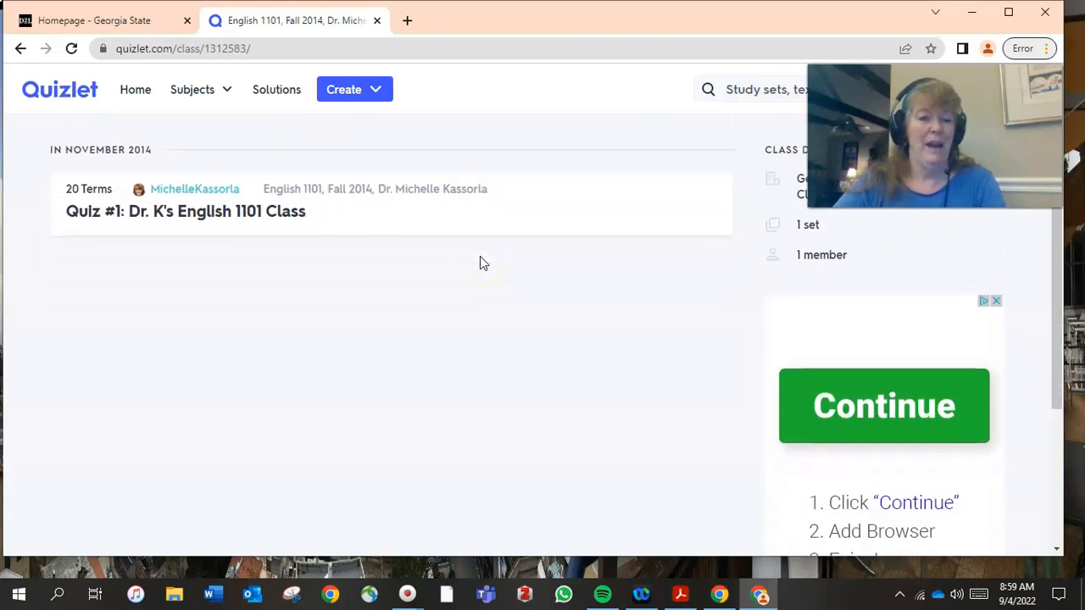
click(195, 210)
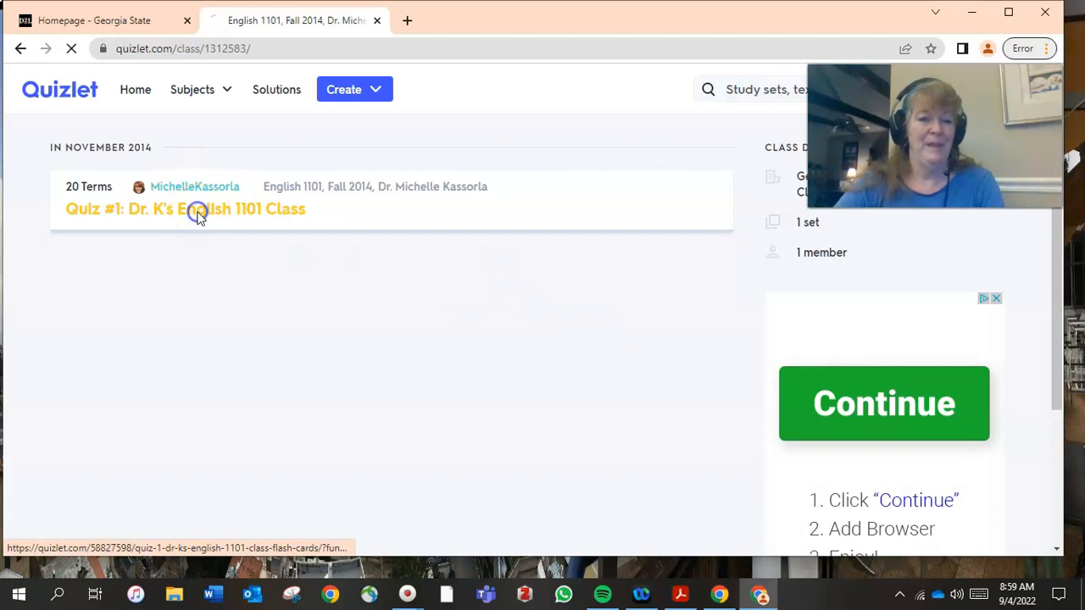
Flip the first Quiz #1 card and advance through to card 5; a Dell Alienware ad tab appears
click(196, 209)
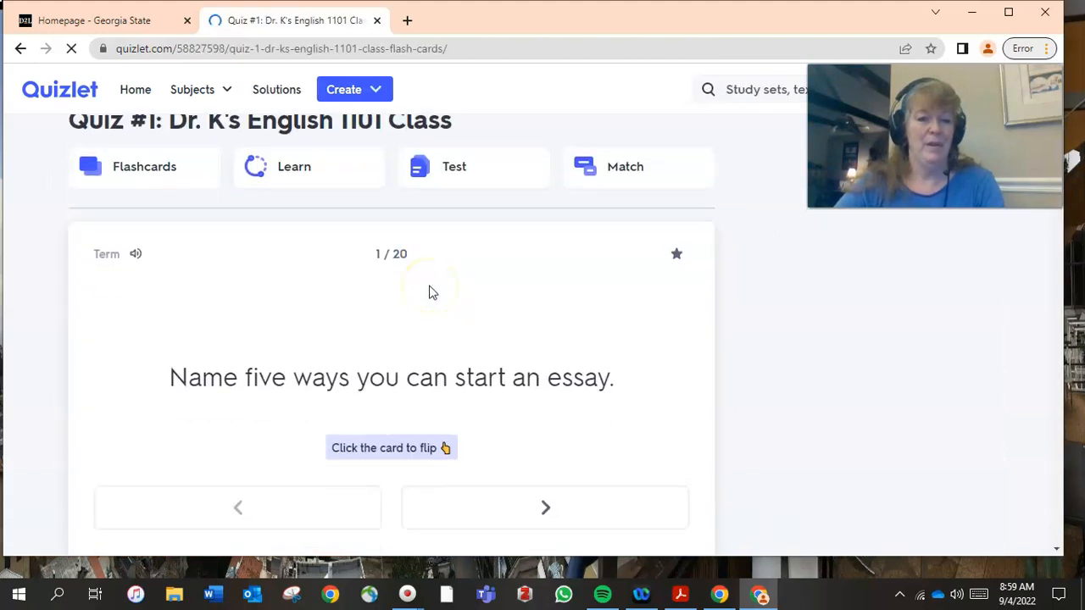
click(390, 376)
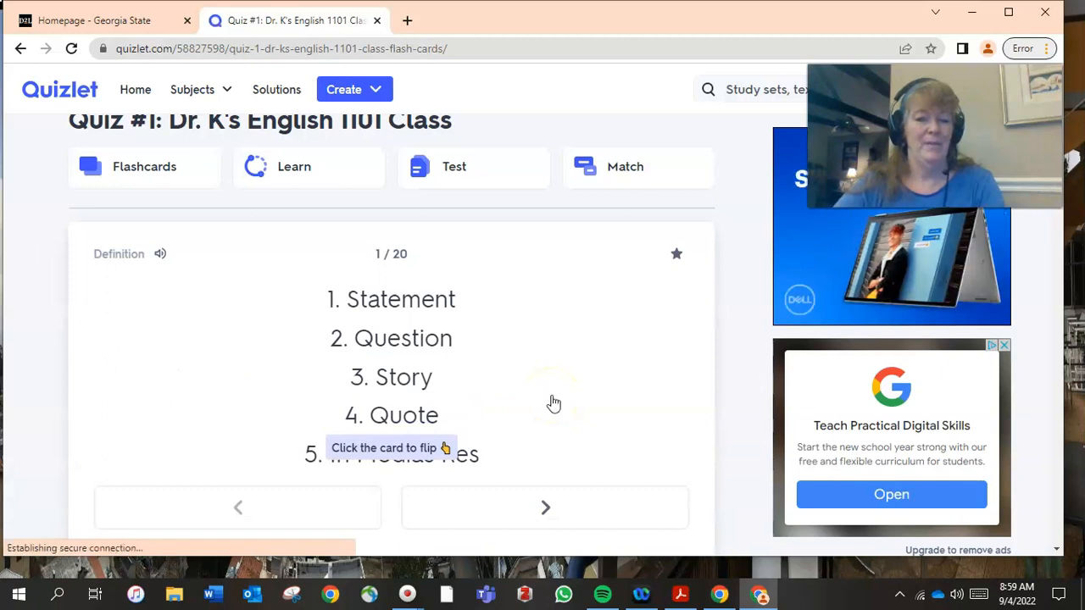
click(546, 507)
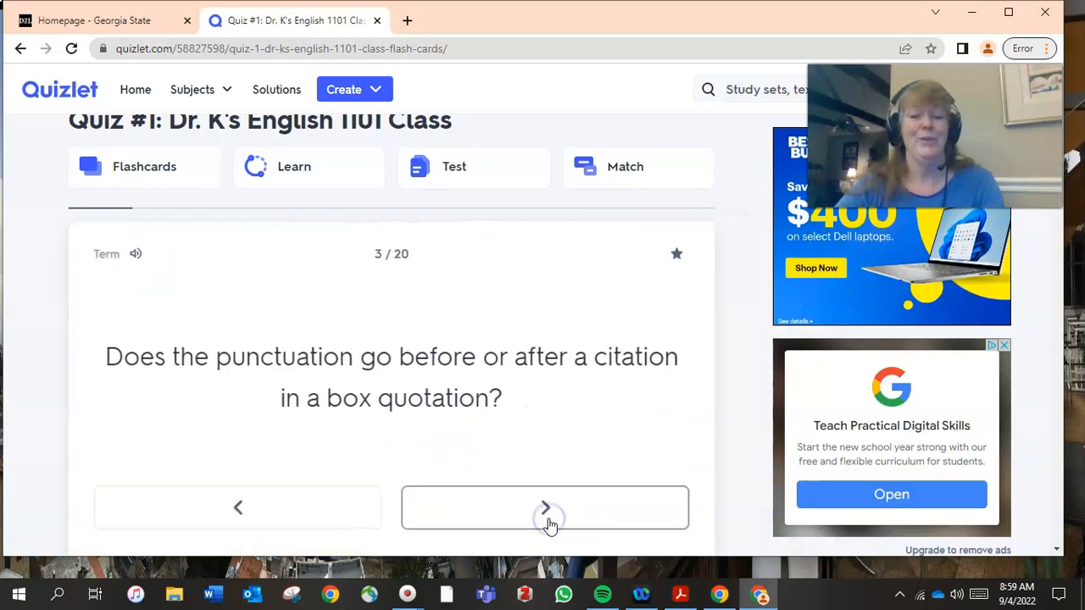
click(544, 507)
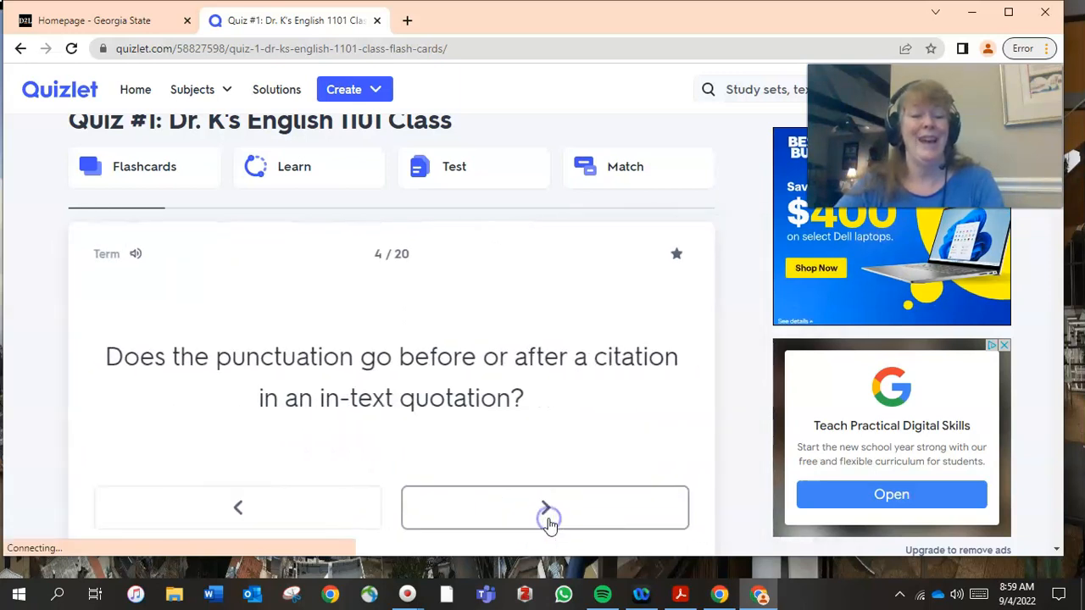
click(546, 507)
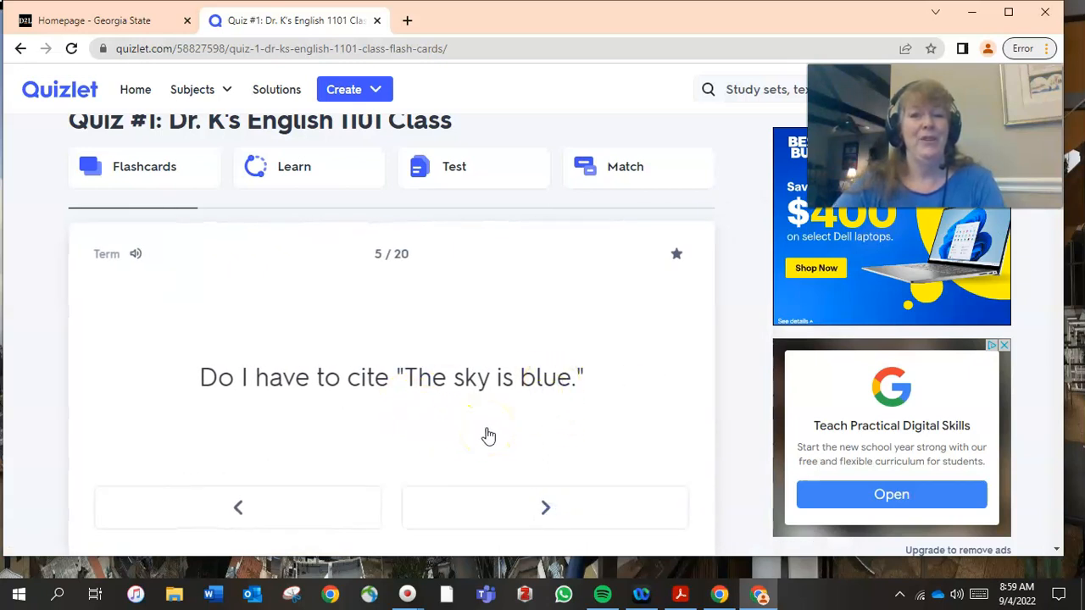
click(407, 20)
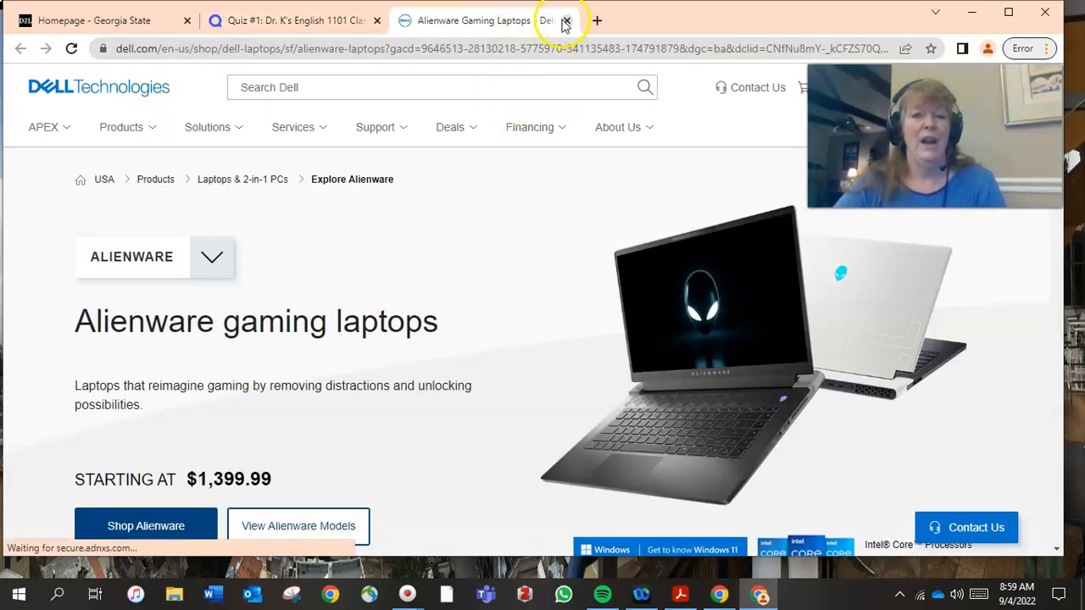
Close the Dell Alienware tab and the overlay ad, returning to Quiz #1 card 5 of 20
click(567, 21)
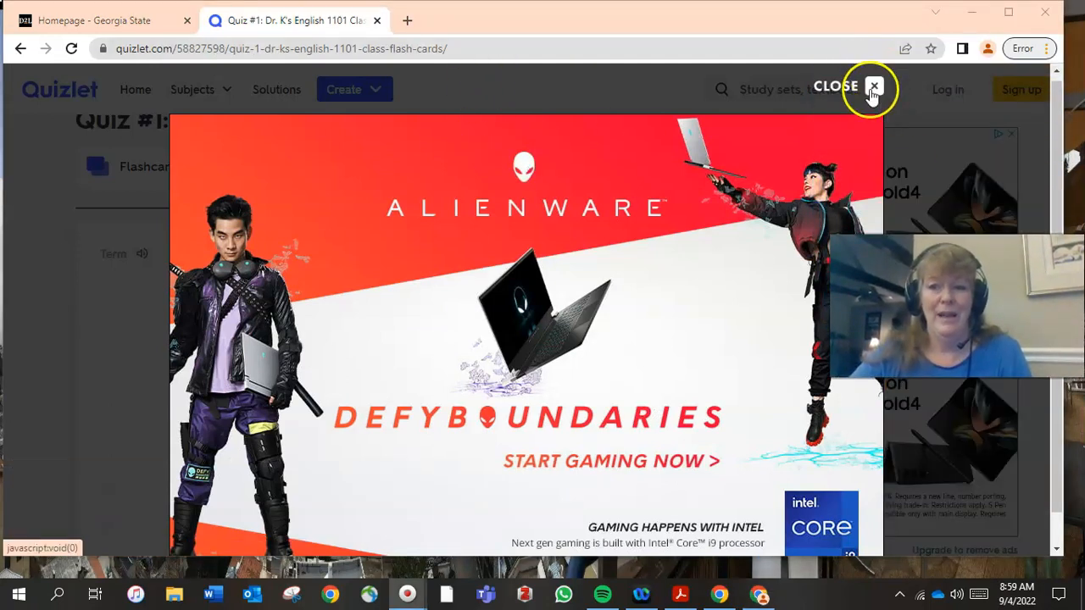
click(875, 86)
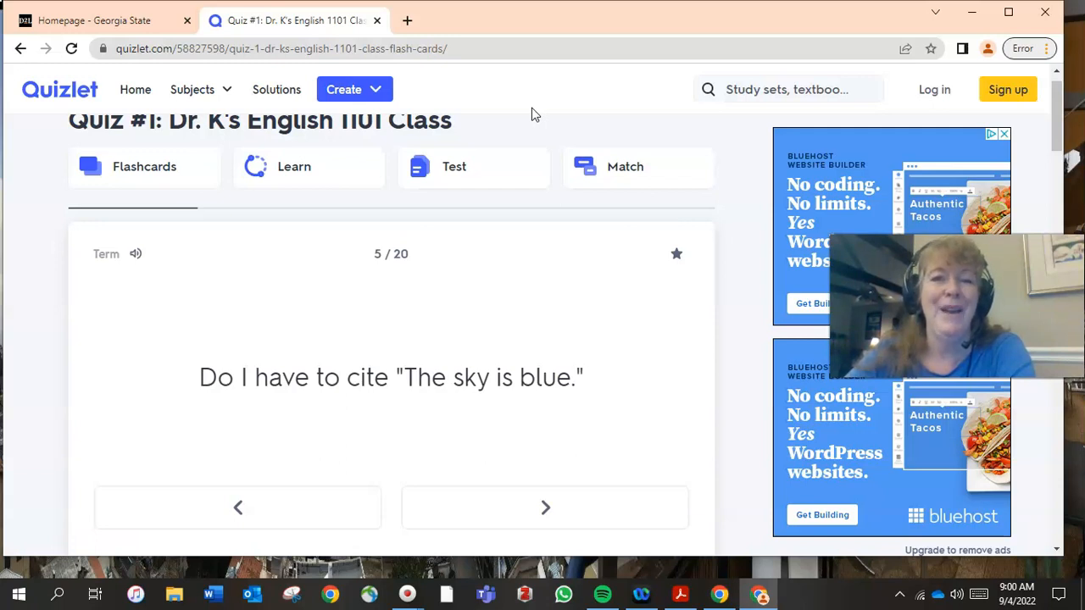
mouse_move(441, 129)
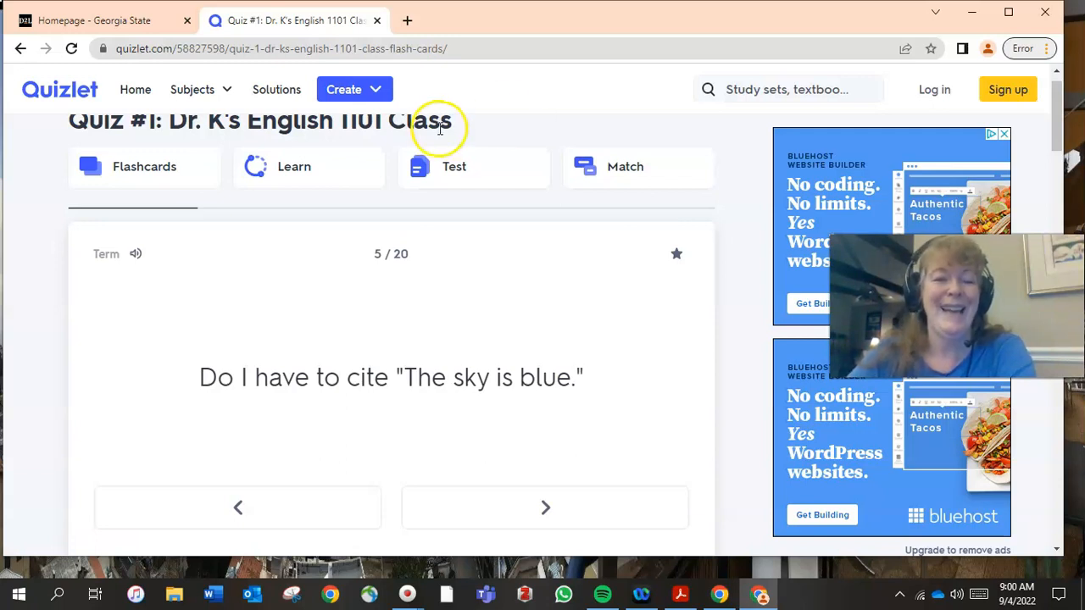